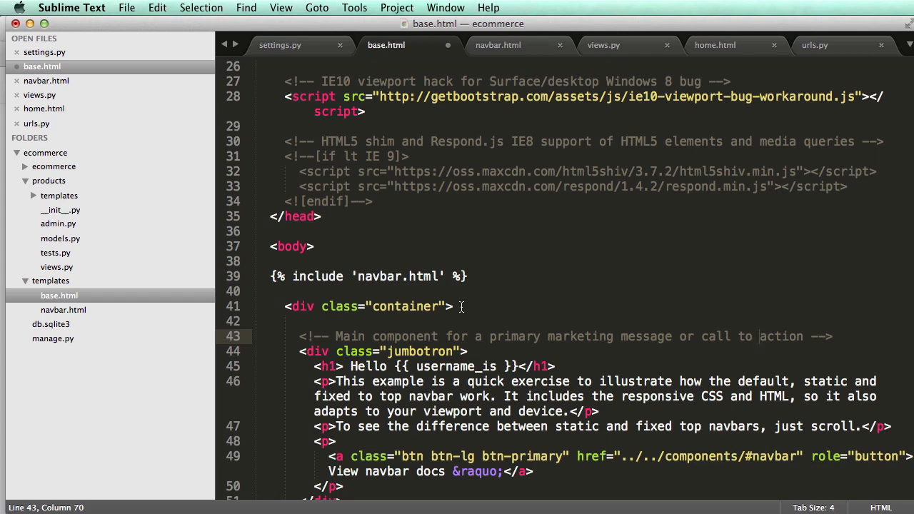
{"action": "mouse_move", "coordinate": [68, 300]}
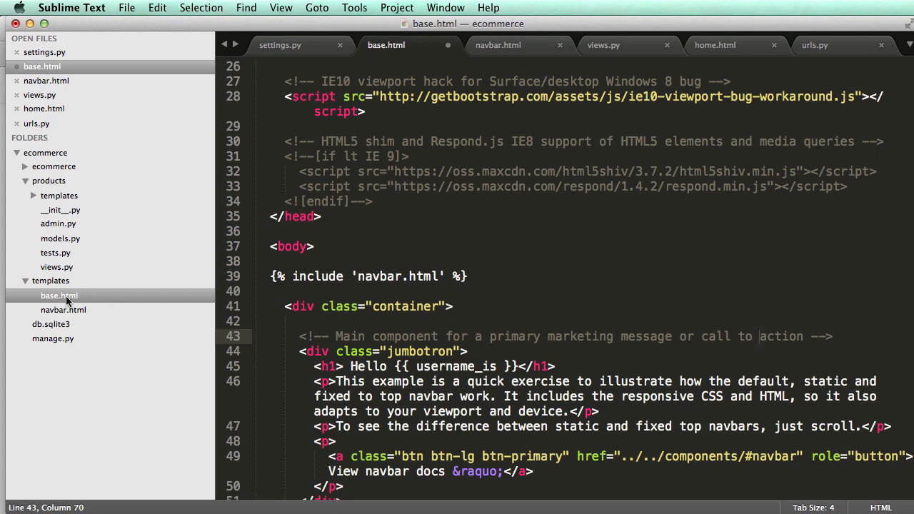
Review the home view in views.py and base.html, then bring up navbar.html
{"action": "left_click", "coordinate": [408, 337]}
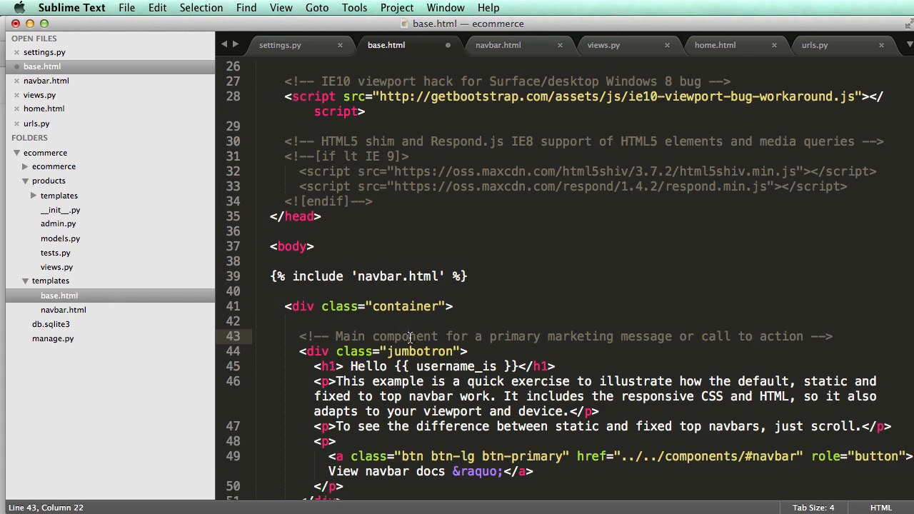
{"action": "mouse_move", "coordinate": [388, 327]}
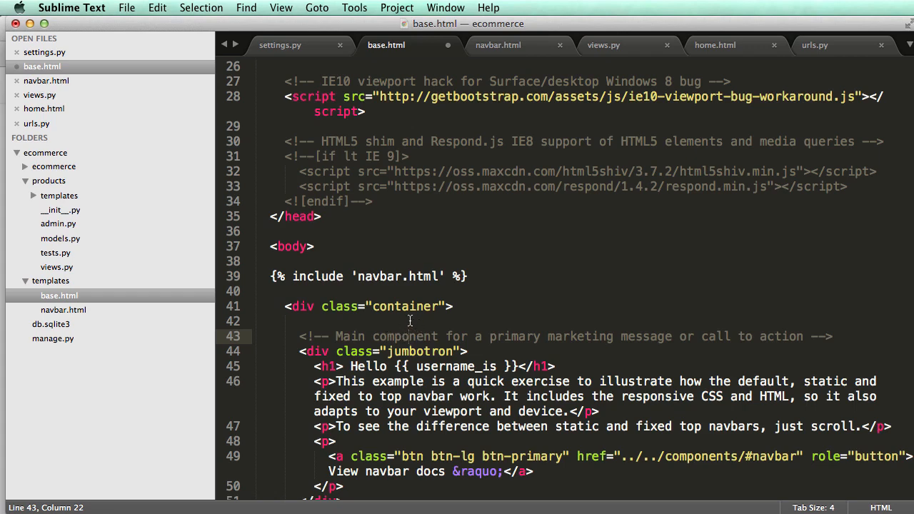
{"action": "mouse_move", "coordinate": [625, 48]}
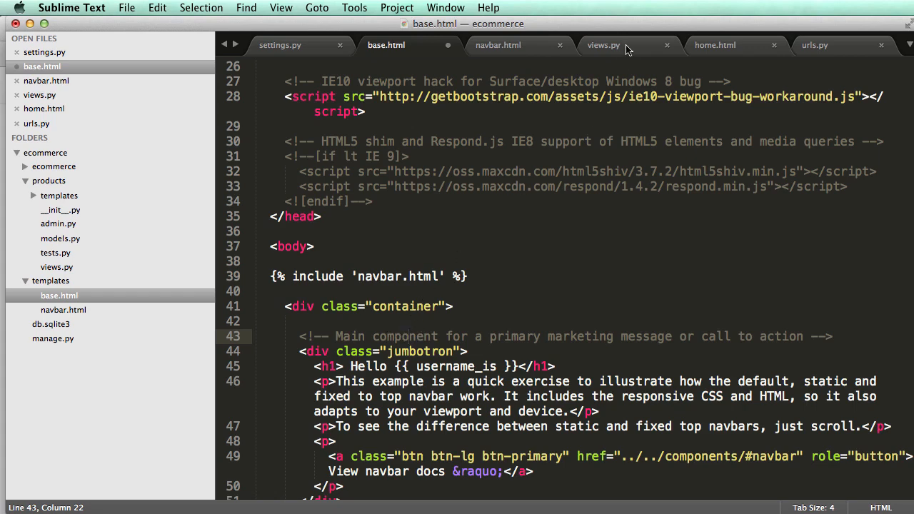
{"action": "left_click", "coordinate": [603, 44]}
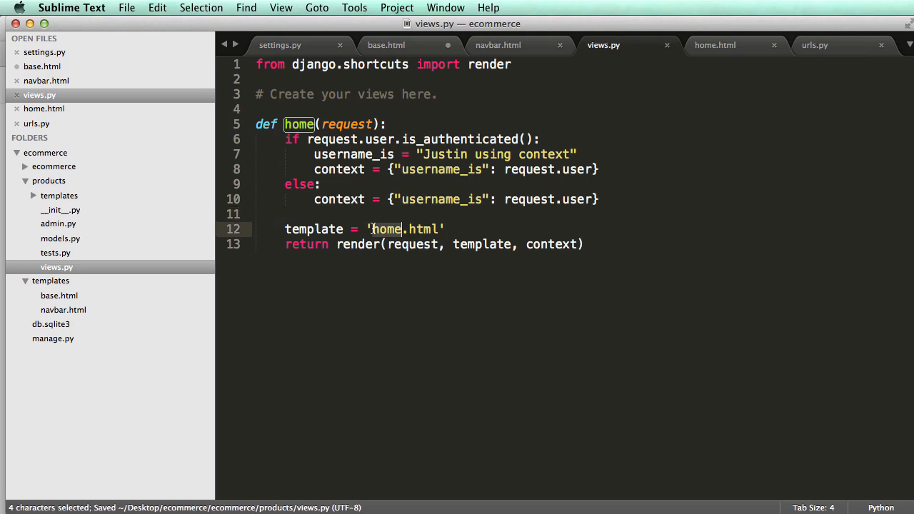
{"action": "left_click", "coordinate": [403, 228]}
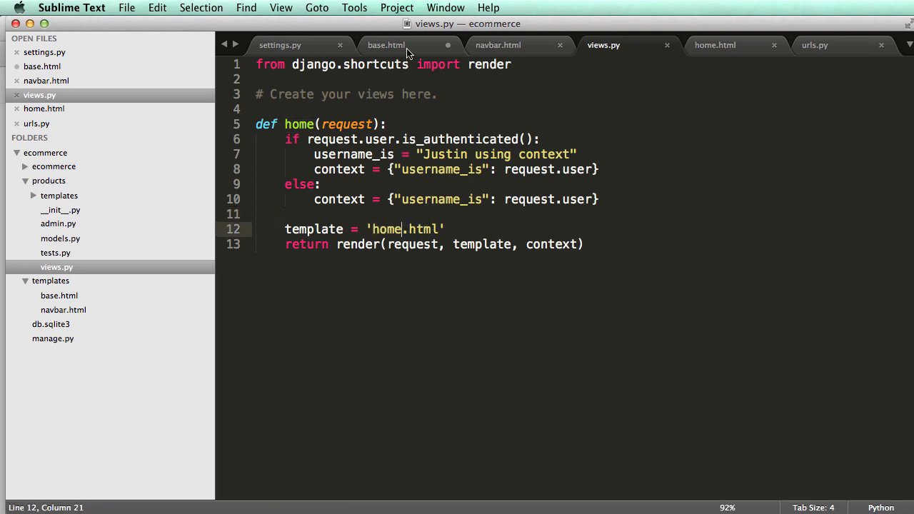
{"action": "left_click", "coordinate": [386, 44]}
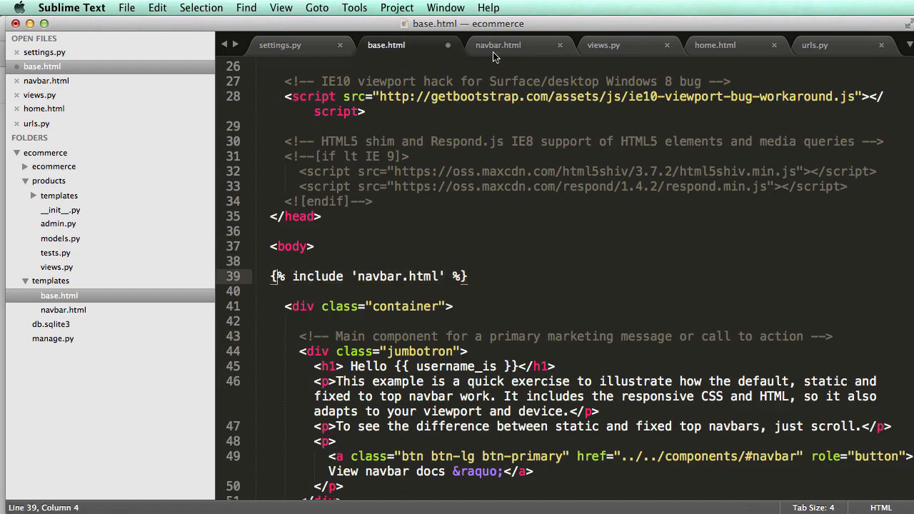
{"action": "left_click", "coordinate": [497, 44]}
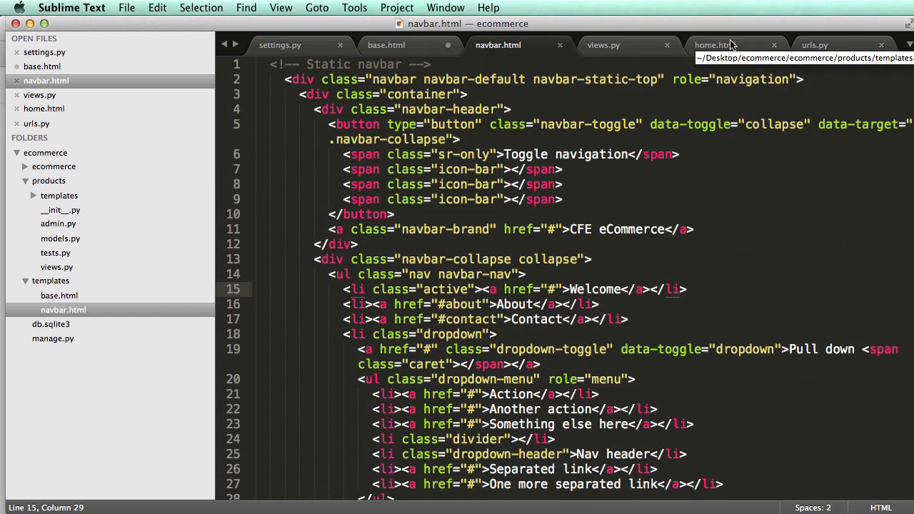
Create a new 'products' folder inside the main templates folder
{"action": "left_click", "coordinate": [714, 44]}
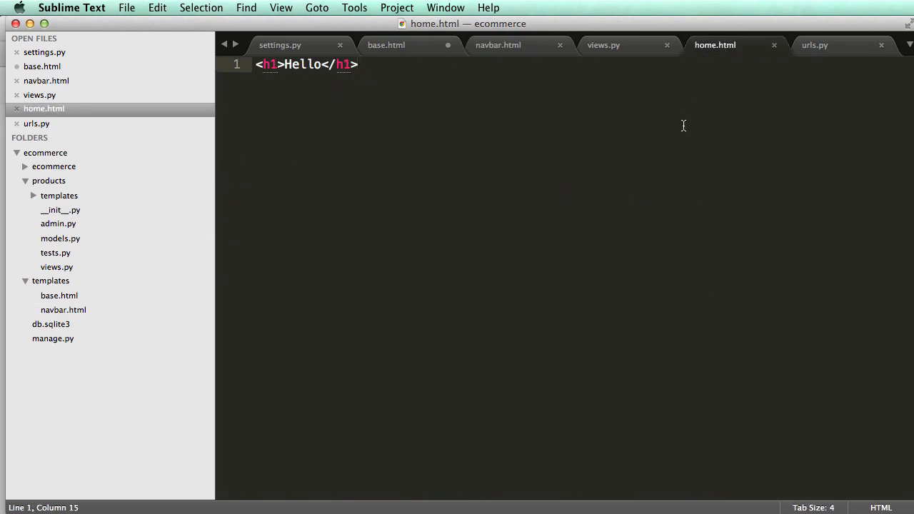
{"action": "mouse_move", "coordinate": [459, 257]}
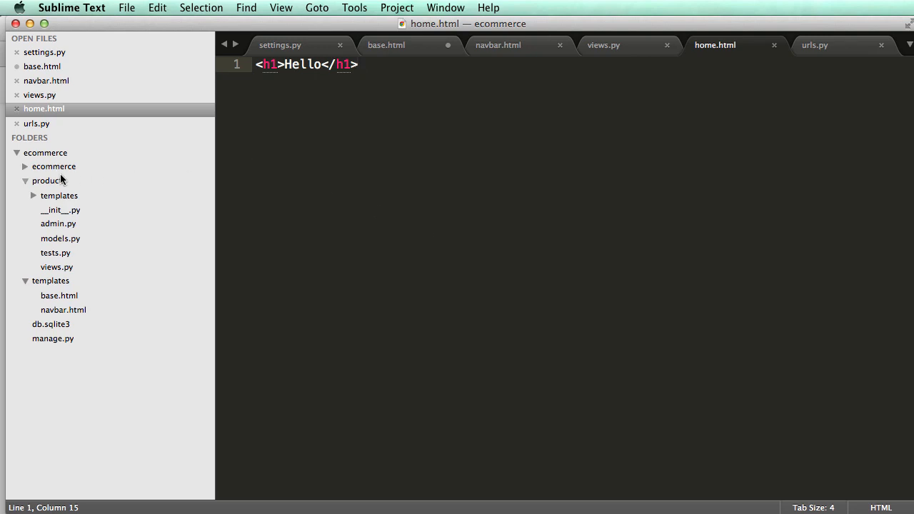
{"action": "left_click", "coordinate": [60, 194]}
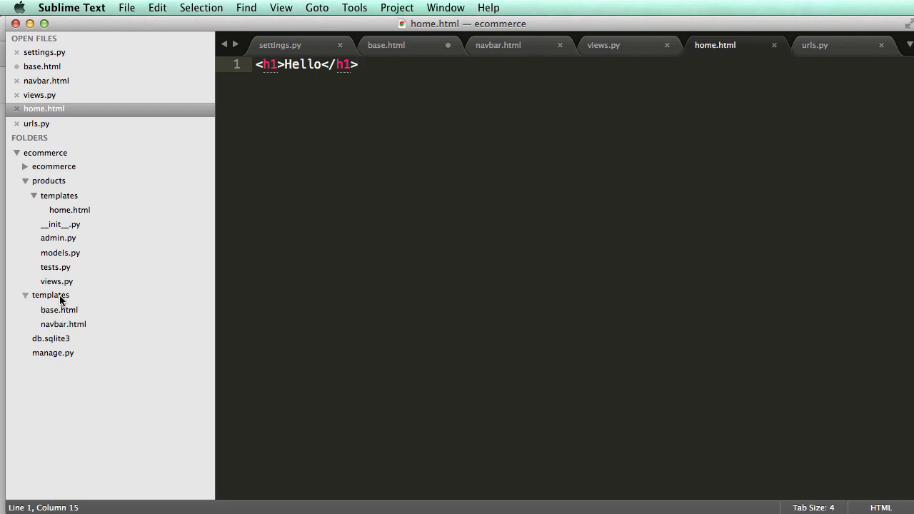
{"action": "right_click", "coordinate": [50, 294]}
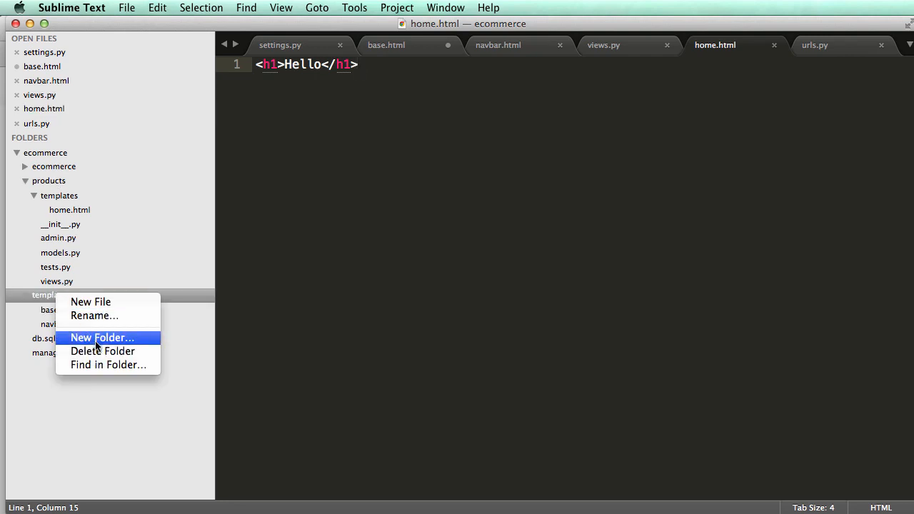
{"action": "left_click", "coordinate": [103, 337]}
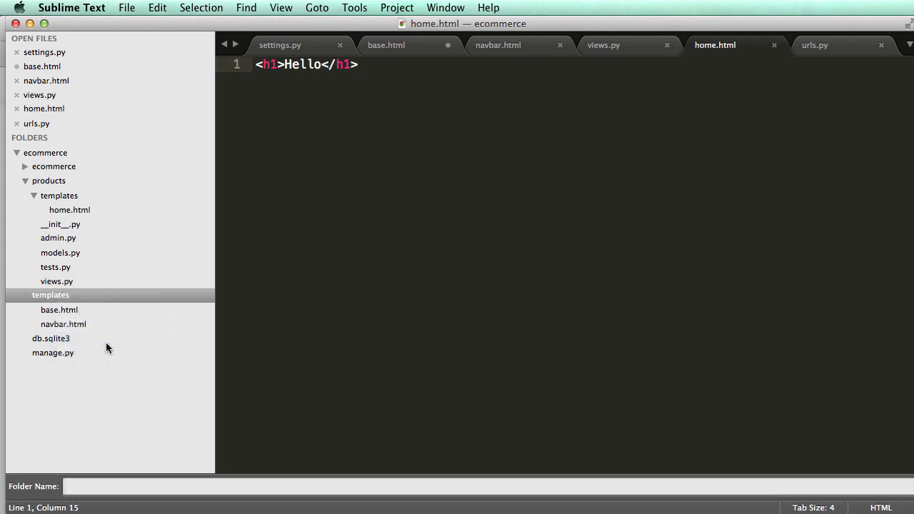
{"action": "type", "text": "prod"}
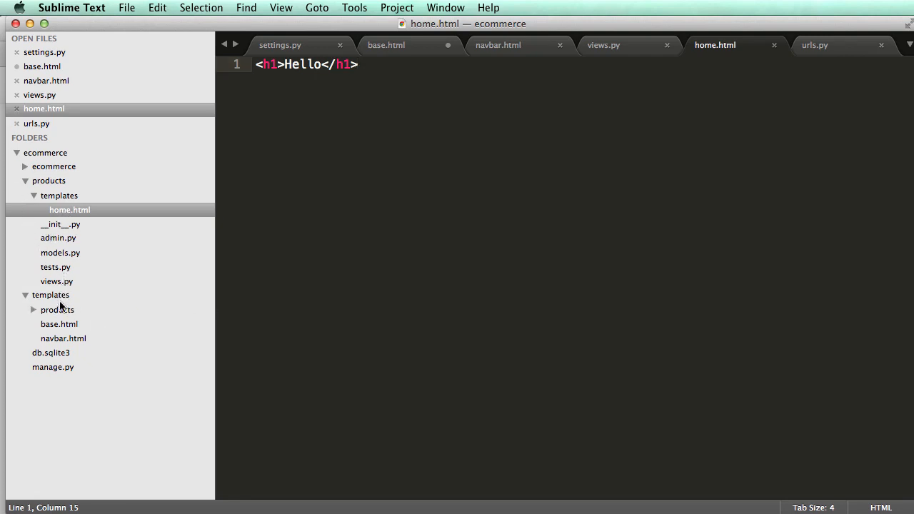
{"action": "left_click", "coordinate": [34, 308]}
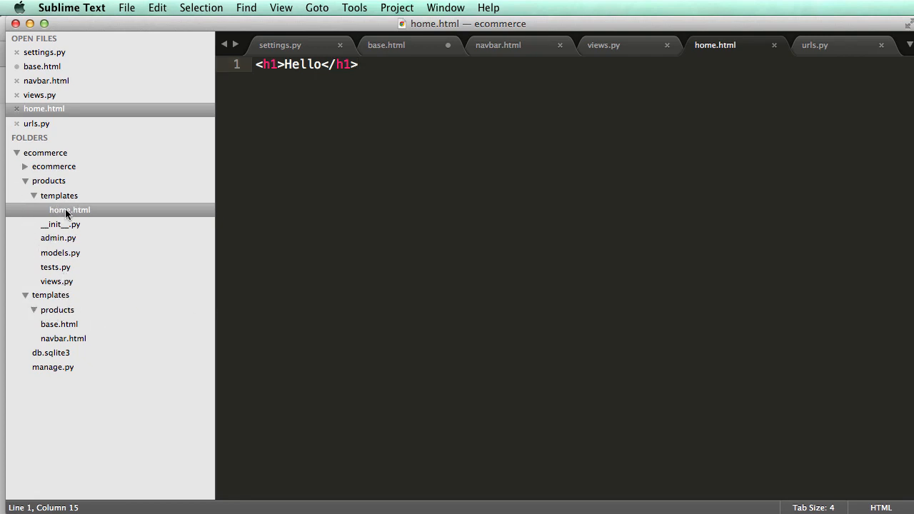
Create a new file in the products folder and save it as home.html
{"action": "right_click", "coordinate": [58, 309]}
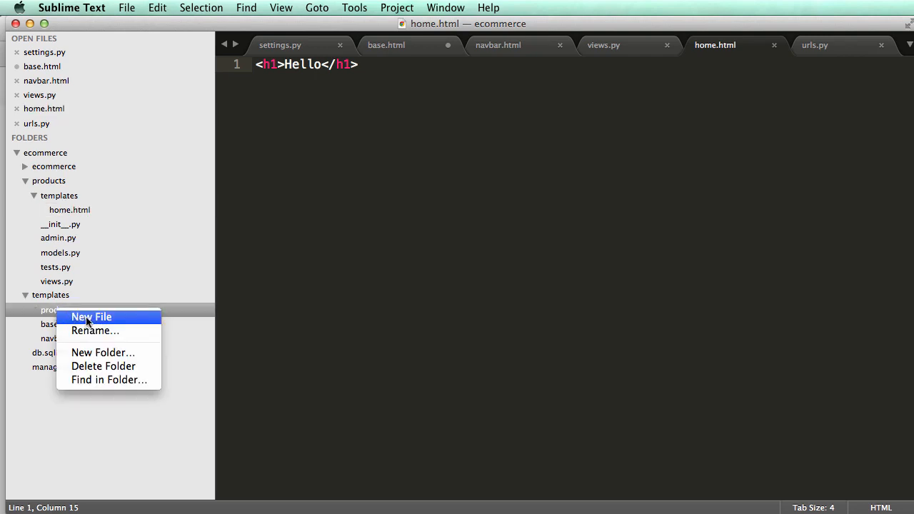
{"action": "left_click", "coordinate": [91, 317]}
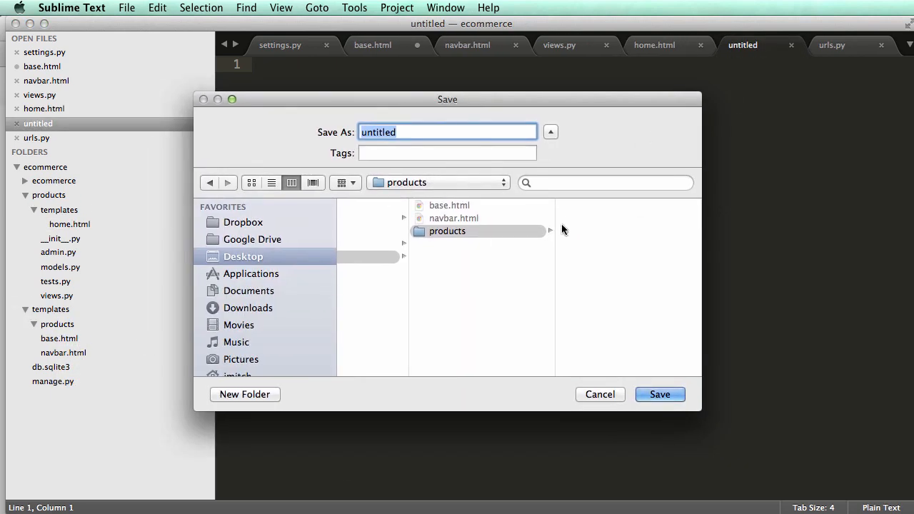
{"action": "type", "text": "home"}
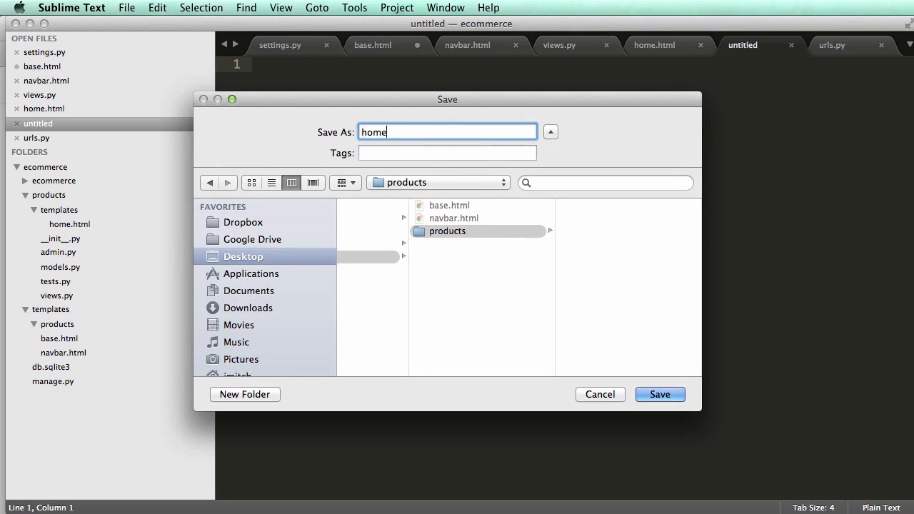
{"action": "type", "text": ".h"}
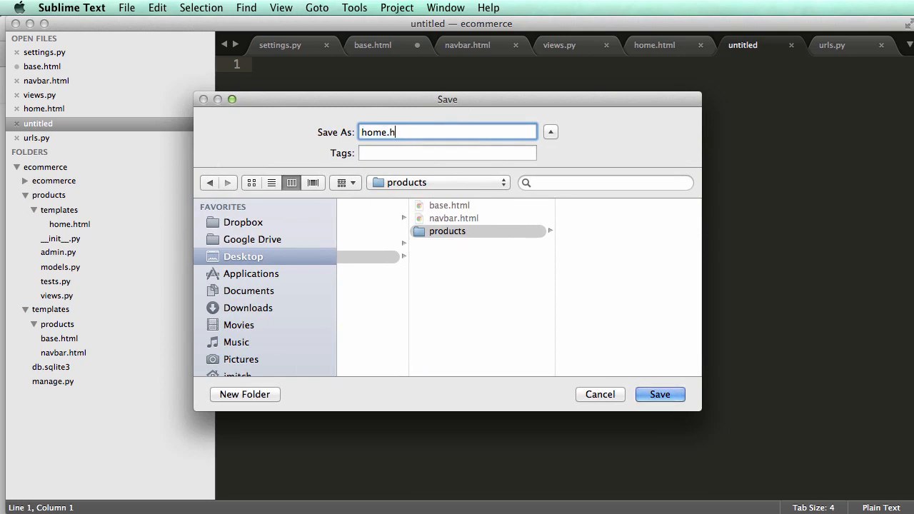
{"action": "left_click", "coordinate": [660, 394]}
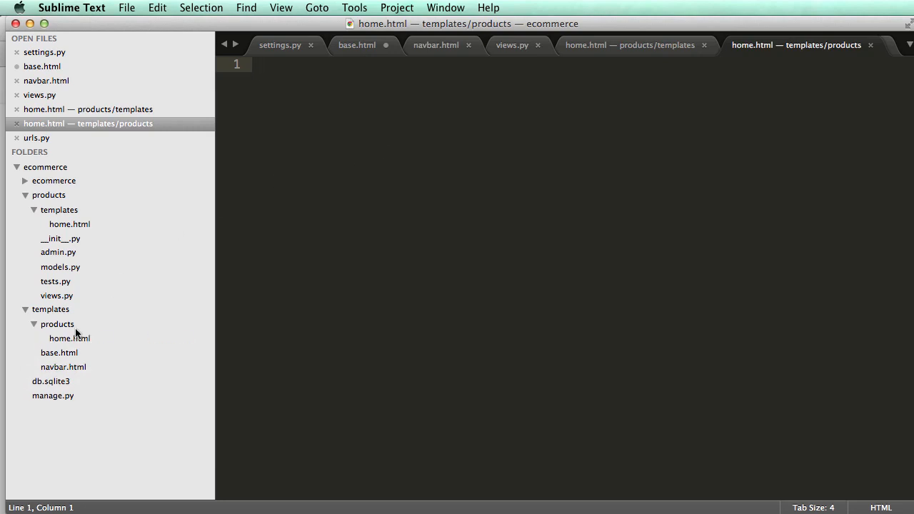
Delete the products app's old templates folder and start editing the empty home.html
{"action": "right_click", "coordinate": [60, 208]}
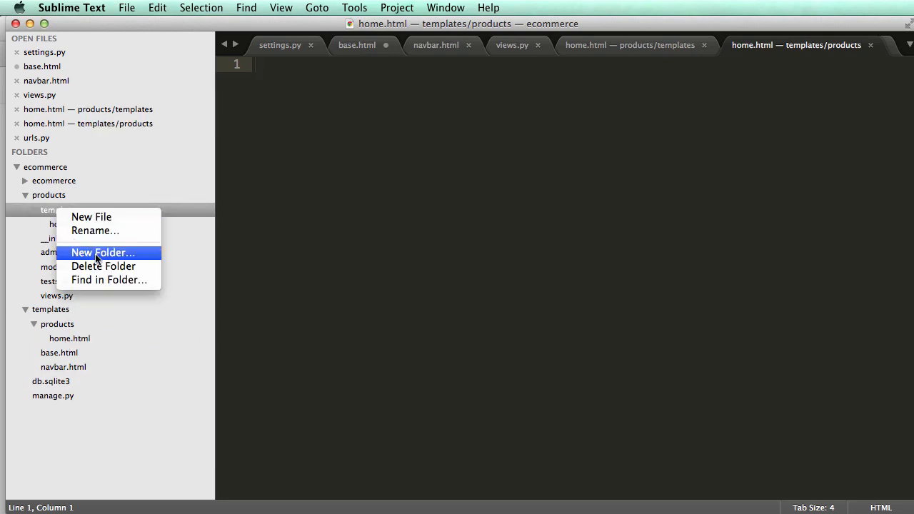
{"action": "left_click", "coordinate": [103, 265]}
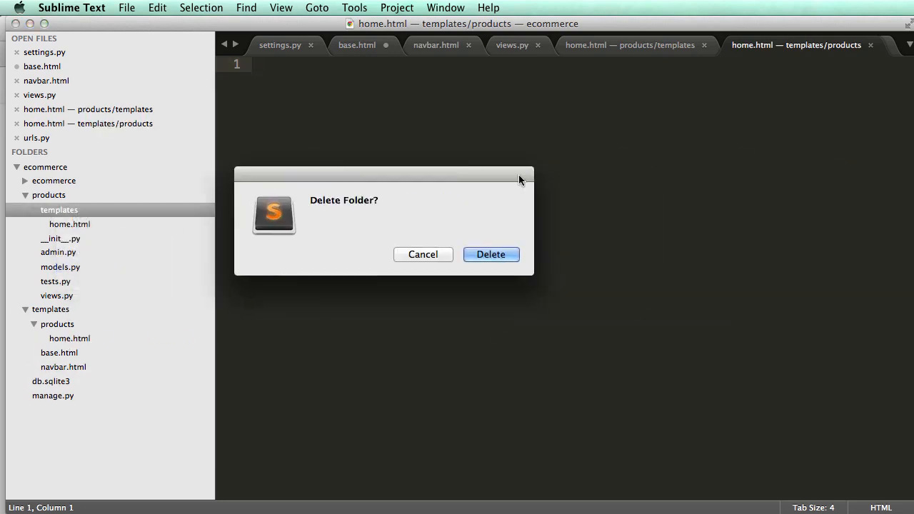
{"action": "left_click", "coordinate": [491, 254]}
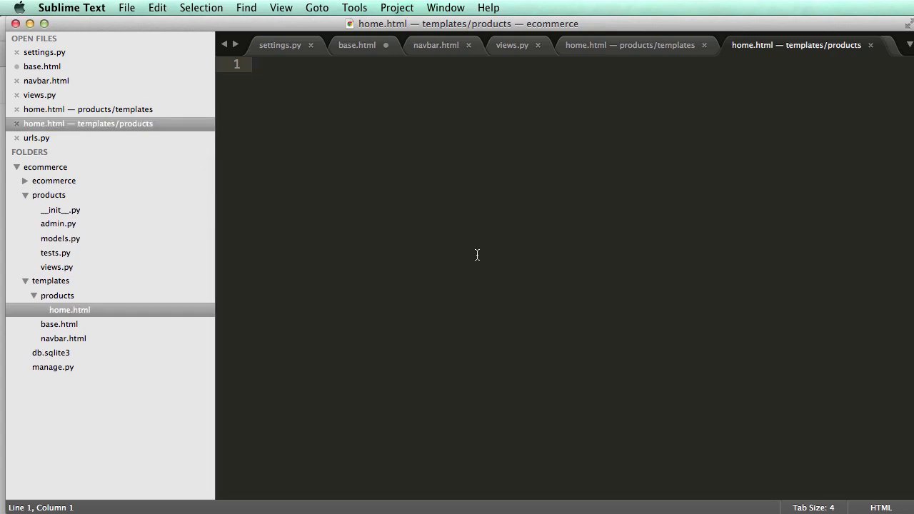
{"action": "left_click", "coordinate": [255, 64]}
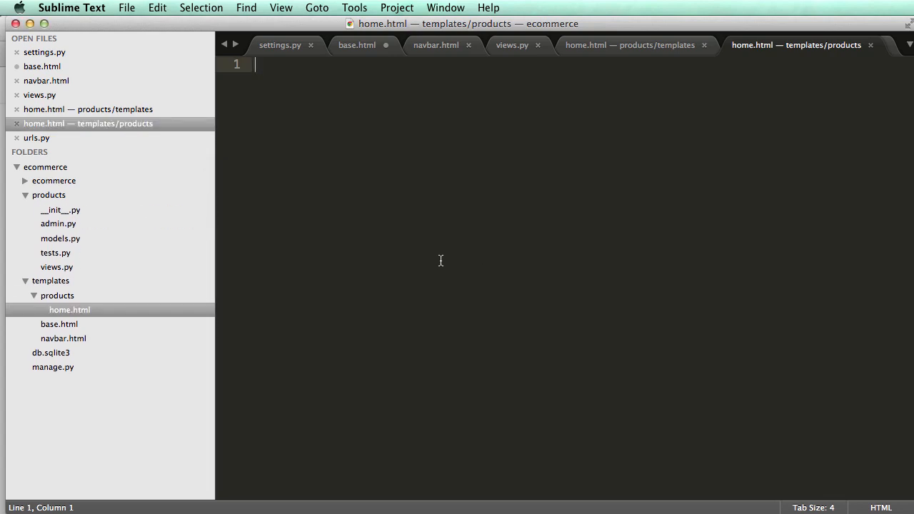
{"action": "mouse_move", "coordinate": [579, 112]}
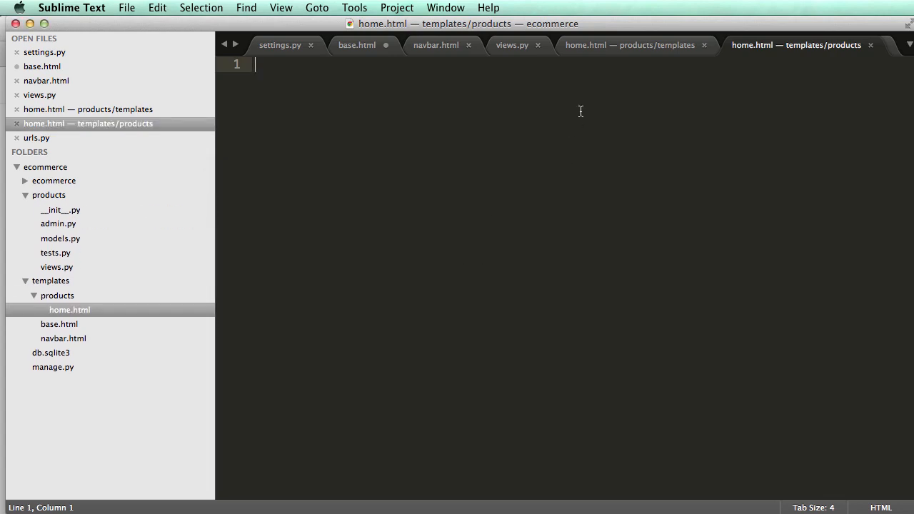
Write {% extends "base.html" %} into the empty products home.html template
{"action": "left_click", "coordinate": [357, 44]}
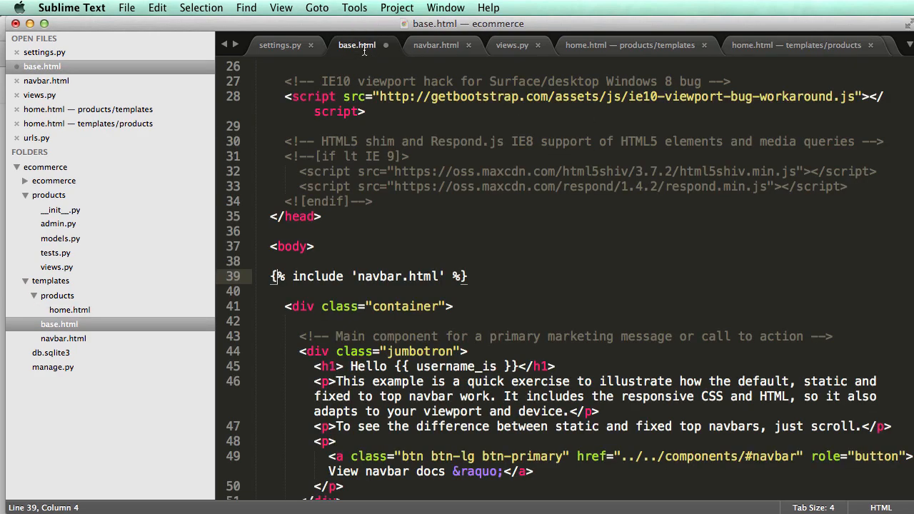
{"action": "scroll", "scroll_direction": "up", "scroll_amount": 3}
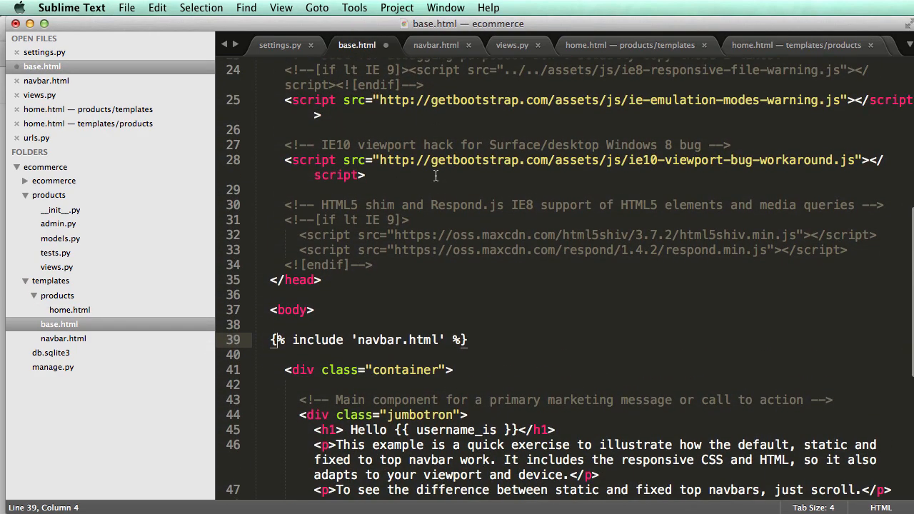
{"action": "left_click", "coordinate": [797, 44]}
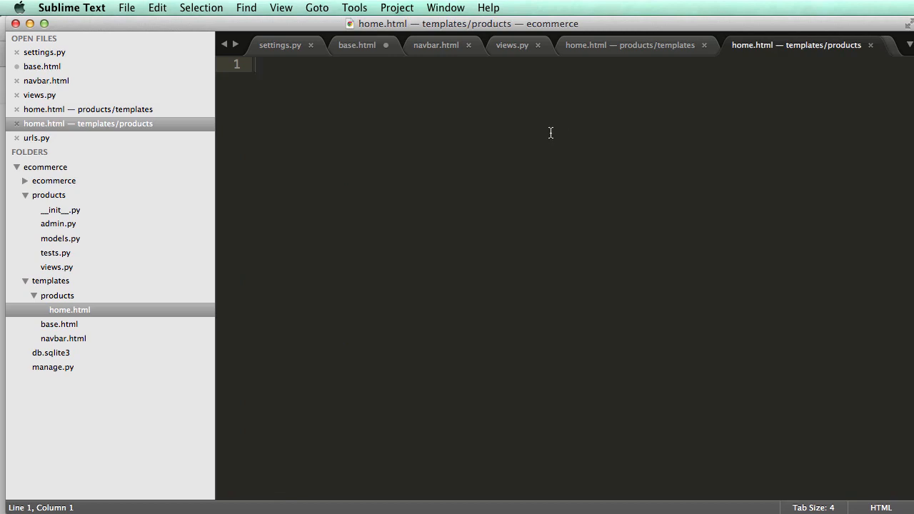
{"action": "type", "text": "{% es}"}
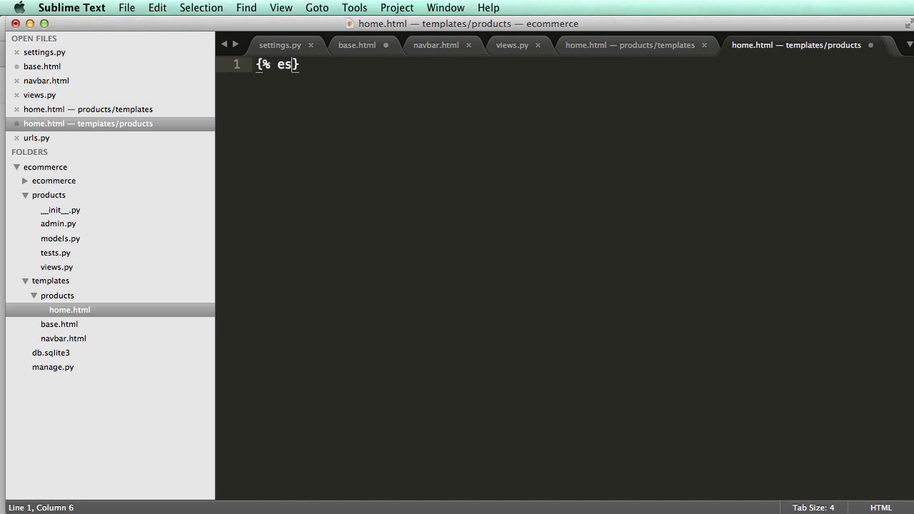
{"action": "type", "text": "tends"}
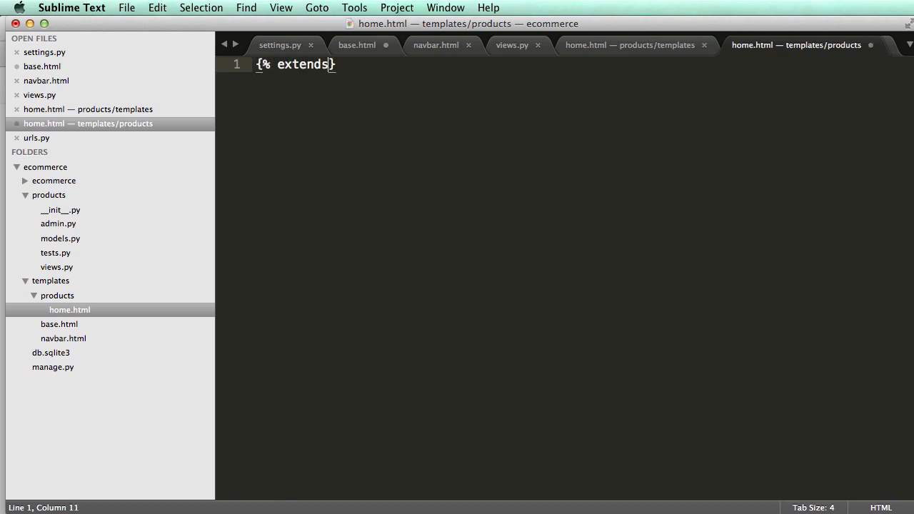
{"action": "type", "text": "\"base\""}
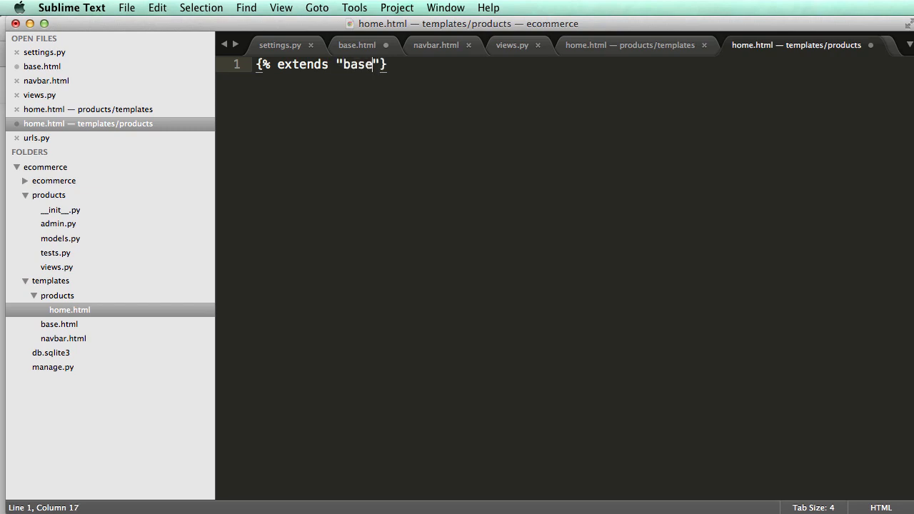
{"action": "type", "text": ".html\" %"}
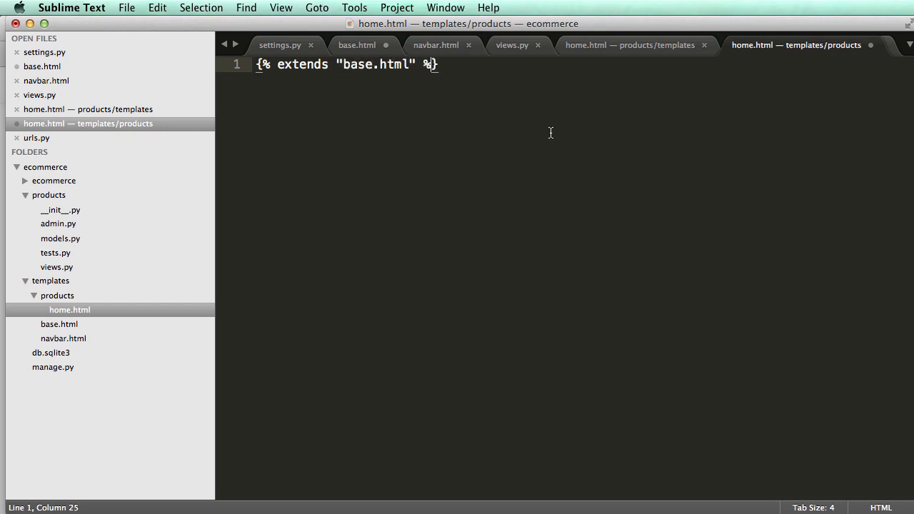
{"action": "double_click", "coordinate": [358, 65]}
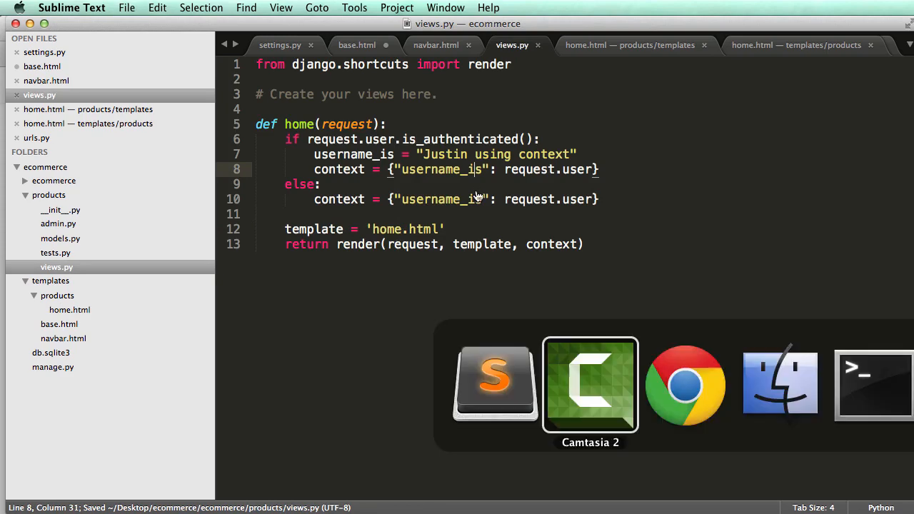
Reload 127.0.0.1:8000 in Chrome and read through the TemplateDoesNotExist error for home.html
{"action": "left_click", "coordinate": [683, 384]}
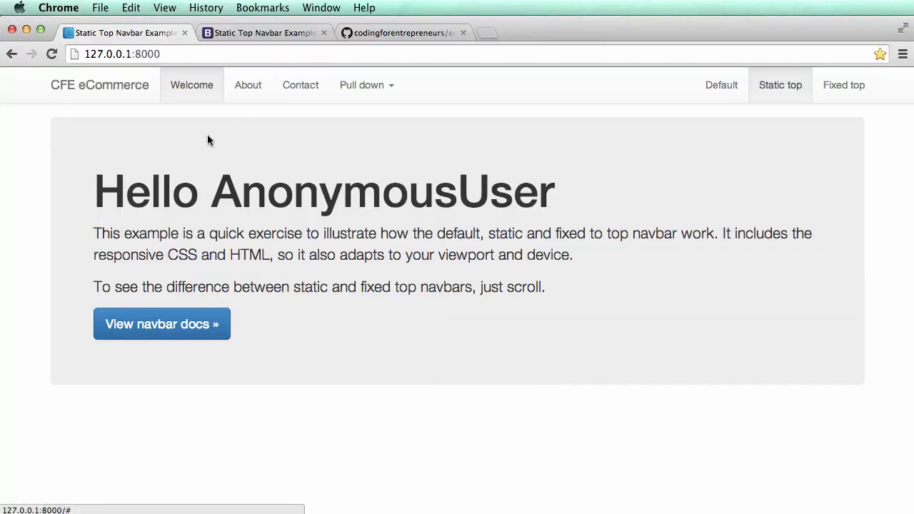
{"action": "mouse_move", "coordinate": [390, 223]}
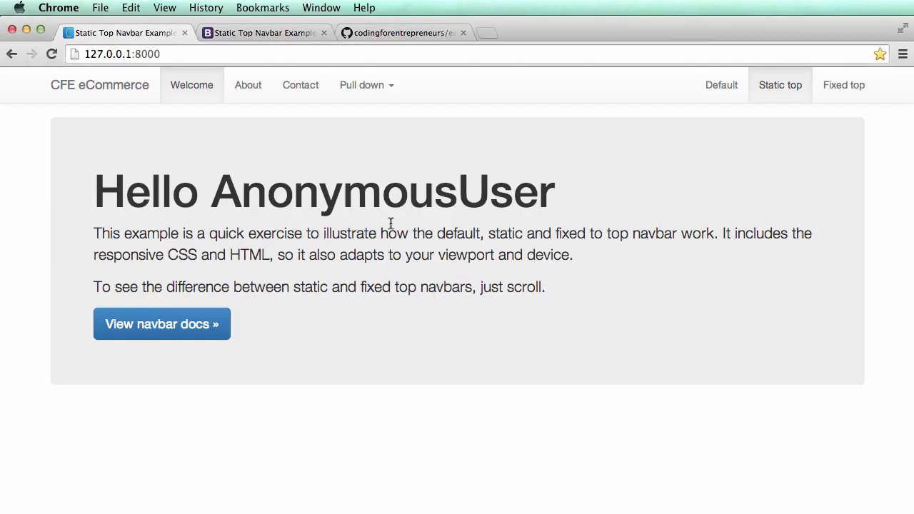
{"action": "left_click", "coordinate": [52, 55]}
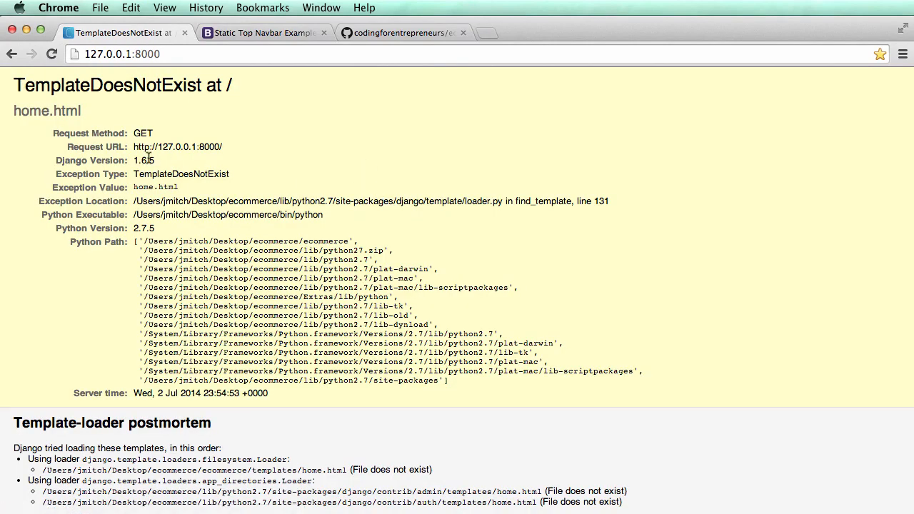
{"action": "scroll", "scroll_direction": "down", "scroll_amount": 3}
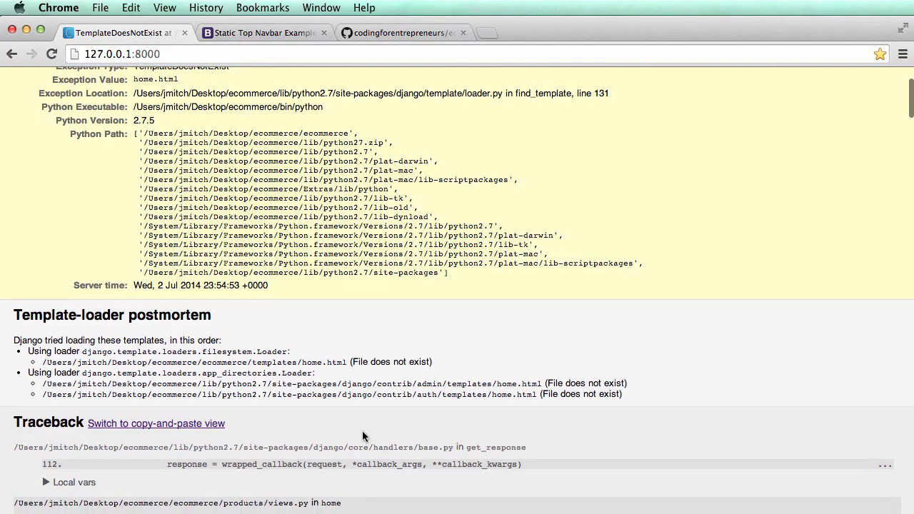
{"action": "scroll", "scroll_direction": "down", "scroll_amount": 3}
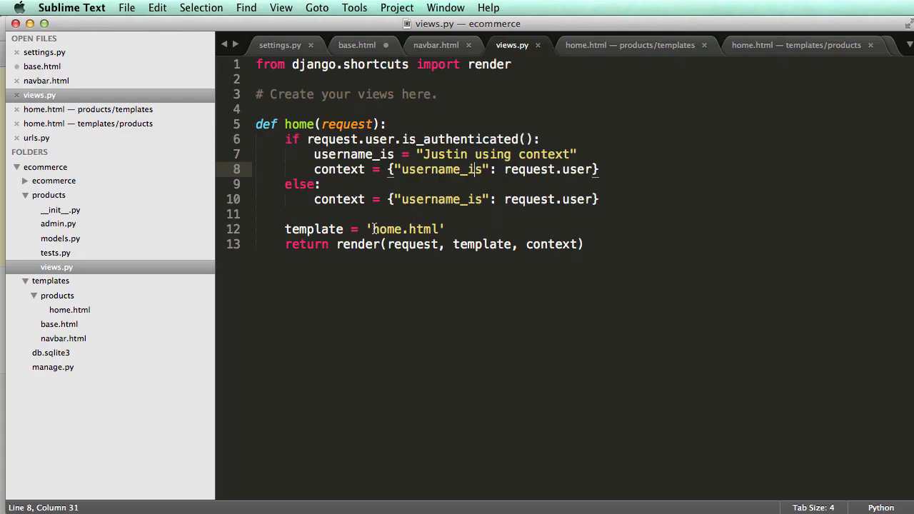
Point the home view at 'products/home.html', close the duplicate home.html, and check the site loads
{"action": "type", "text": "products/"}
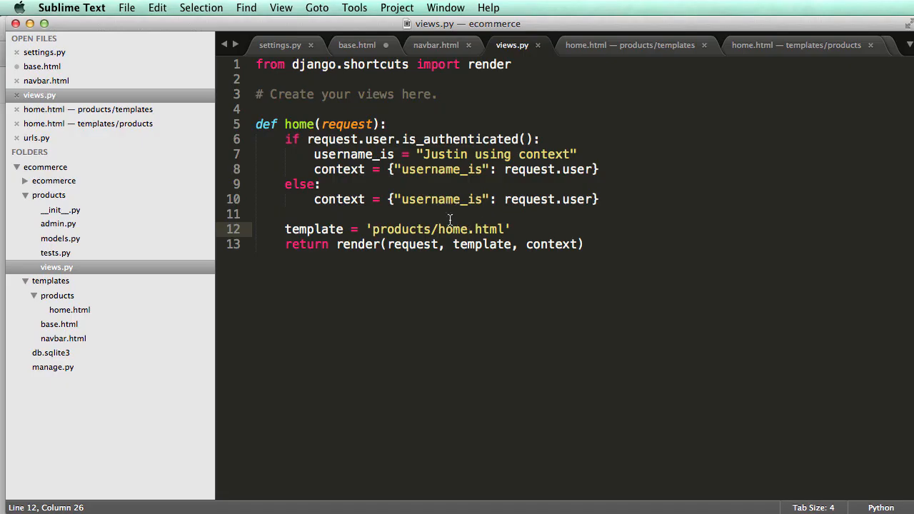
{"action": "double_click", "coordinate": [354, 154]}
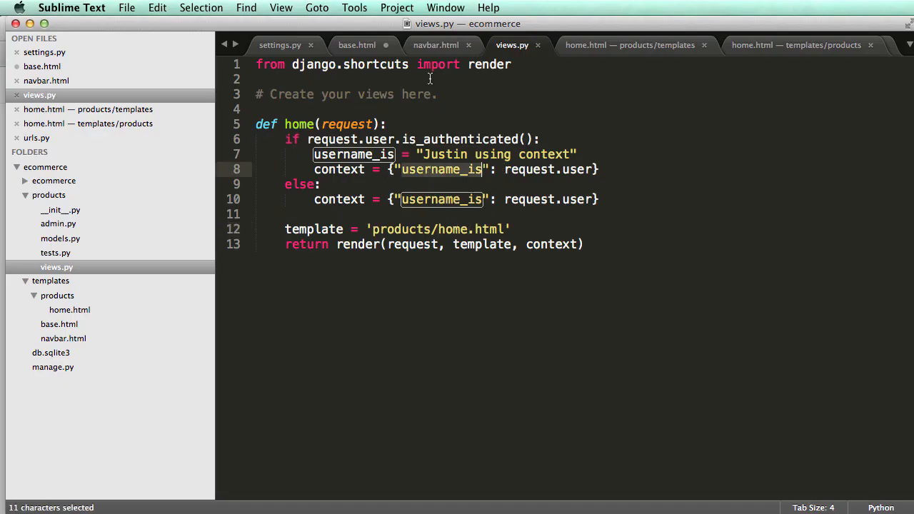
{"action": "left_click", "coordinate": [357, 45]}
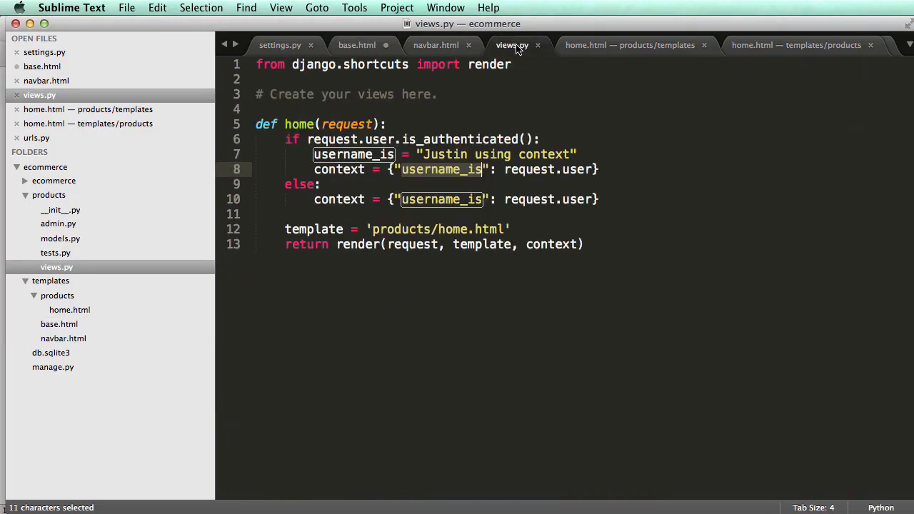
{"action": "left_click", "coordinate": [795, 44]}
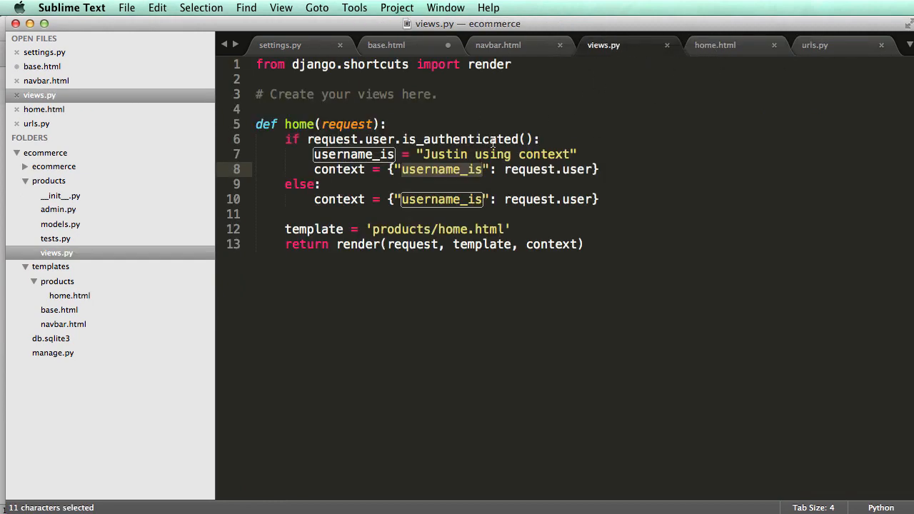
{"action": "left_click", "coordinate": [714, 44]}
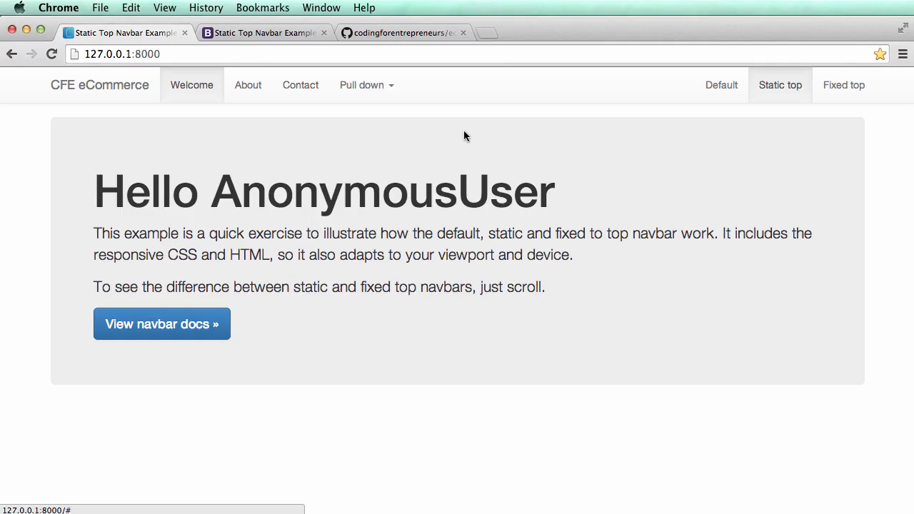
{"action": "scroll", "scroll_direction": "down", "scroll_amount": 3}
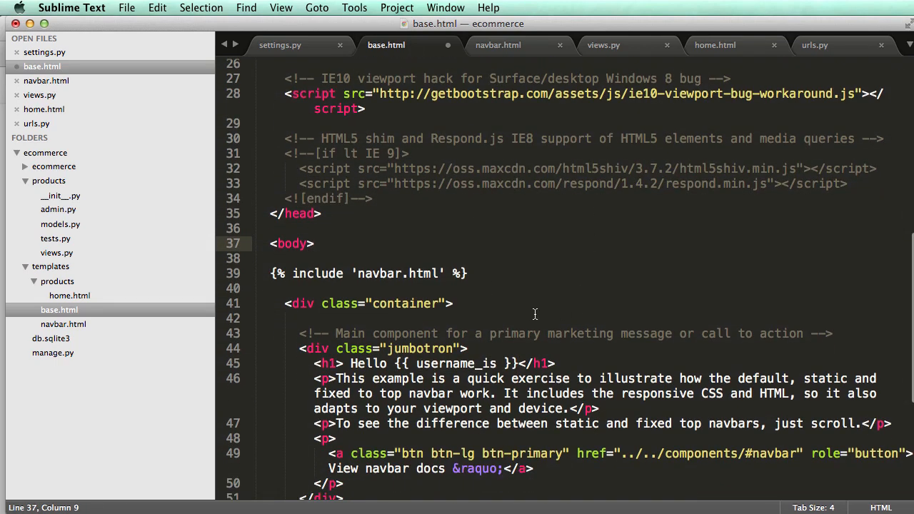
Replace base.html's jumbotron with {% block content %}{% endblock %} inside the container div
{"action": "scroll", "scroll_direction": "down", "scroll_amount": 3}
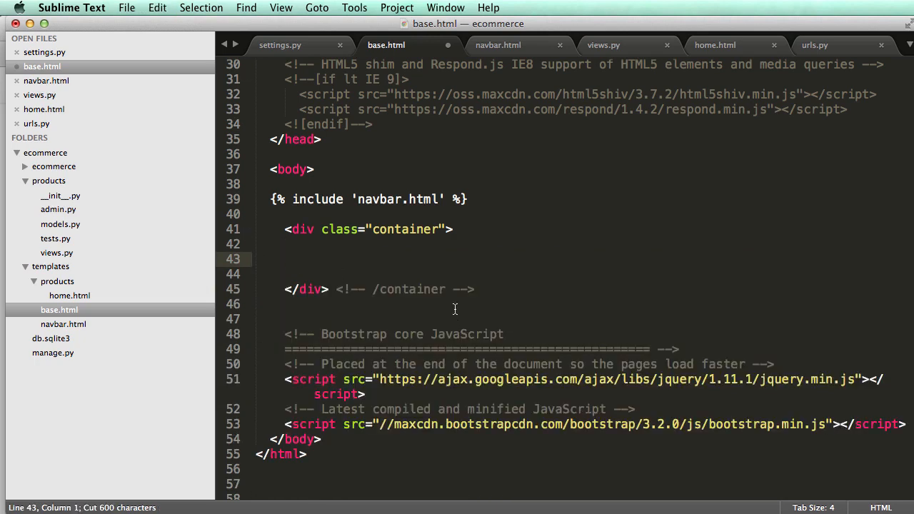
{"action": "type", "text": "{% %}"}
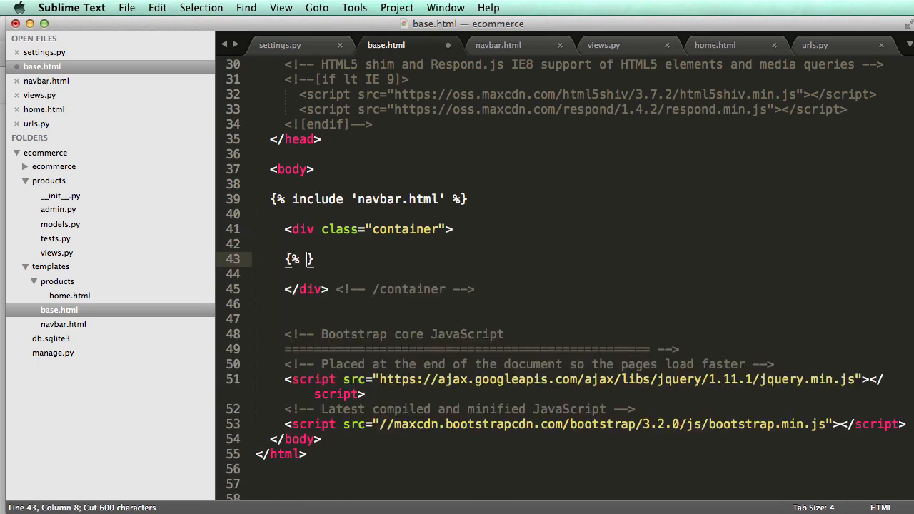
{"action": "type", "text": "block content"}
{"action": "type", "text": "{% "}
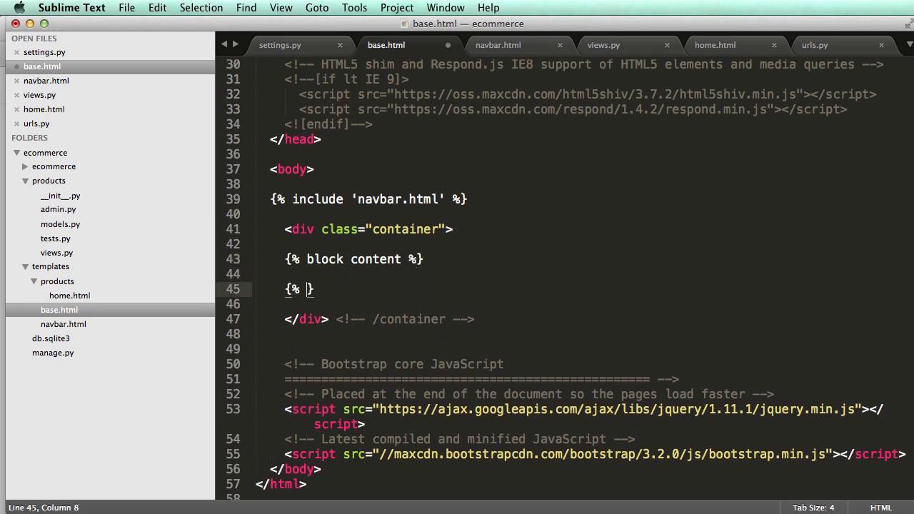
{"action": "type", "text": "endblock %"}
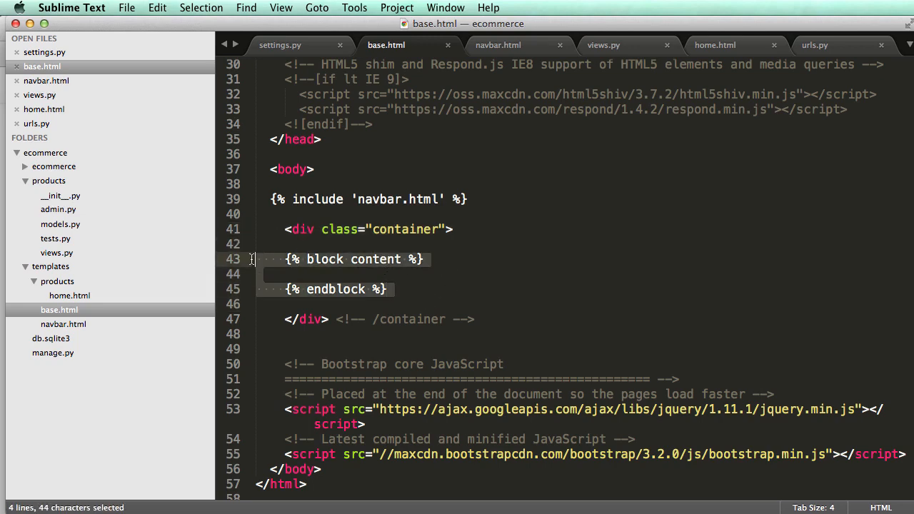
{"action": "left_click", "coordinate": [407, 303]}
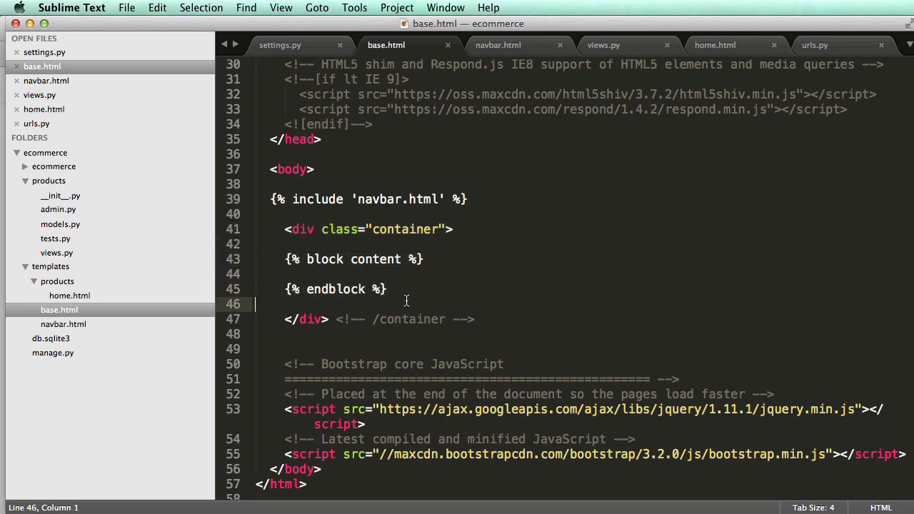
{"action": "mouse_move", "coordinate": [374, 264]}
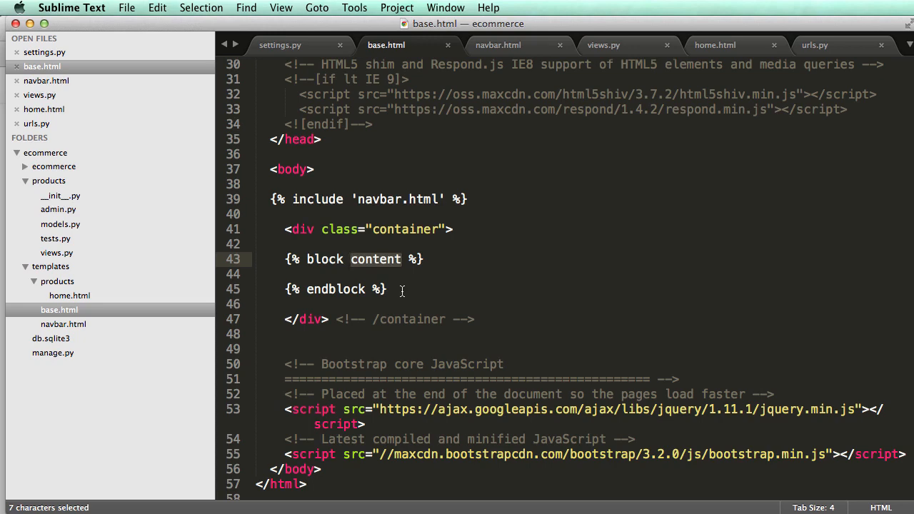
{"action": "left_click", "coordinate": [277, 259]}
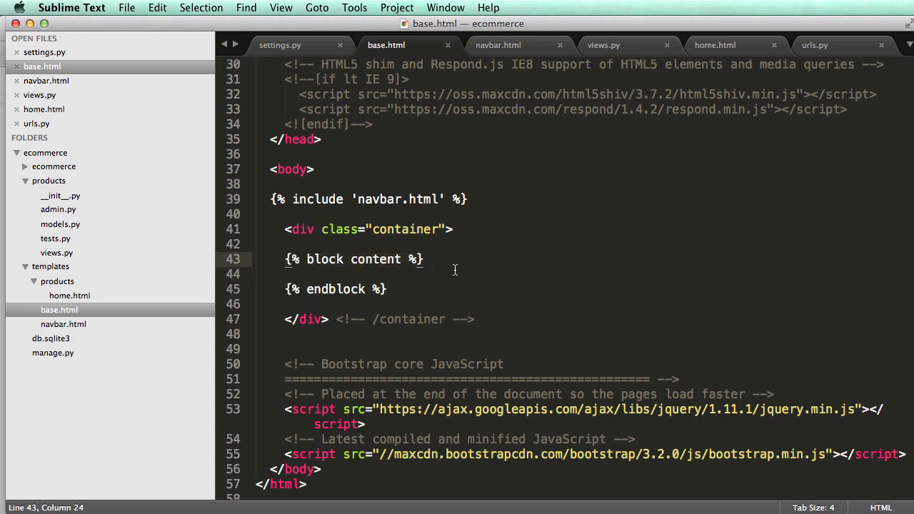
{"action": "left_click", "coordinate": [714, 44]}
{"action": "type", "text": "{"}
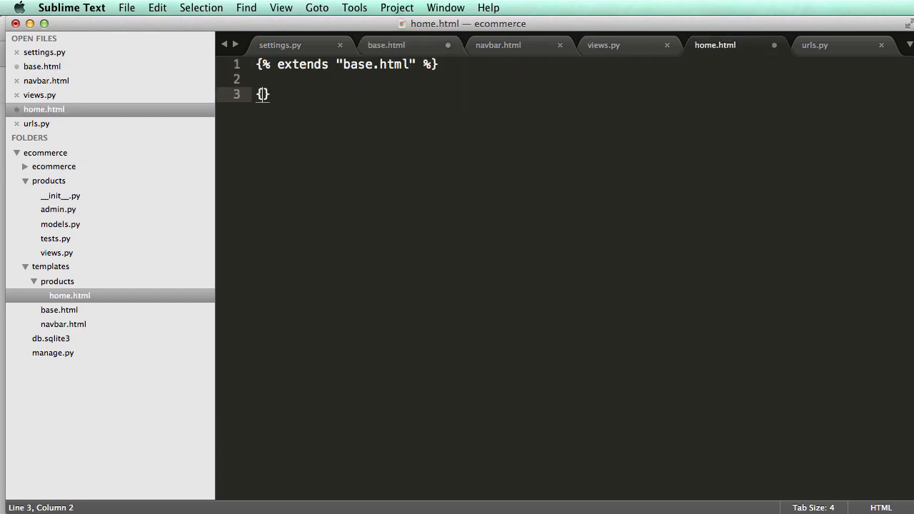
Wrap home.html's pasted jumbotron markup in a content block and dedent it, then check views.py
{"action": "type", "text": "% block con"}
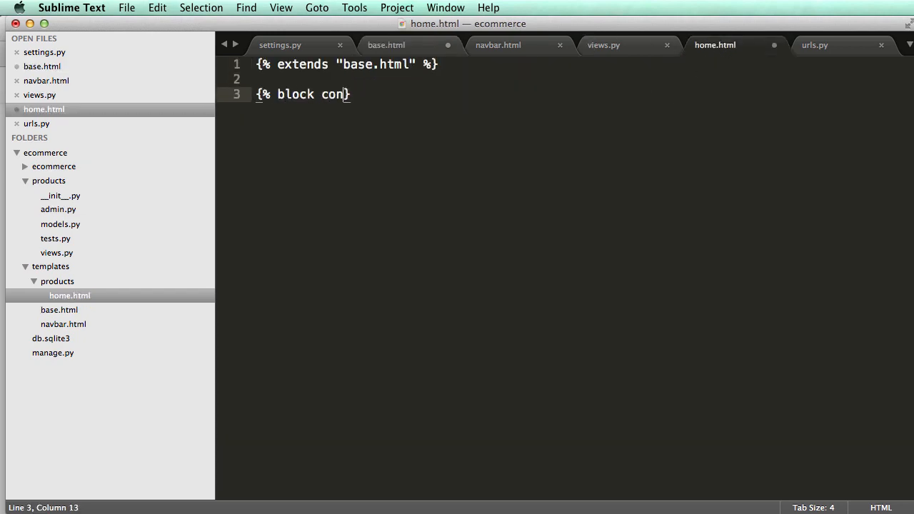
{"action": "type", "text": "tent %}"}
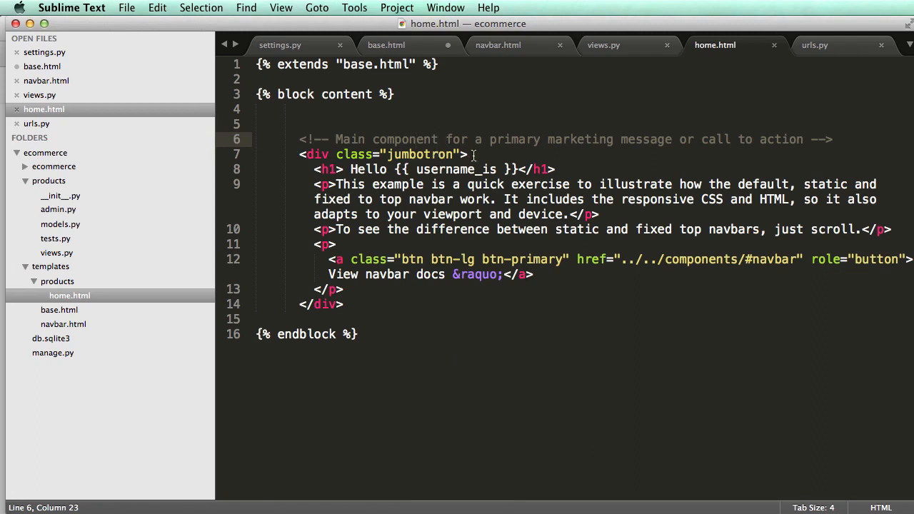
{"action": "left_click", "coordinate": [257, 124]}
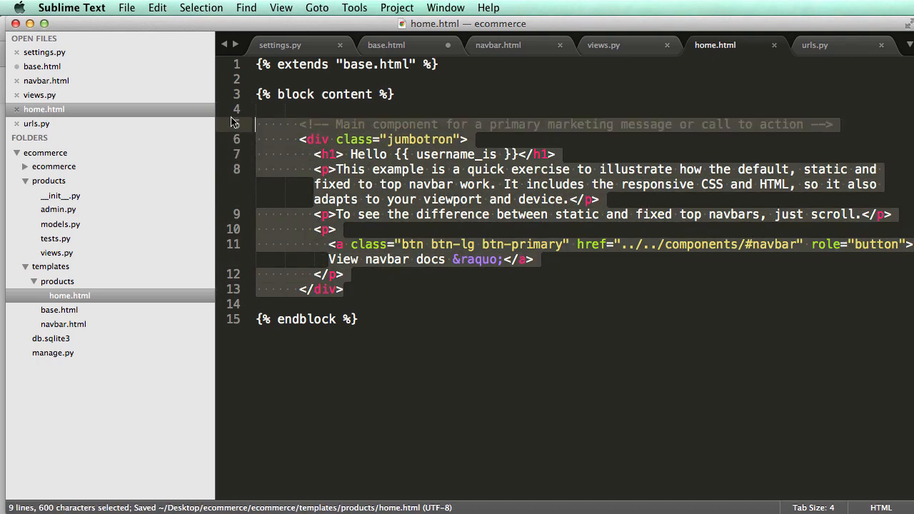
{"action": "key", "text": "shift+tab"}
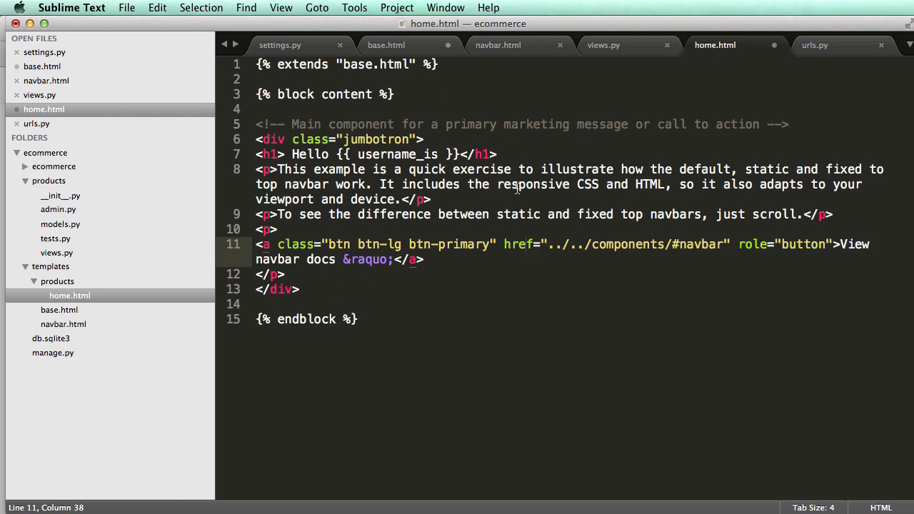
{"action": "left_click", "coordinate": [603, 44]}
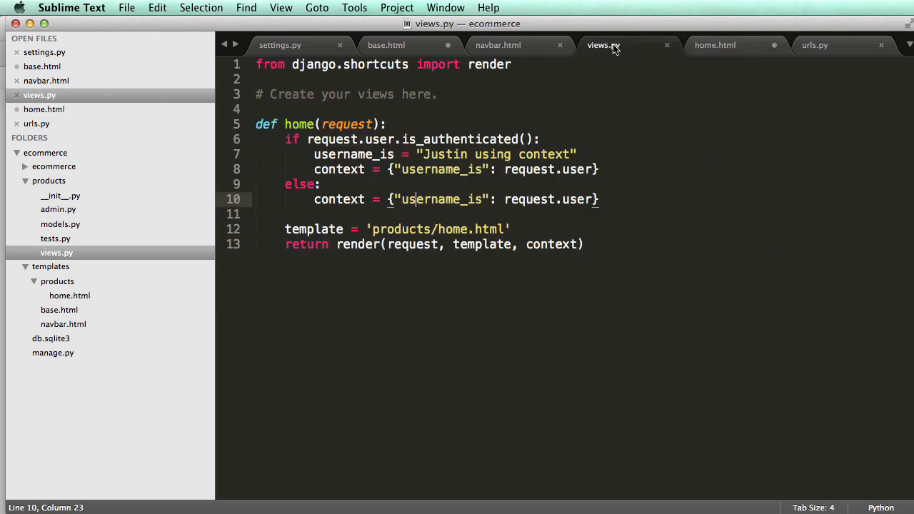
Compare home.html's extends tag and content block against navbar.html and base.html
{"action": "left_click", "coordinate": [497, 44]}
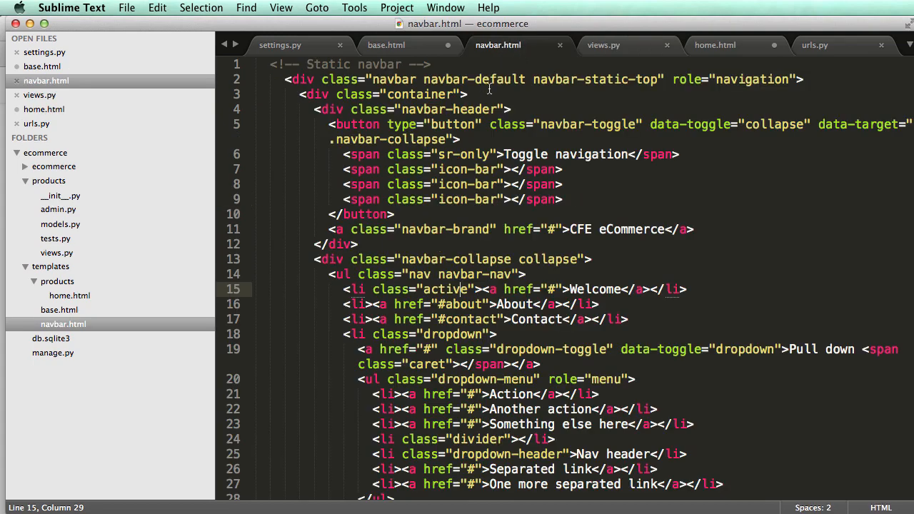
{"action": "left_click", "coordinate": [714, 44]}
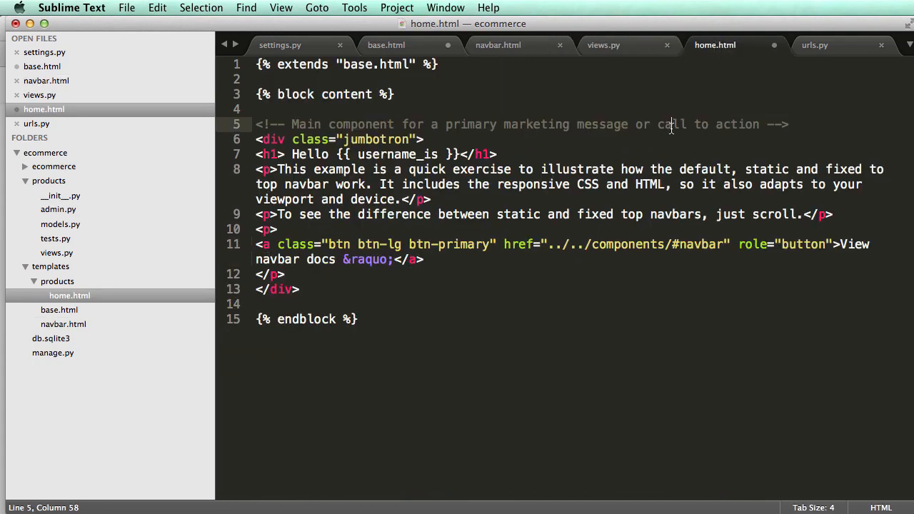
{"action": "left_click", "coordinate": [372, 64]}
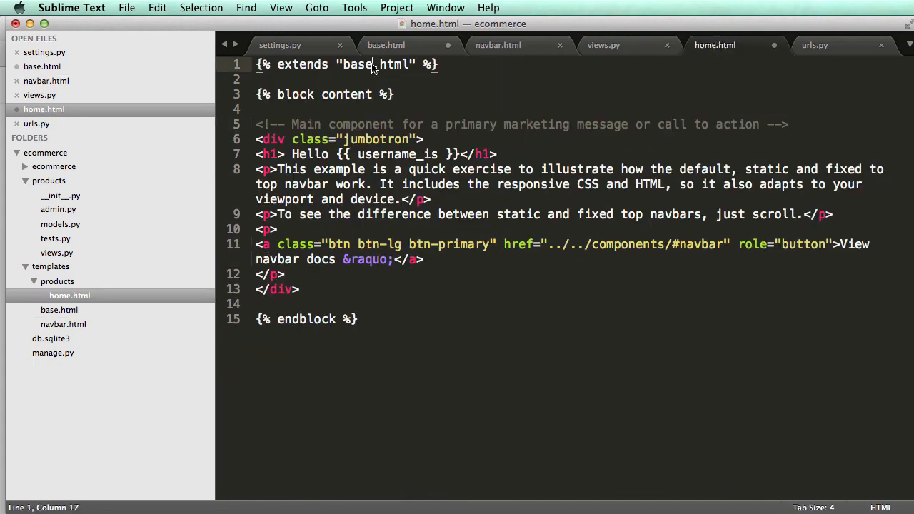
{"action": "left_click", "coordinate": [386, 44]}
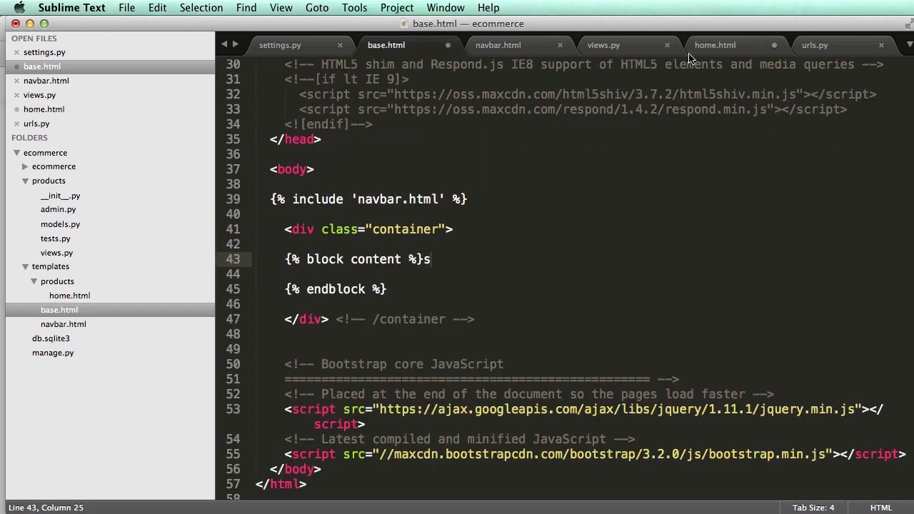
{"action": "left_click", "coordinate": [714, 45]}
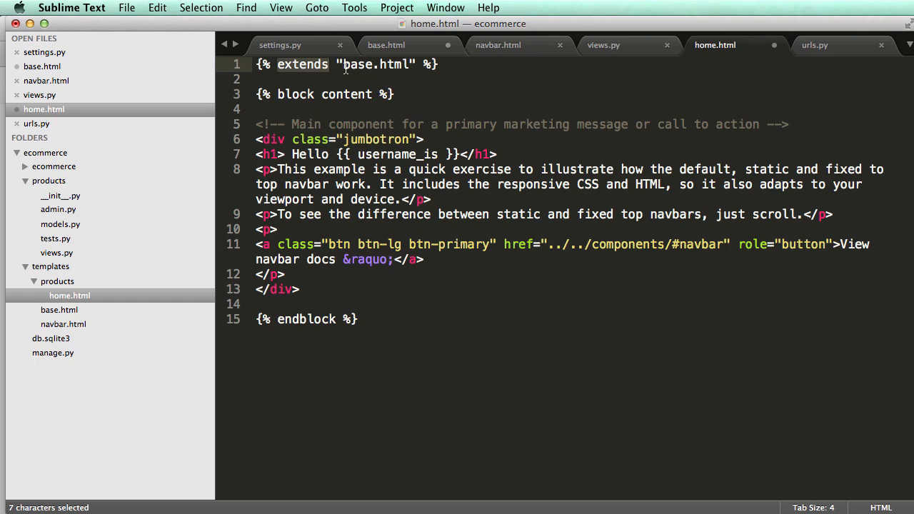
{"action": "left_click", "coordinate": [386, 45]}
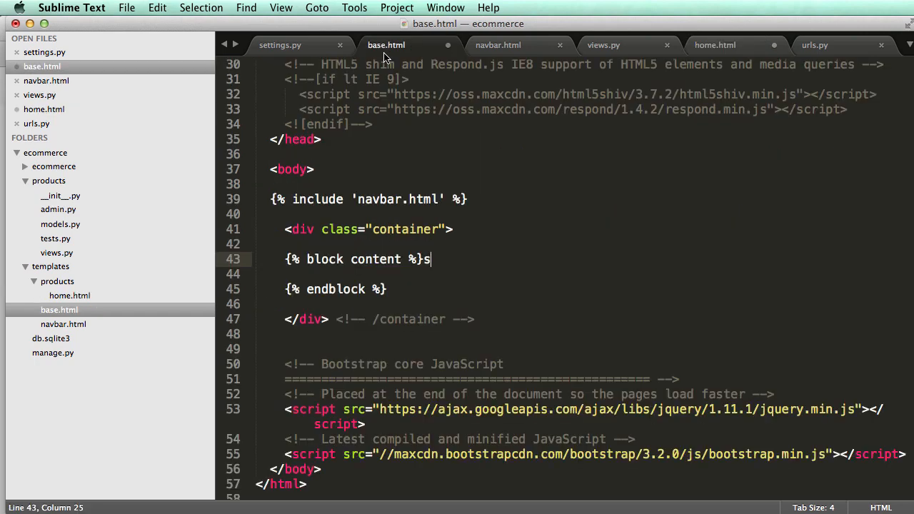
Point out base.html's navbar include line versus home.html, ending on base.html's head section
{"action": "left_click", "coordinate": [714, 44]}
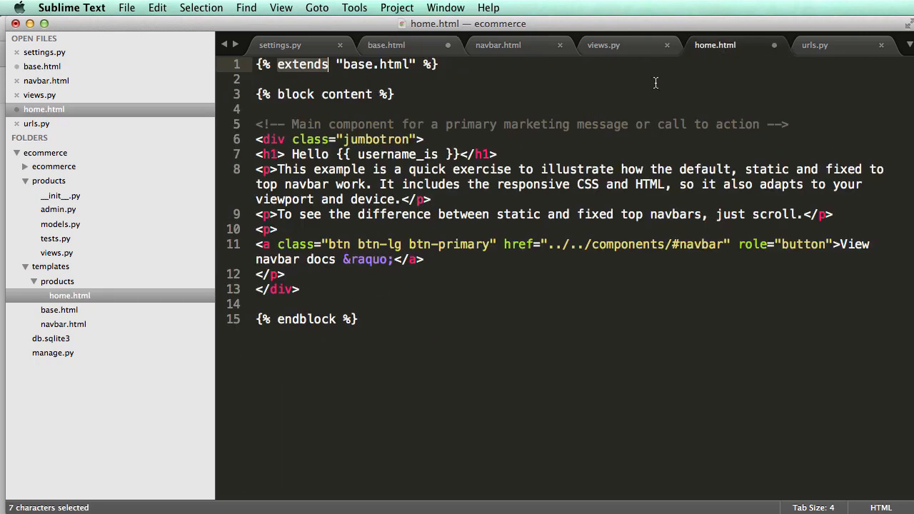
{"action": "left_click", "coordinate": [385, 44]}
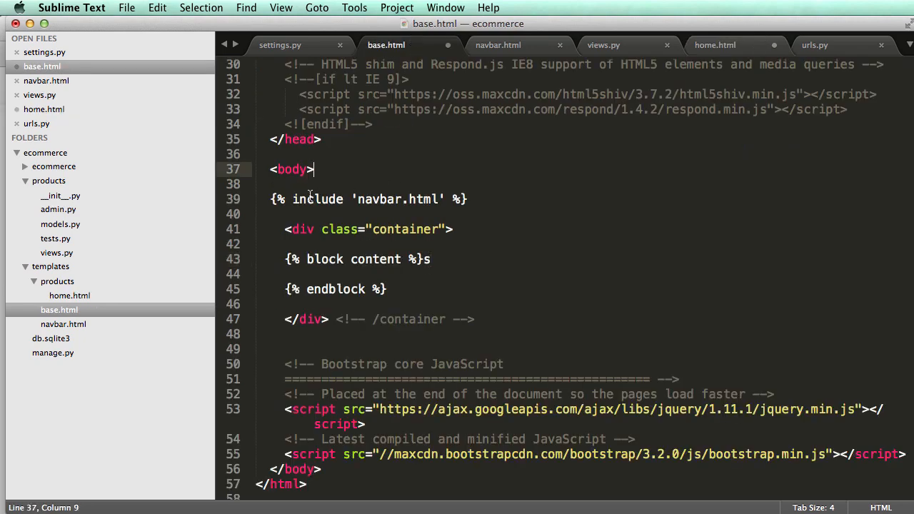
{"action": "left_click", "coordinate": [468, 199]}
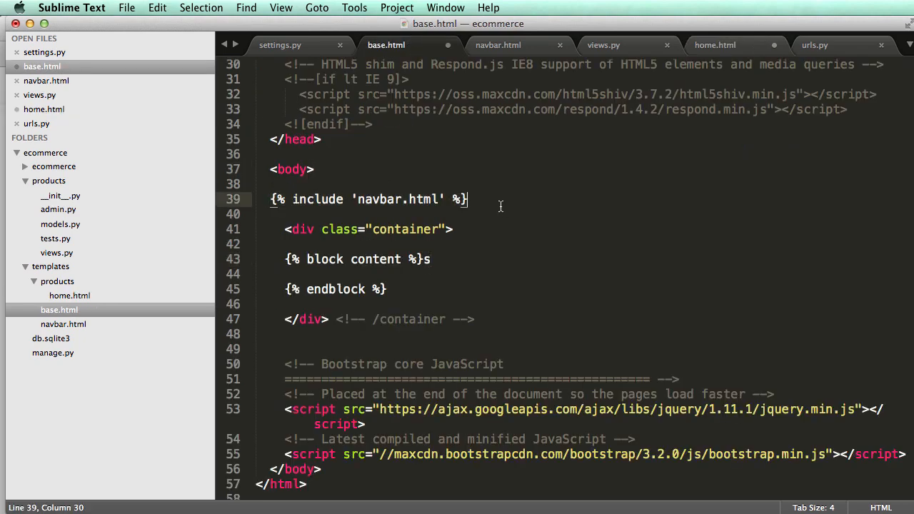
{"action": "left_click", "coordinate": [714, 44]}
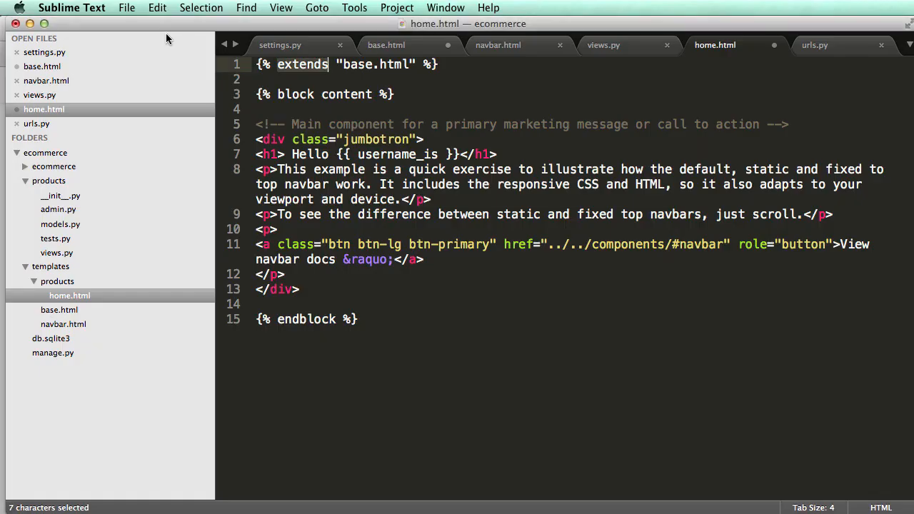
{"action": "left_click", "coordinate": [385, 44]}
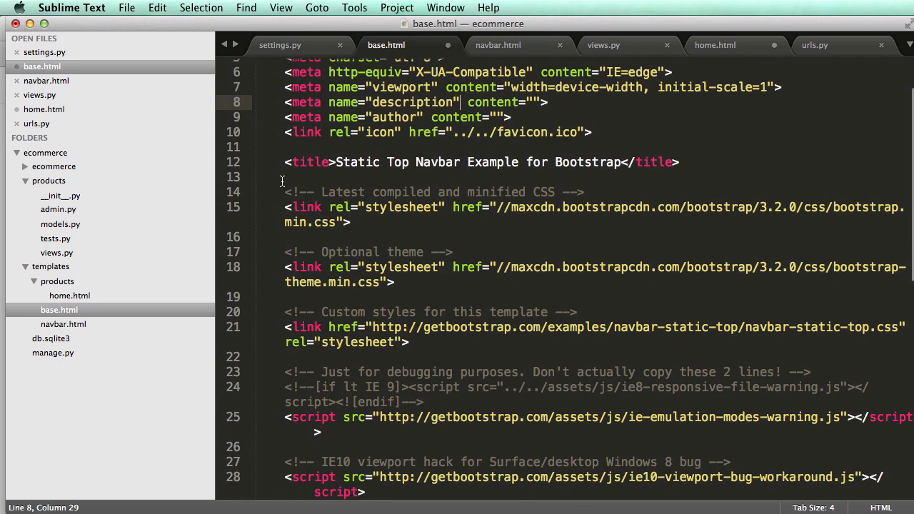
Change base.html's page title text to CFE STORE
{"action": "left_click", "coordinate": [662, 163]}
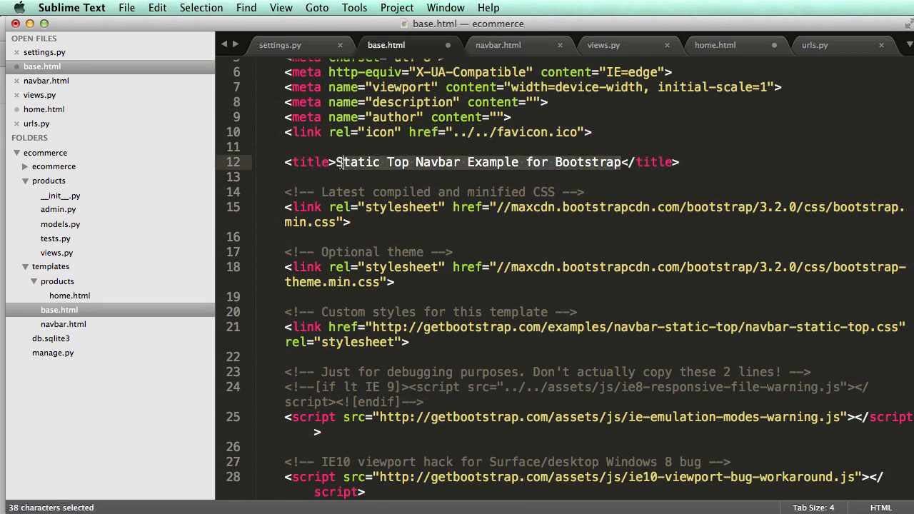
{"action": "type", "text": "CFE</title>"}
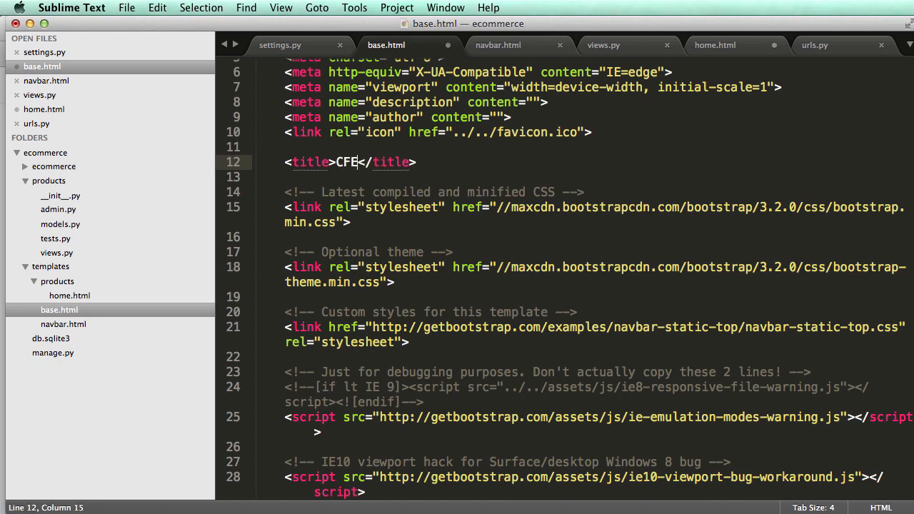
{"action": "type", "text": "STO"}
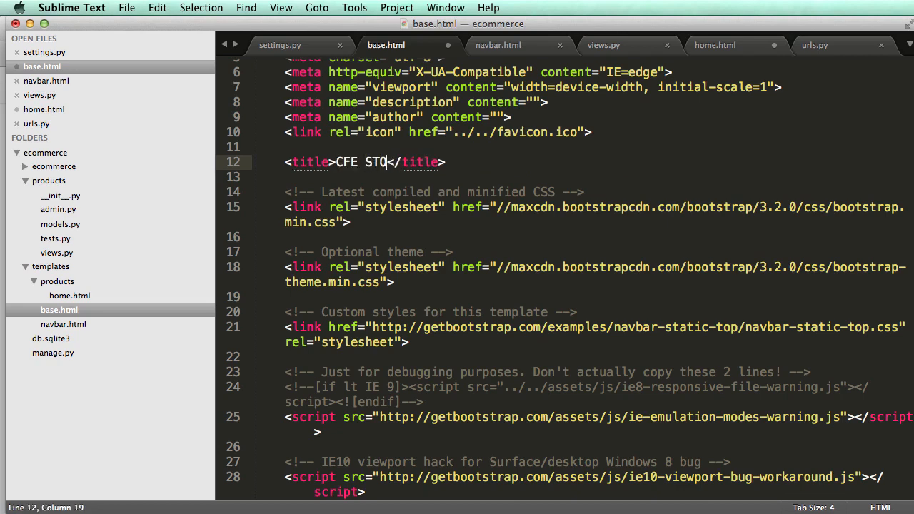
{"action": "type", "text": "RE"}
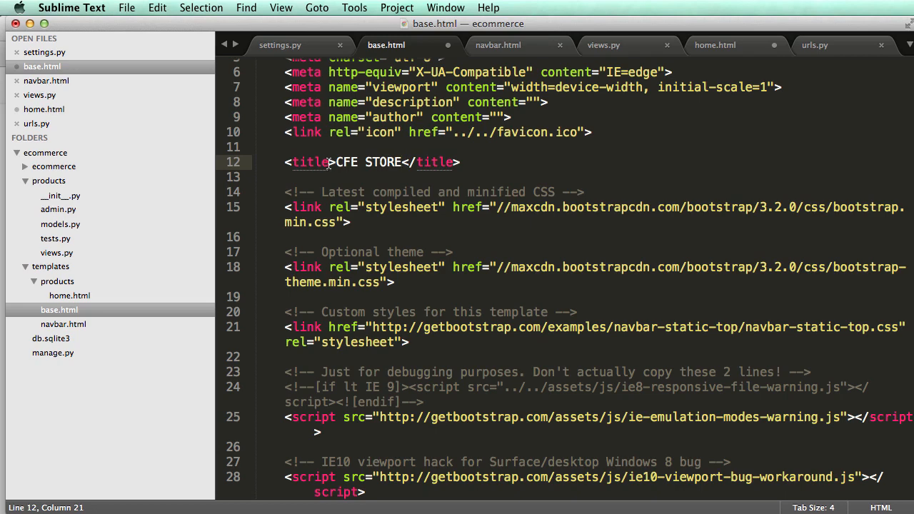
Insert an empty {% block head_title %}{% endblock %} before CFE STORE in the title and save
{"action": "type", "text": "{% block head_tit"}
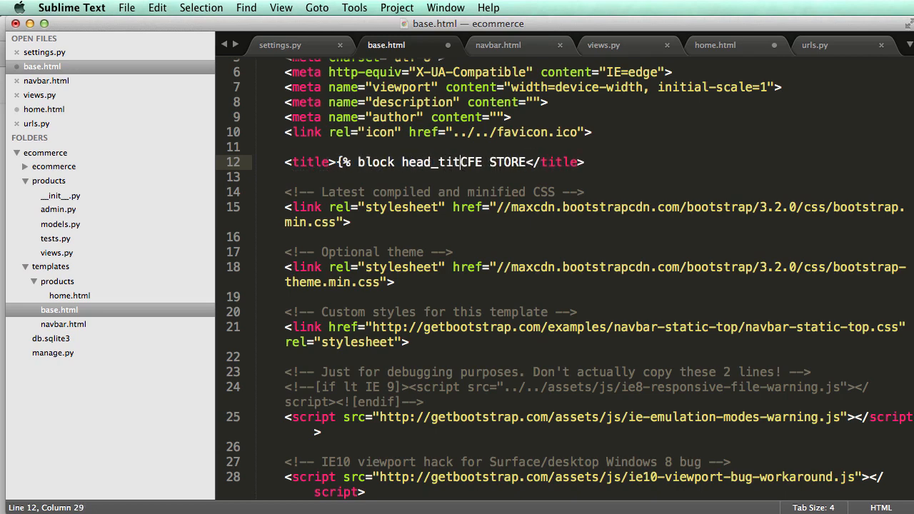
{"action": "type", "text": "%}{"}
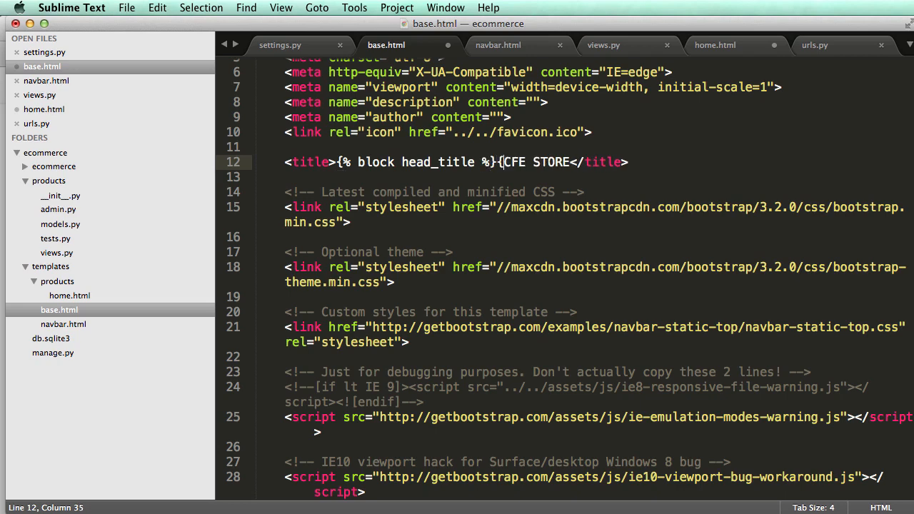
{"action": "type", "text": "%endbloc"}
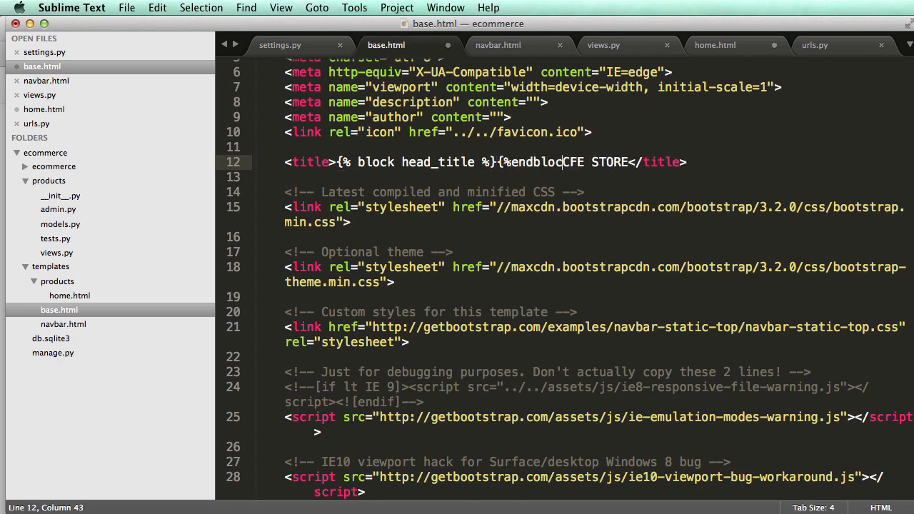
{"action": "type", "text": "%}"}
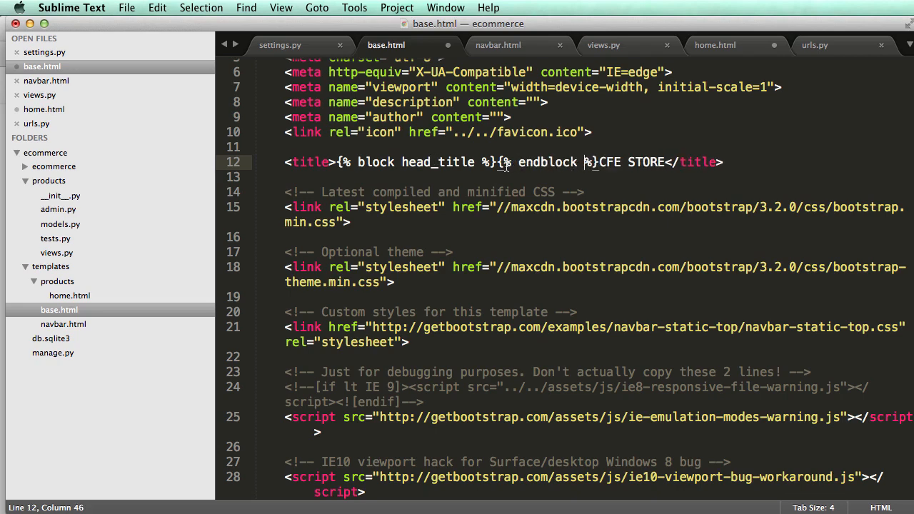
{"action": "left_click", "coordinate": [500, 163]}
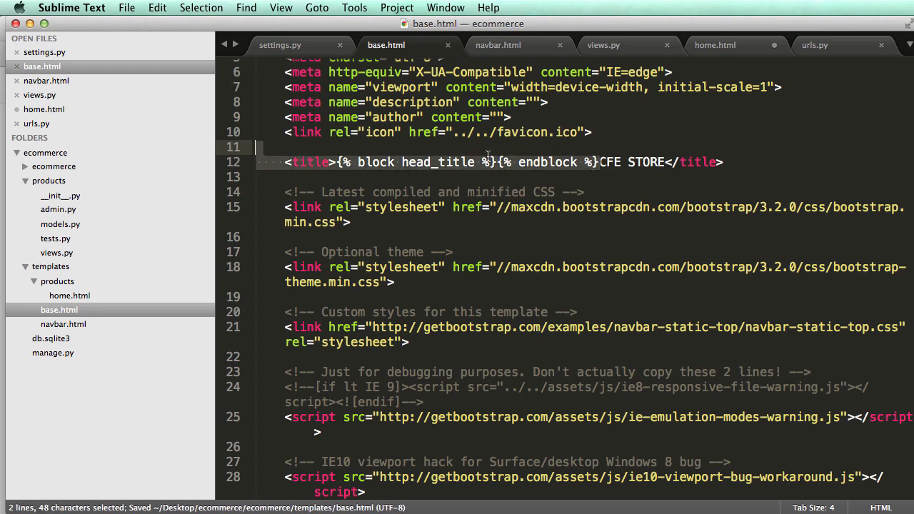
{"action": "left_click", "coordinate": [337, 162]}
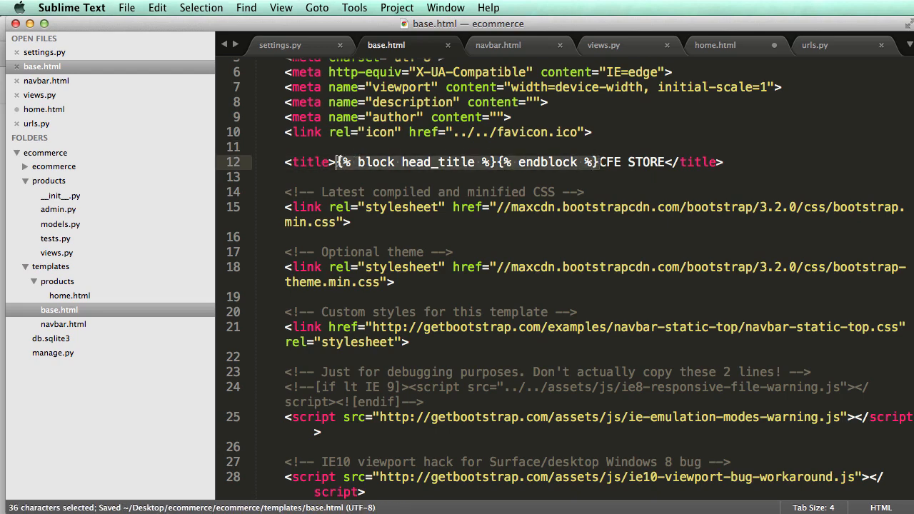
{"action": "left_click", "coordinate": [713, 44]}
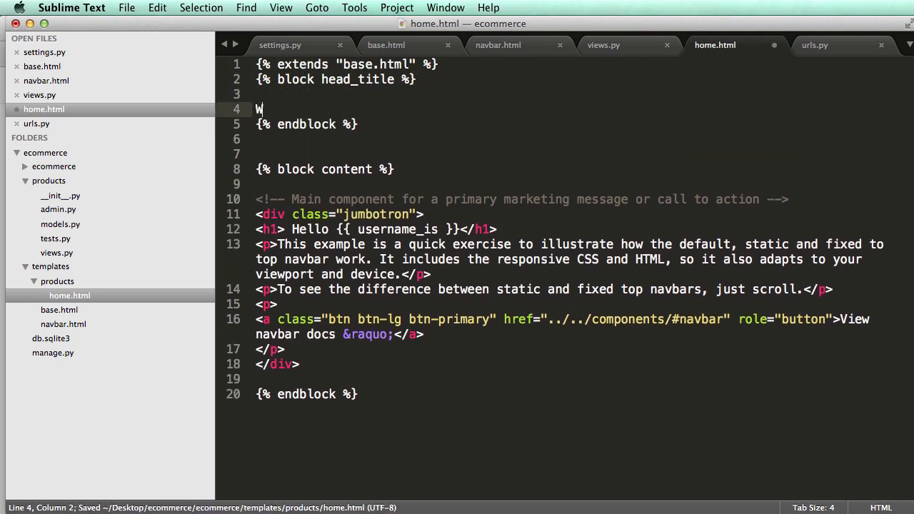
Add a head_title block holding 'Welcome to' in home.html and rename it head_title2
{"action": "type", "text": "elcome to"}
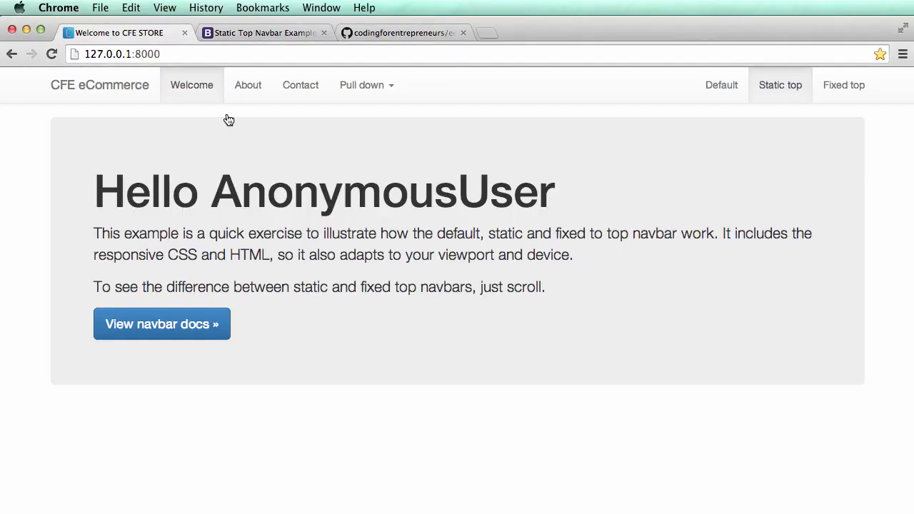
{"action": "mouse_move", "coordinate": [156, 35]}
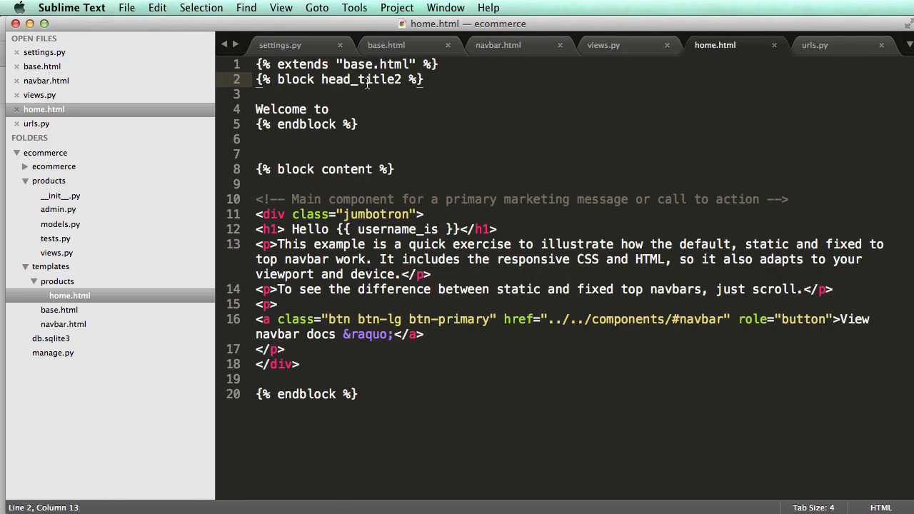
{"action": "left_click", "coordinate": [385, 44]}
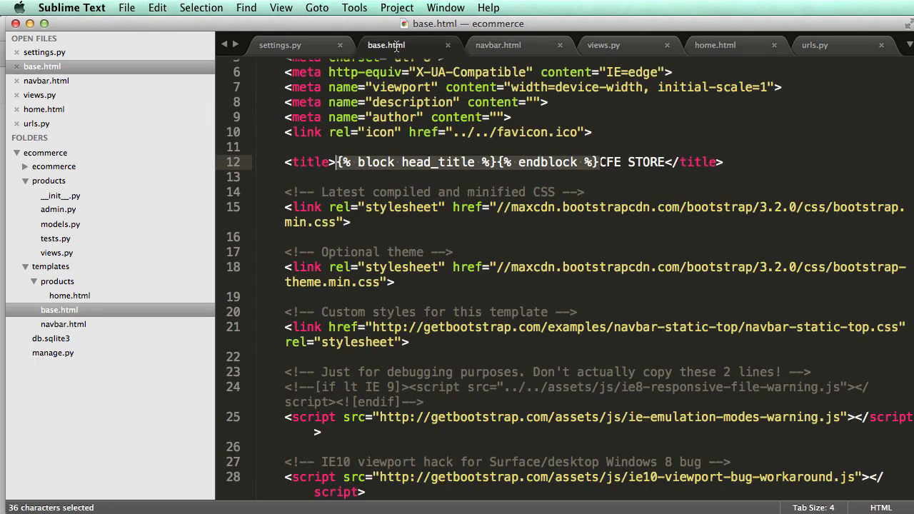
{"action": "left_click", "coordinate": [714, 44]}
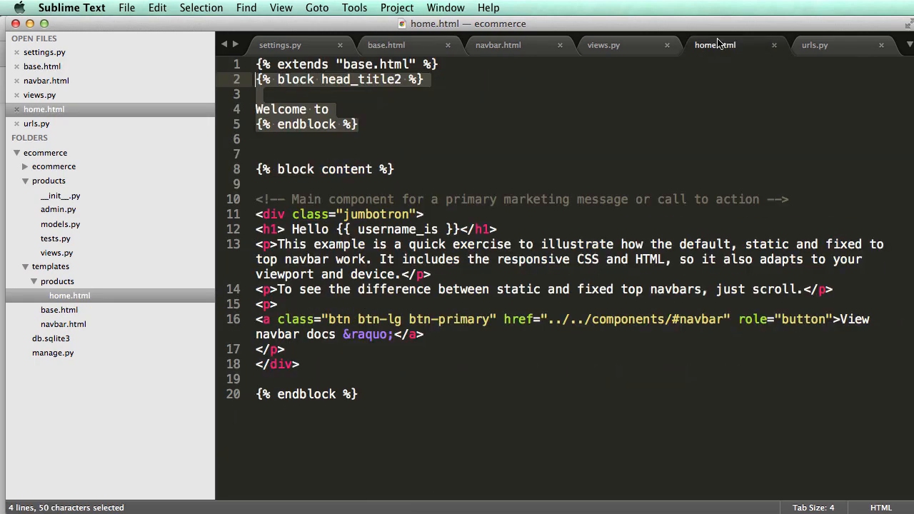
{"action": "key", "text": "backspace"}
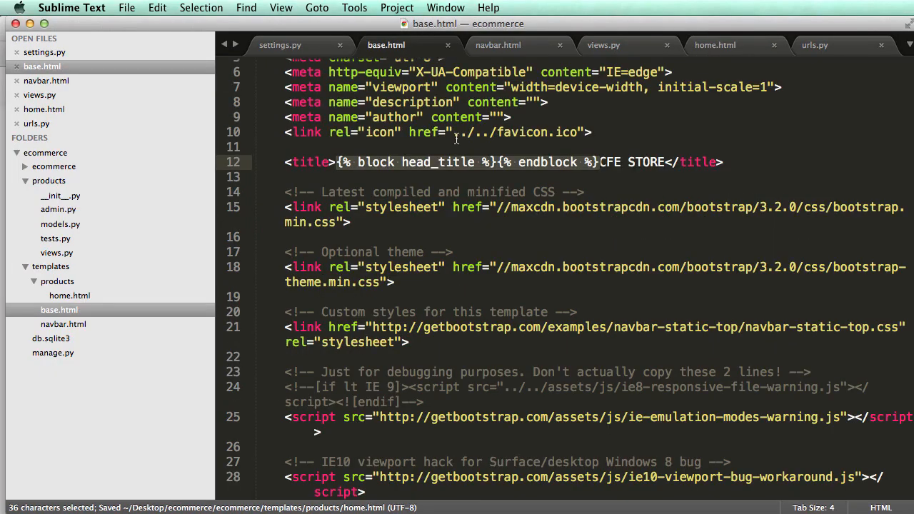
Place the cursor in base.html's head just below the custom styles stylesheet link
{"action": "scroll", "scroll_direction": "down", "scroll_amount": 3}
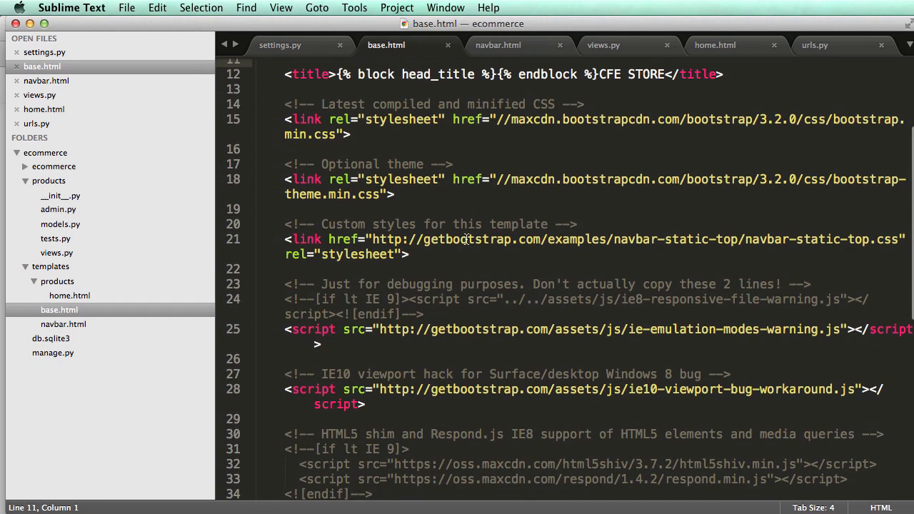
{"action": "scroll", "scroll_direction": "down", "scroll_amount": 3}
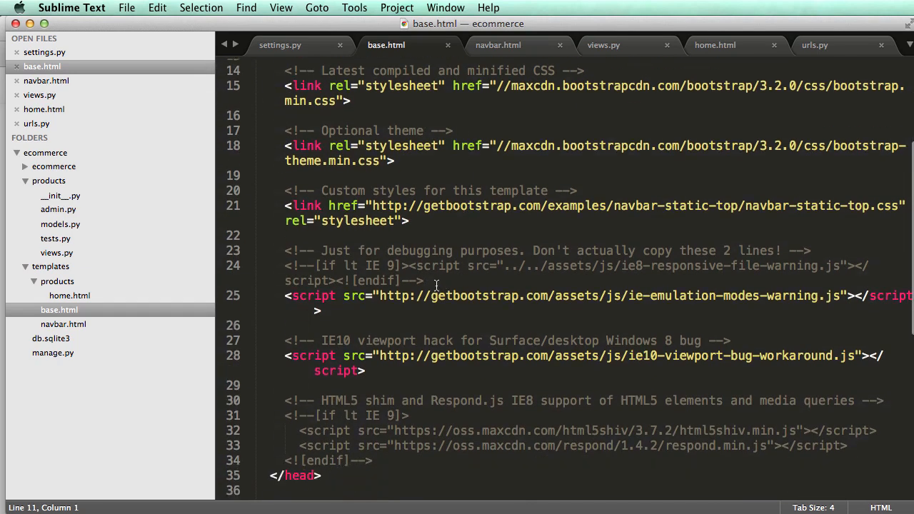
{"action": "left_click", "coordinate": [340, 323]}
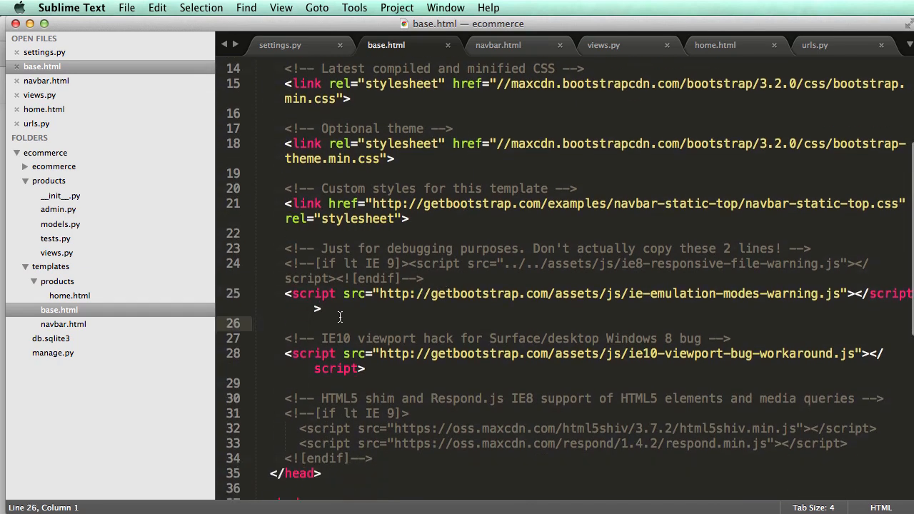
{"action": "scroll", "scroll_direction": "down", "scroll_amount": 3}
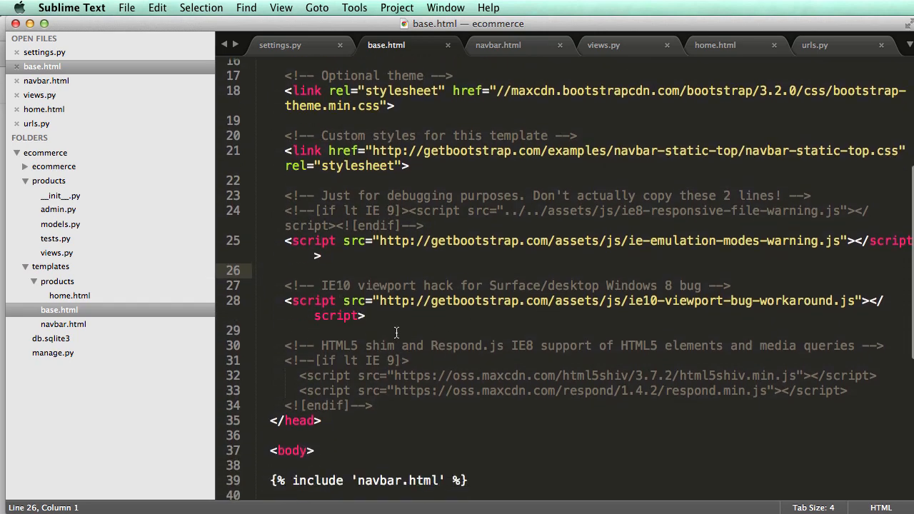
{"action": "scroll", "scroll_direction": "up", "scroll_amount": 3}
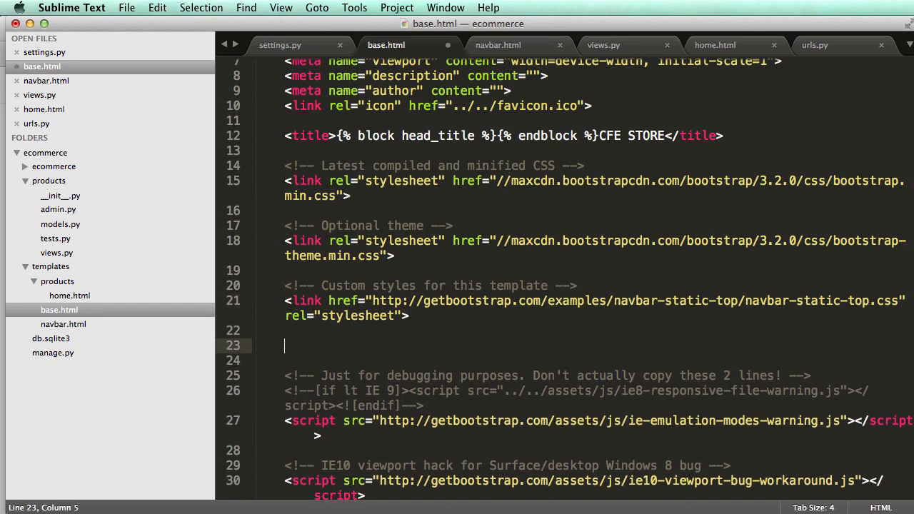
Write an empty {% block head_styles %}{% endblock %} under the custom styles link and save base.html
{"action": "type", "text": "{% block %}"}
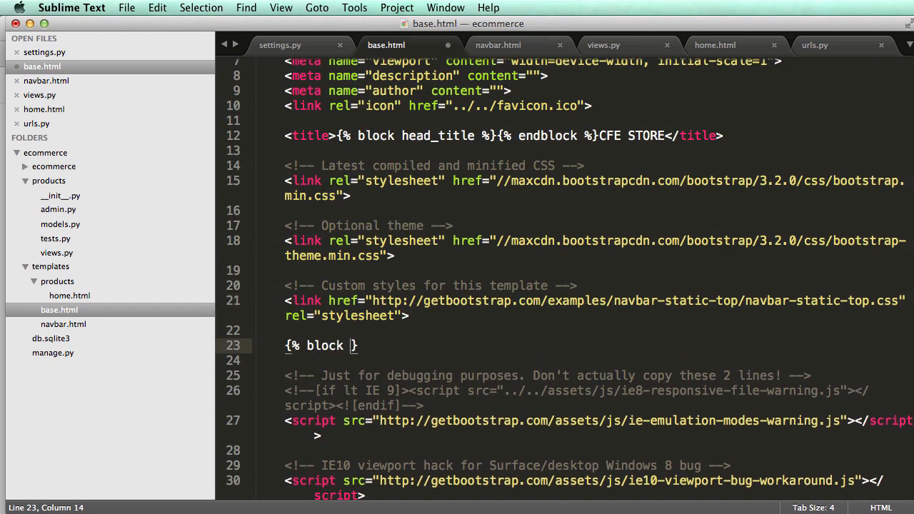
{"action": "type", "text": "h"}
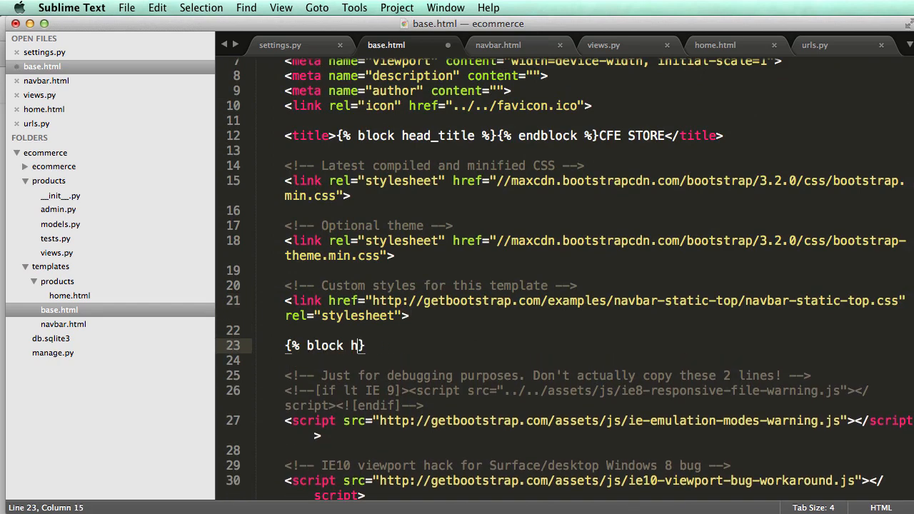
{"action": "type", "text": "ead_stles"}
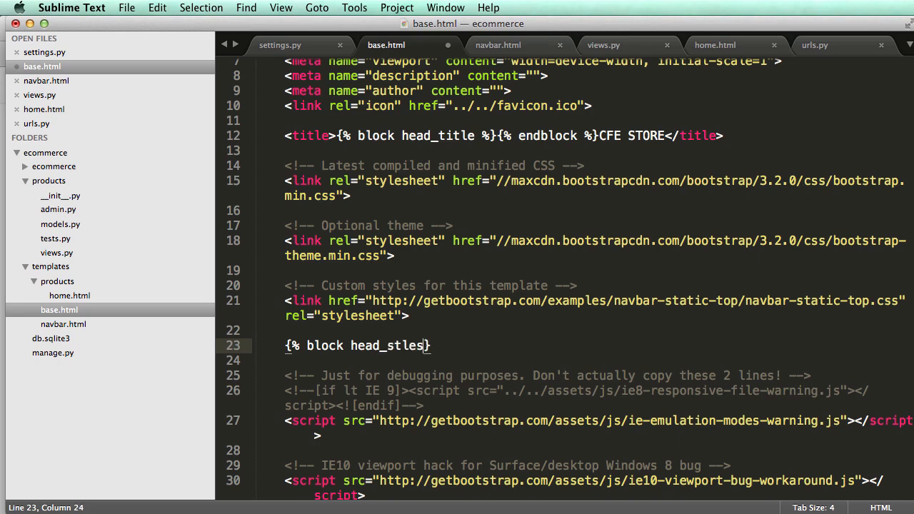
{"action": "key", "text": "Backspace"}
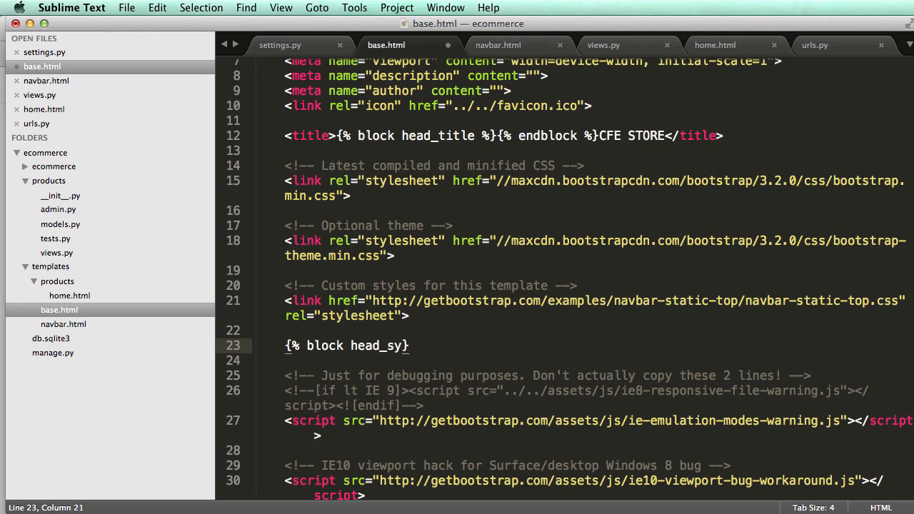
{"action": "type", "text": "tles %}"}
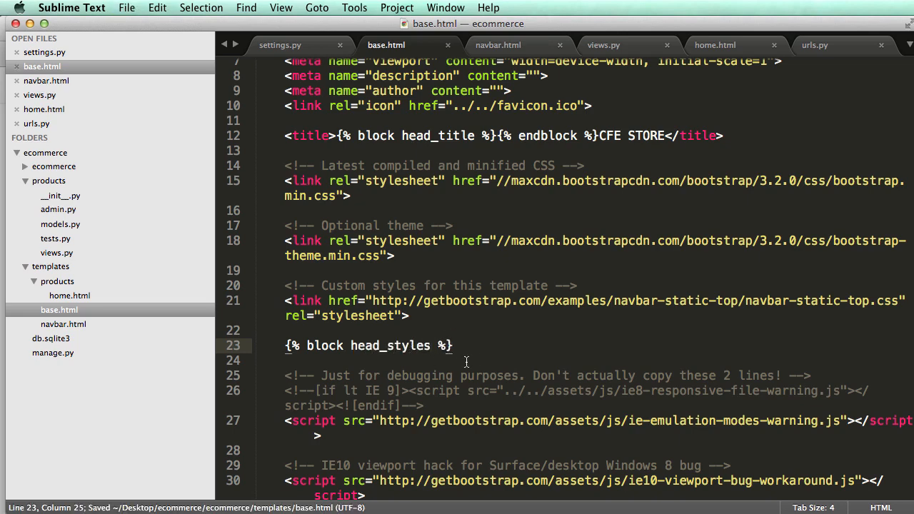
{"action": "type", "text": "{% end}"}
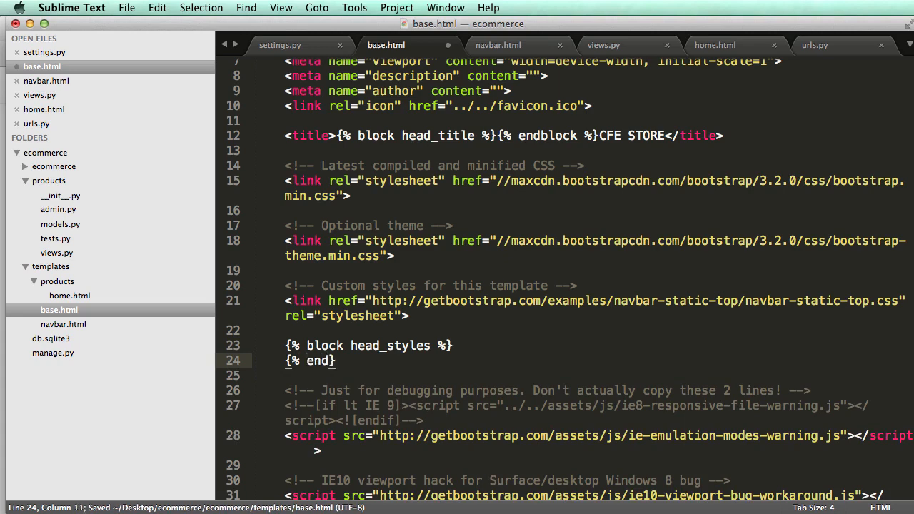
{"action": "type", "text": "block %"}
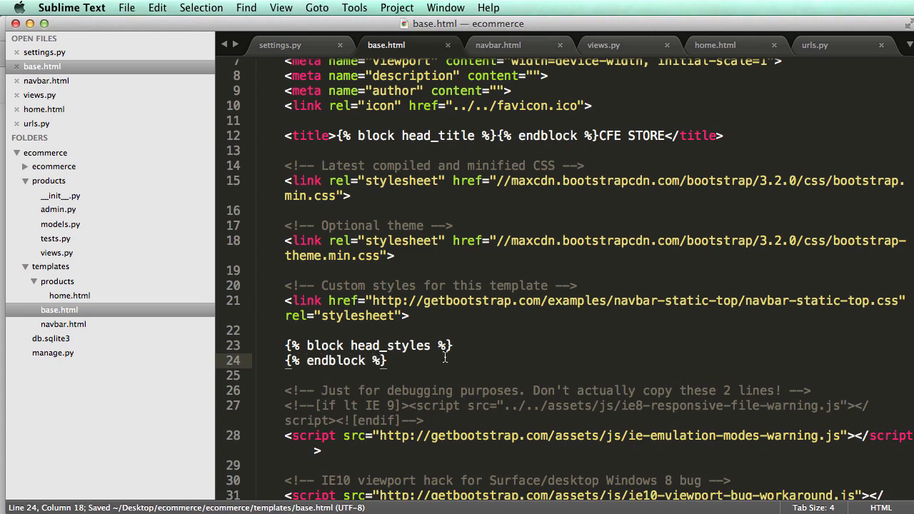
{"action": "left_click", "coordinate": [714, 44]}
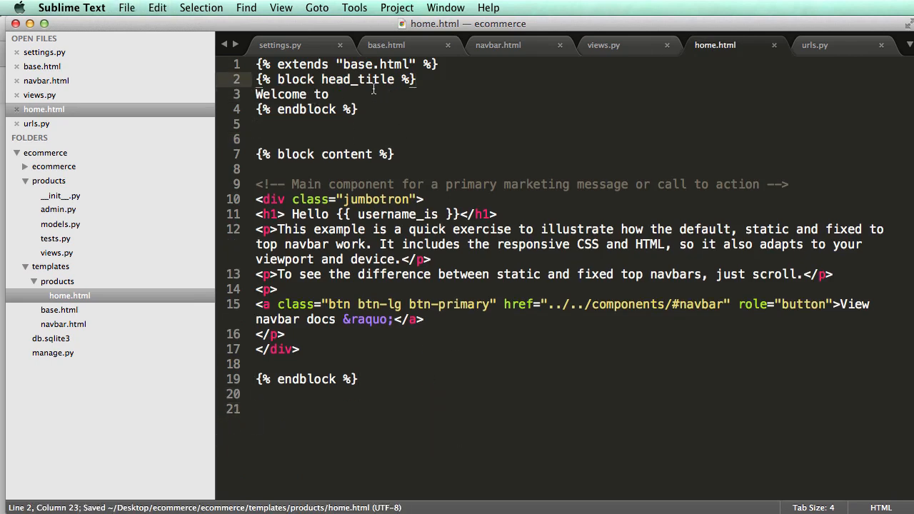
Override head_styles in home.html with <style>.jumbotron { color: red; }</style>
{"action": "type", "text": "{% block head_styles %}"}
{"action": "left_click", "coordinate": [570, 170]}
{"action": "type", "text": "{% endblock %"}
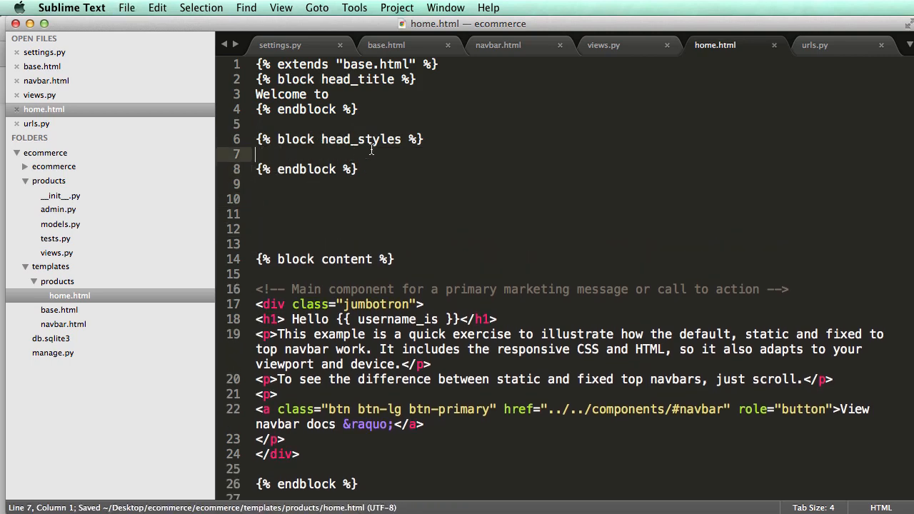
{"action": "type", "text": "<style>"}
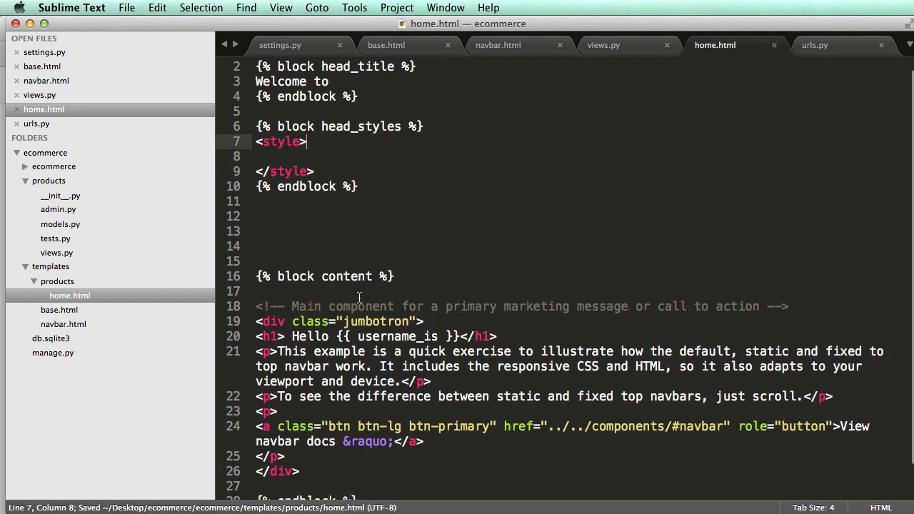
{"action": "type", "text": ".j"}
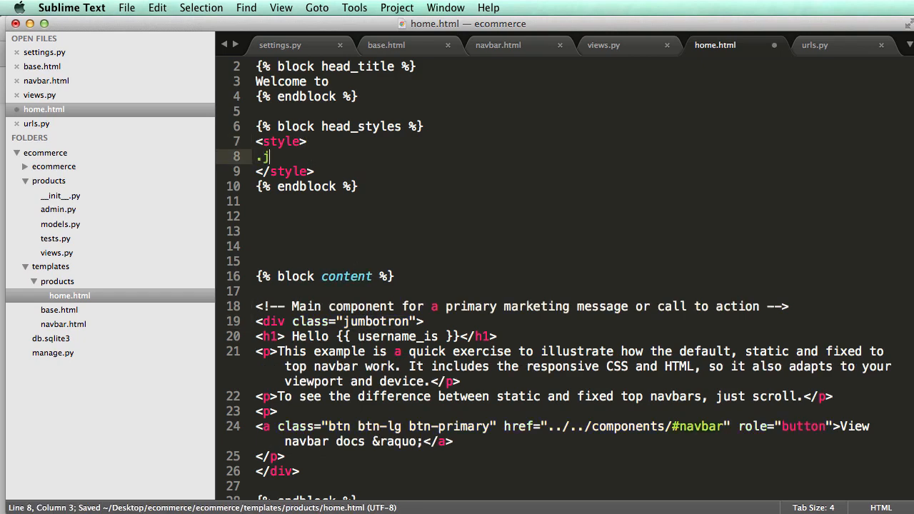
{"action": "type", "text": "umbotron {"}
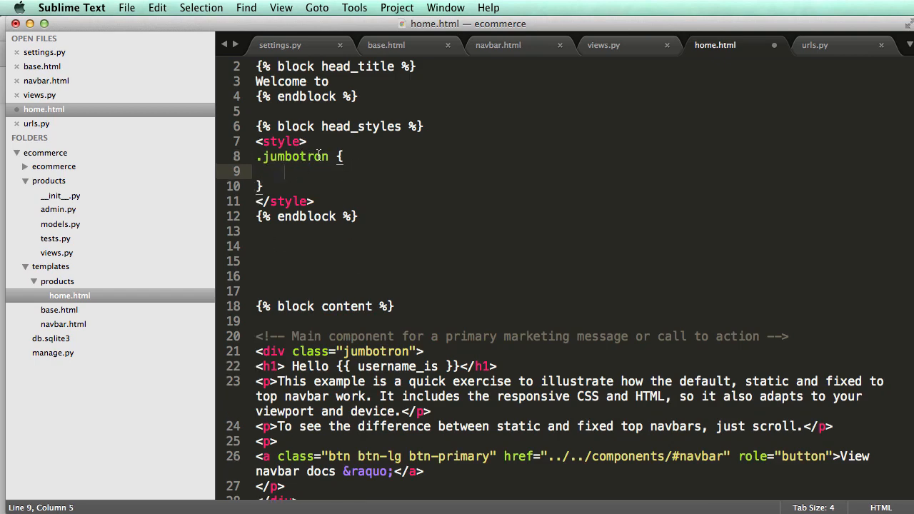
{"action": "mouse_move", "coordinate": [334, 364]}
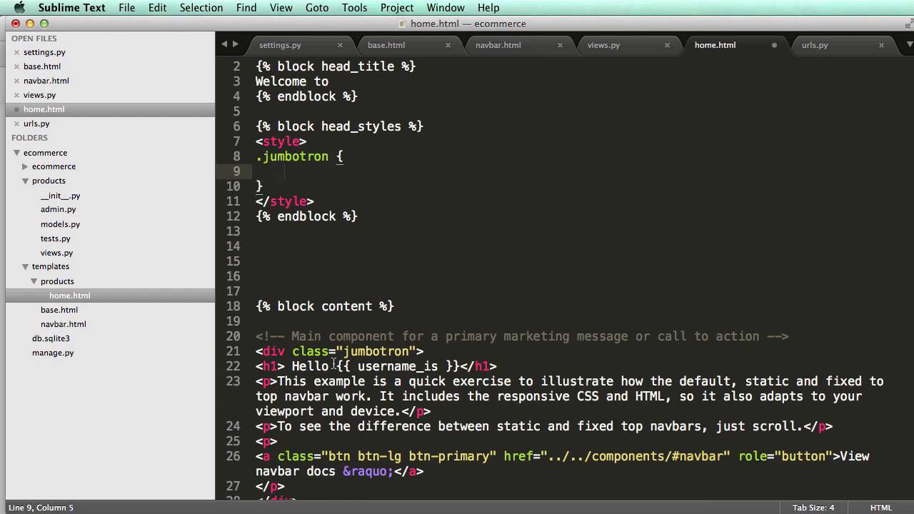
{"action": "type", "text": "color:;"}
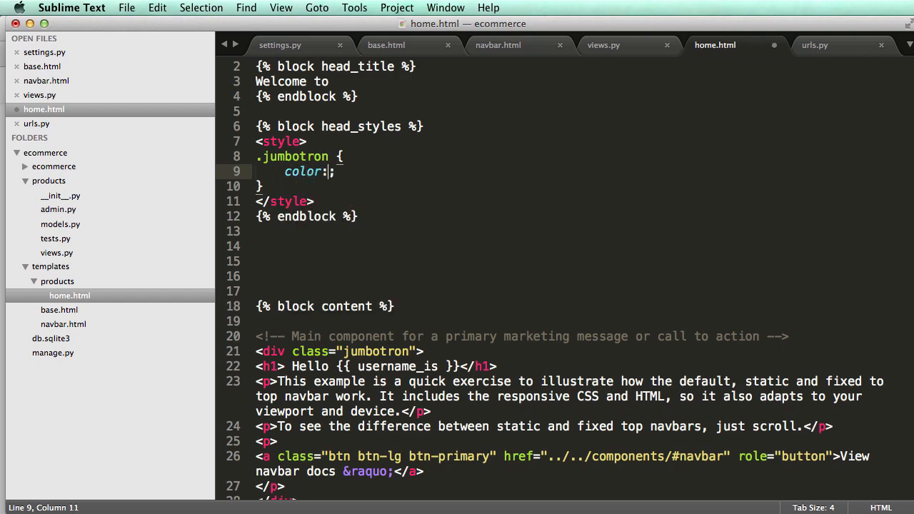
{"action": "type", "text": "red"}
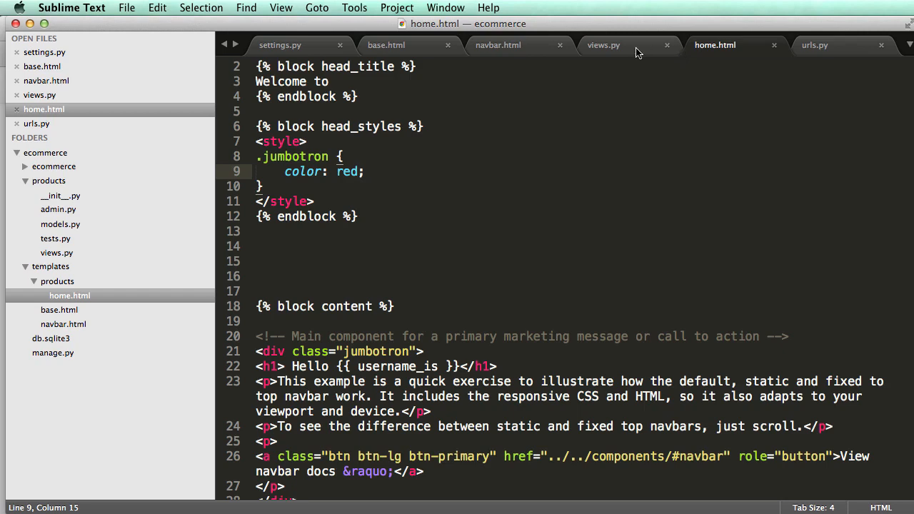
Check base.html's head_styles block, then move to the views.py tab
{"action": "left_click", "coordinate": [386, 44]}
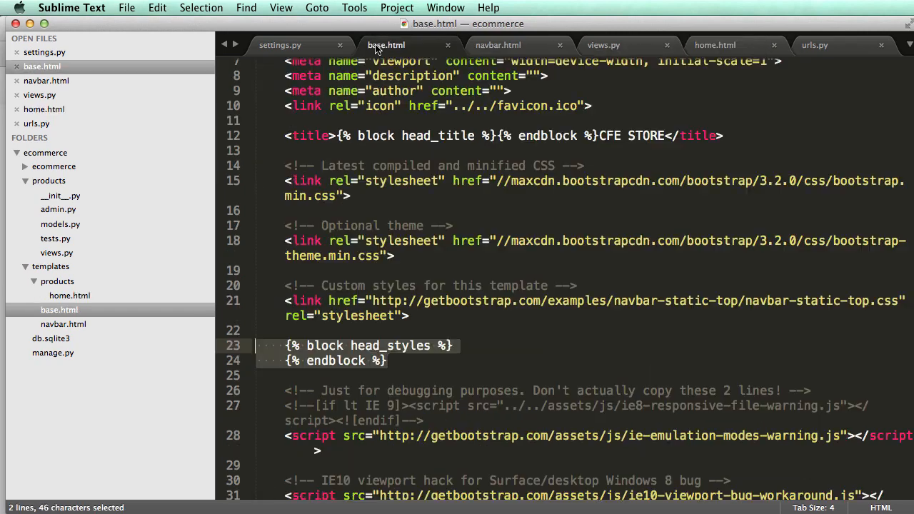
{"action": "left_click", "coordinate": [603, 44]}
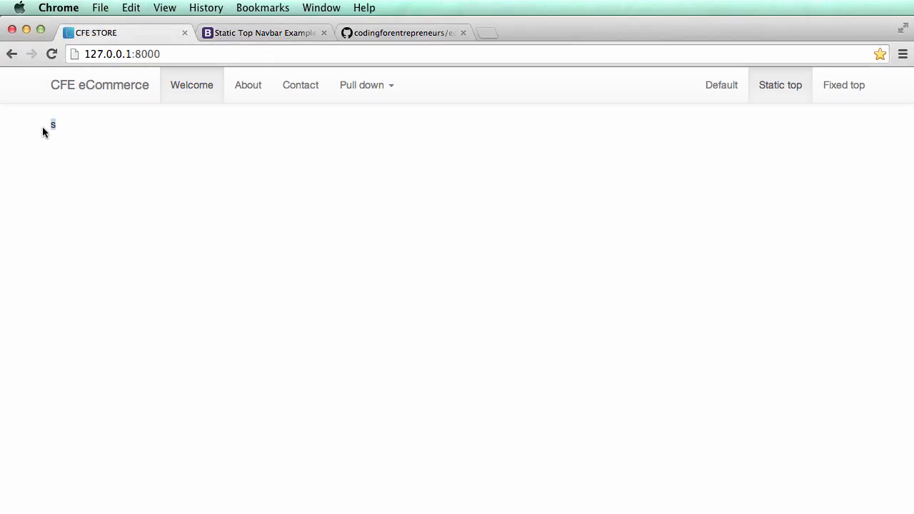
{"action": "mouse_move", "coordinate": [48, 107]}
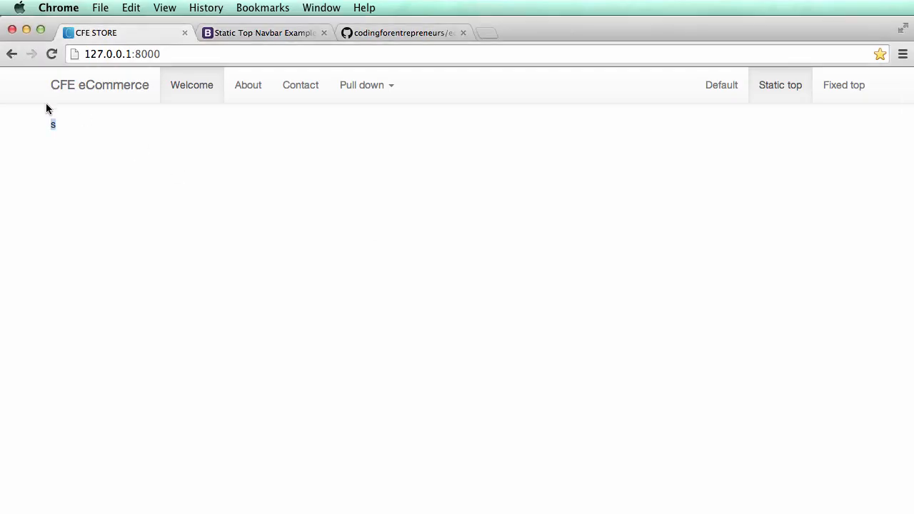
{"action": "mouse_move", "coordinate": [280, 151]}
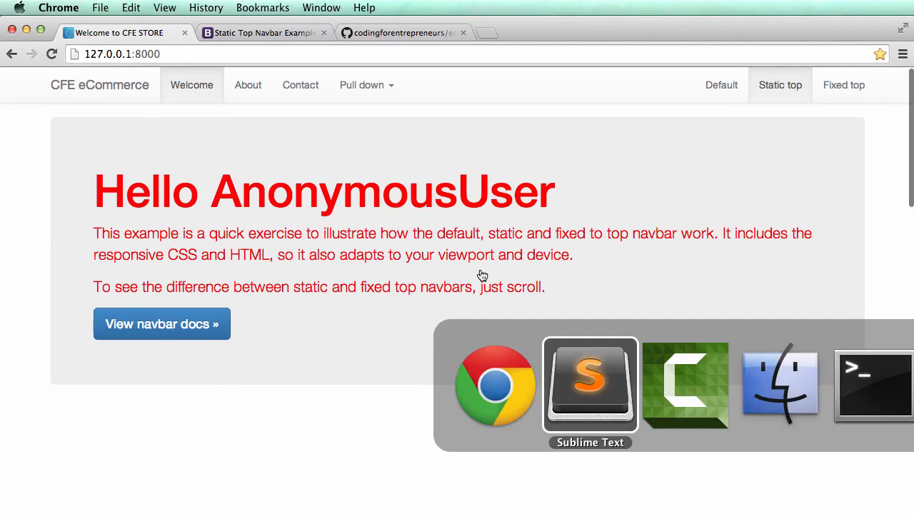
Return to the templates in Sublime Text and scroll down toward base.html's content block
{"action": "left_click", "coordinate": [589, 385]}
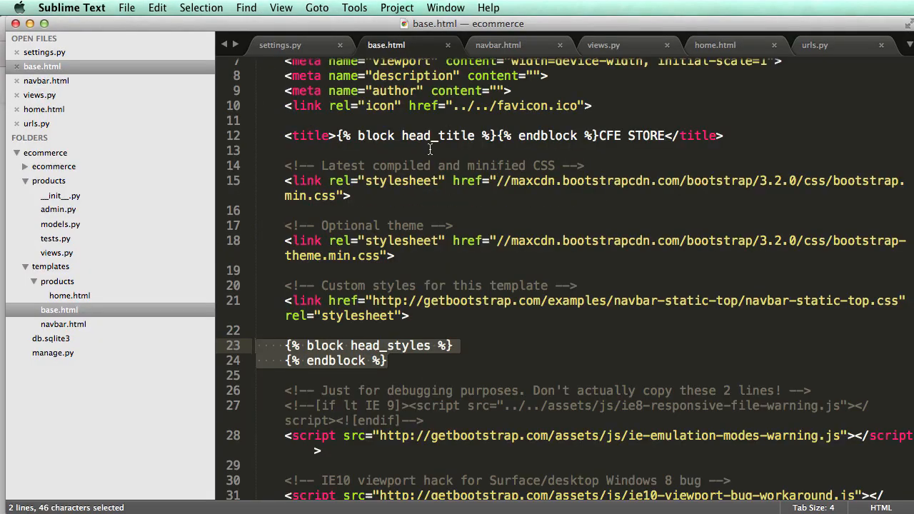
{"action": "scroll", "scroll_direction": "down", "scroll_amount": 3}
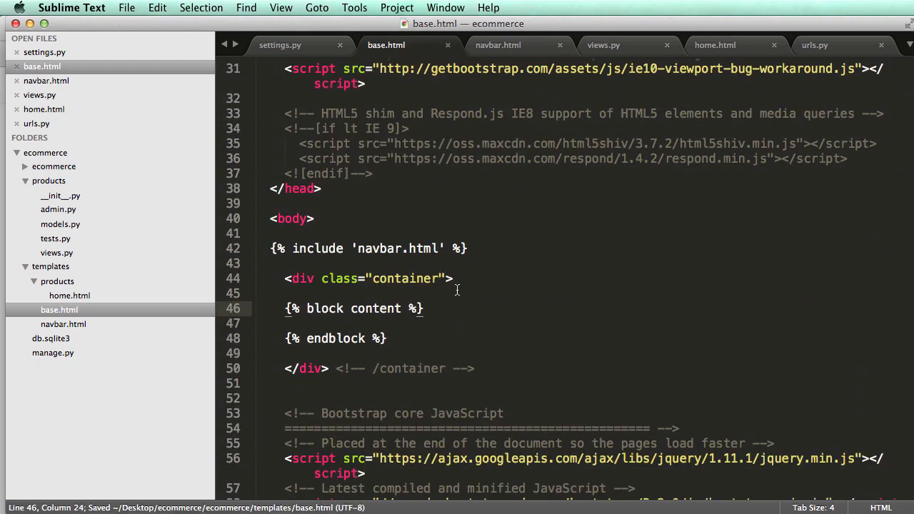
{"action": "mouse_move", "coordinate": [640, 54]}
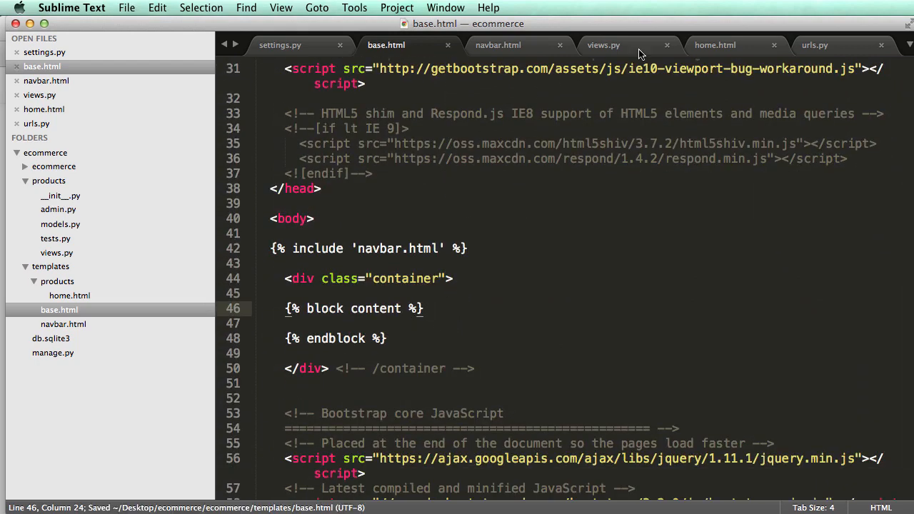
In home.html rename head_styles to styles and remove the wrapping <style> tags
{"action": "left_click", "coordinate": [714, 44]}
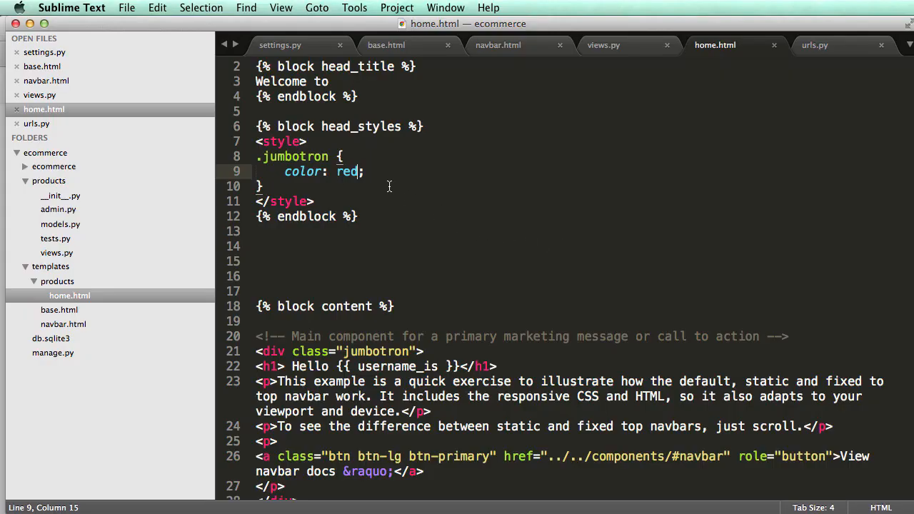
{"action": "mouse_move", "coordinate": [281, 160]}
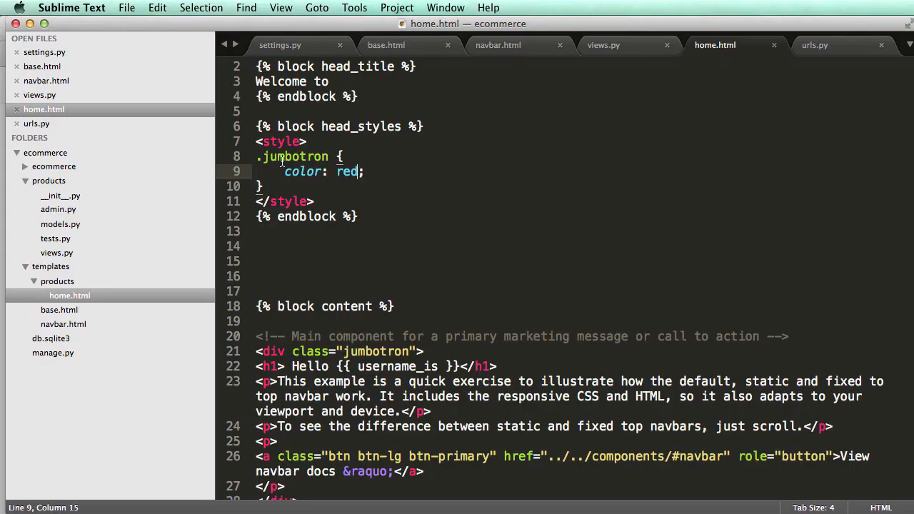
{"action": "left_click_drag", "start_coordinate": [257, 141], "coordinate": [313, 201]}
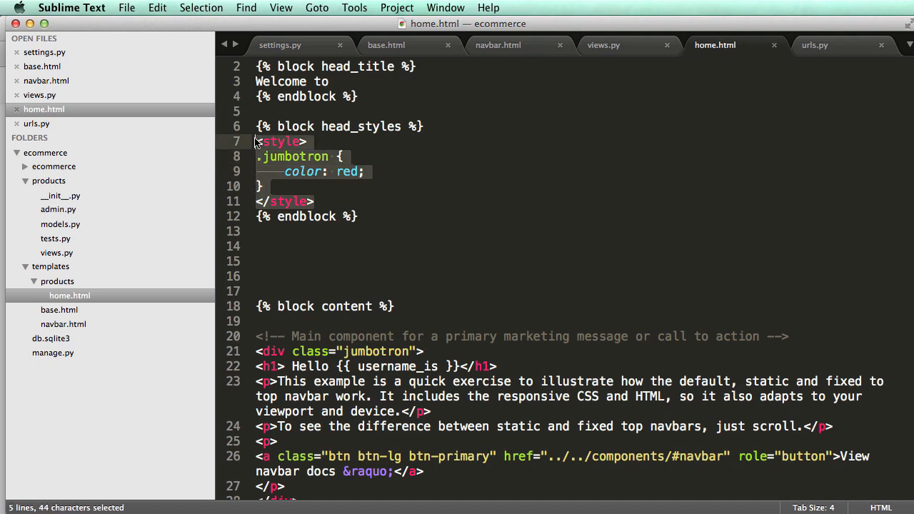
{"action": "left_click", "coordinate": [422, 126]}
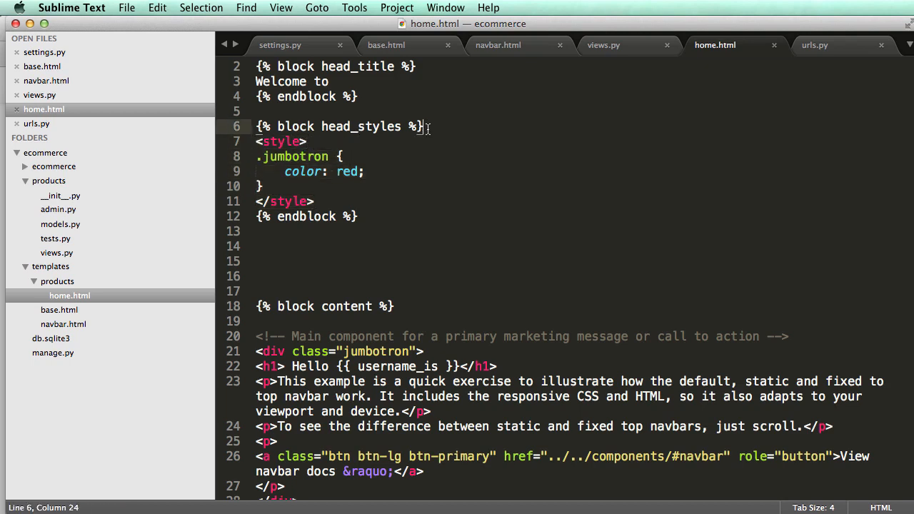
{"action": "double_click", "coordinate": [280, 141]}
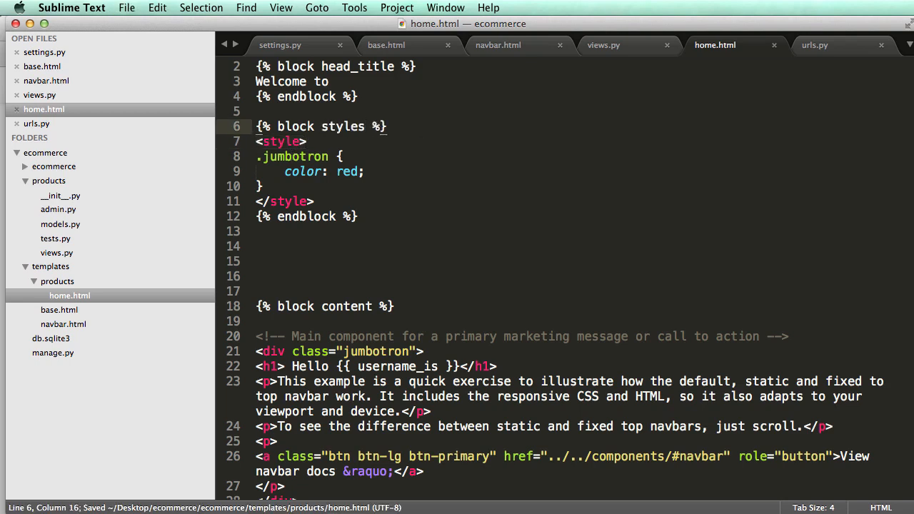
{"action": "double_click", "coordinate": [281, 141]}
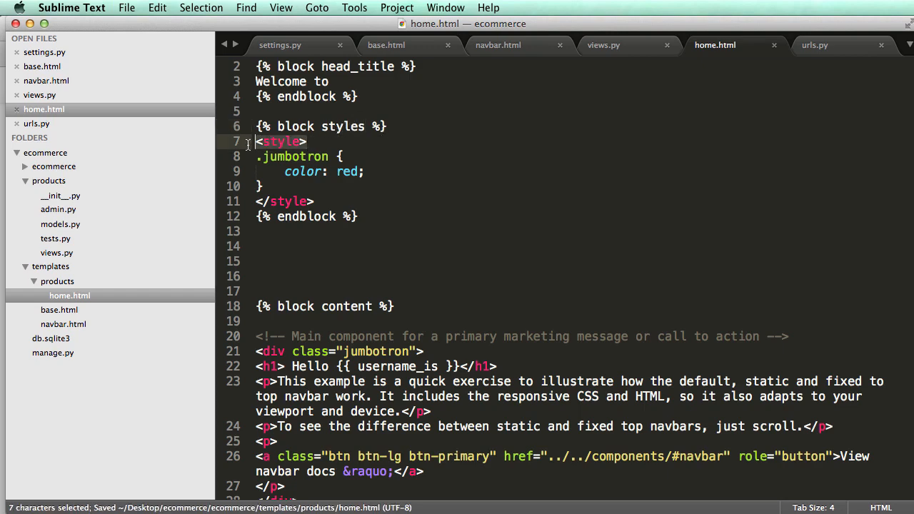
In base.html wrap the block in <style> tags and rename it styles, leaving home.html with just the jumbotron rule
{"action": "left_click", "coordinate": [386, 44]}
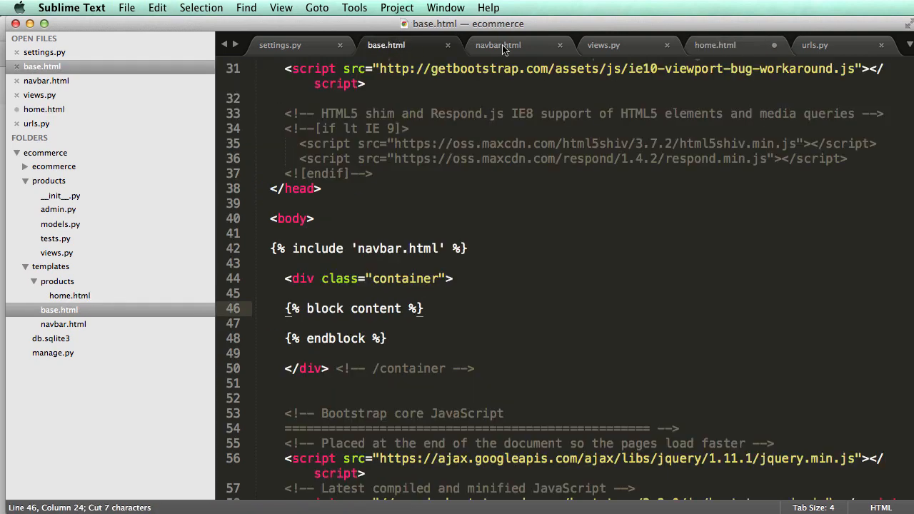
{"action": "scroll", "scroll_direction": "up", "scroll_amount": 3}
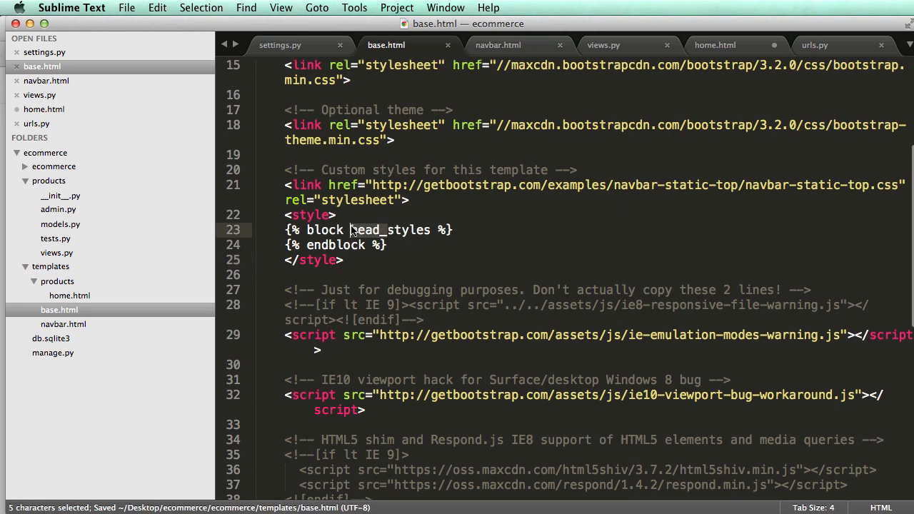
{"action": "left_click", "coordinate": [714, 45]}
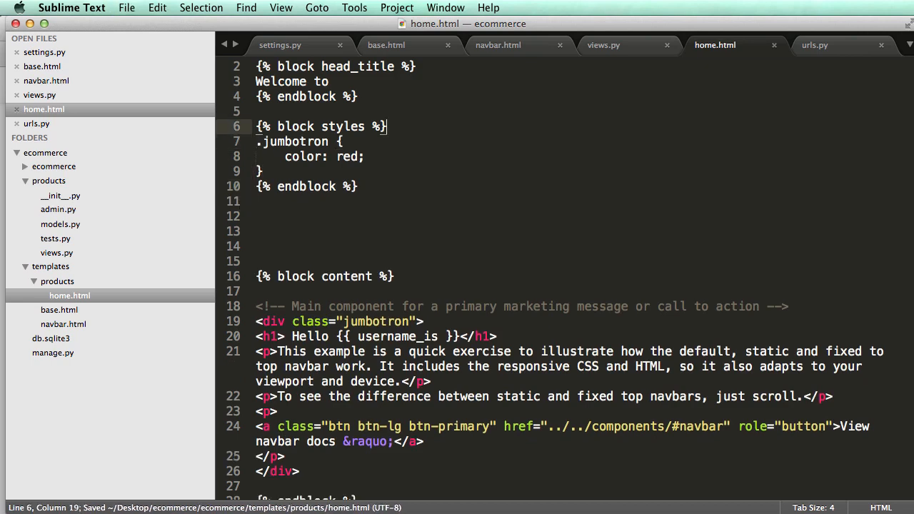
{"action": "left_click", "coordinate": [299, 141]}
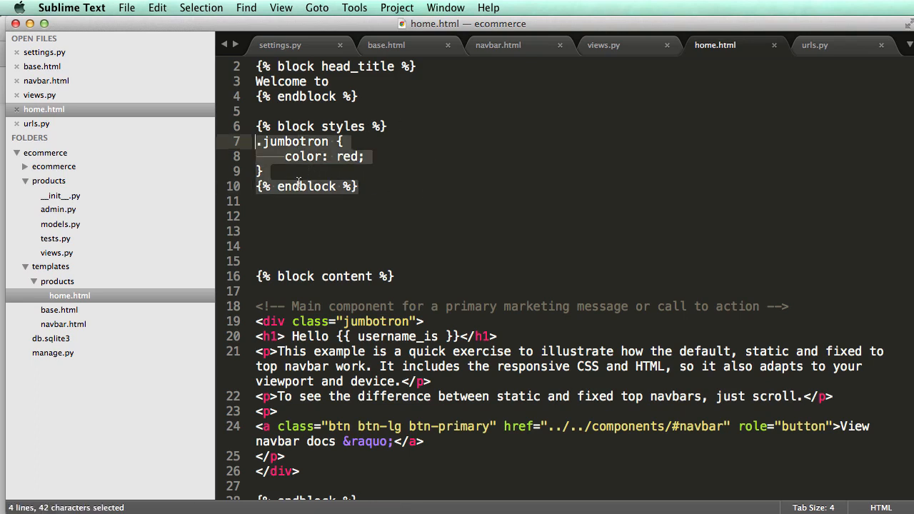
{"action": "left_click", "coordinate": [357, 186]}
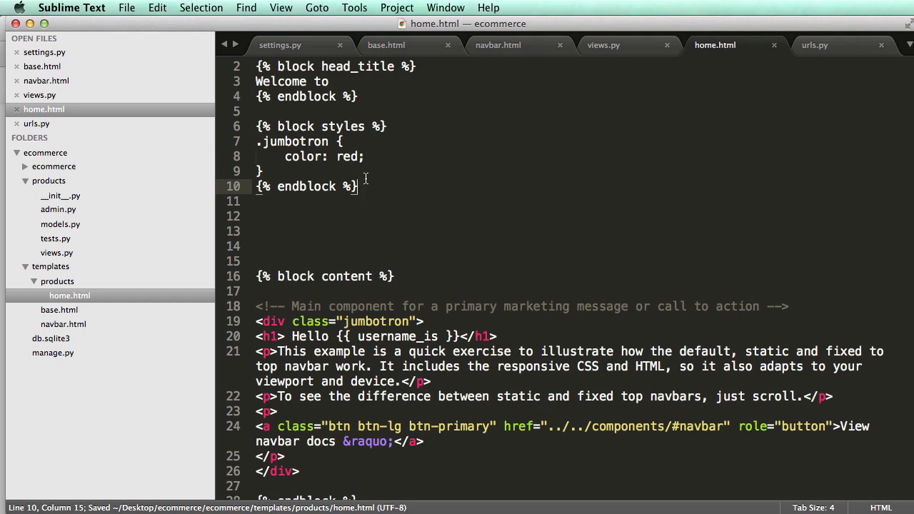
{"action": "mouse_move", "coordinate": [371, 176]}
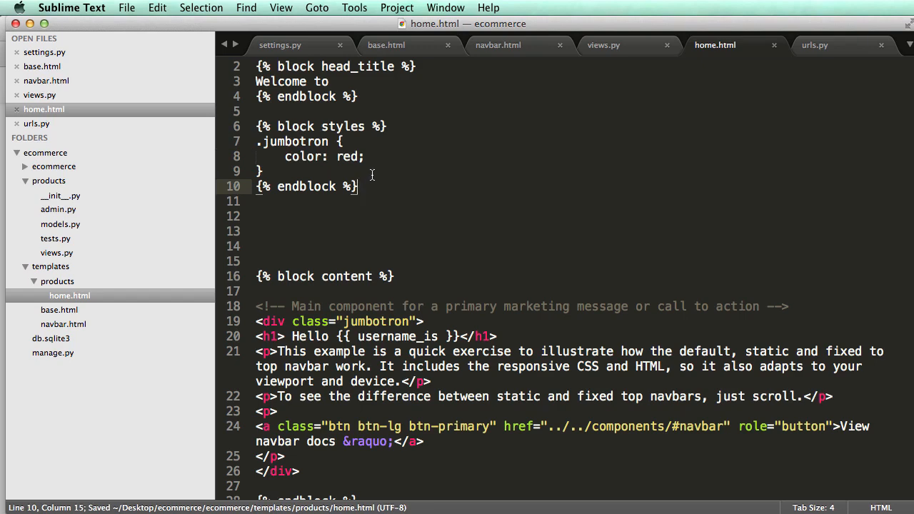
Review navbar.html, base.html, views.py and home.html, ending at the bottom of base.html
{"action": "left_click", "coordinate": [497, 45]}
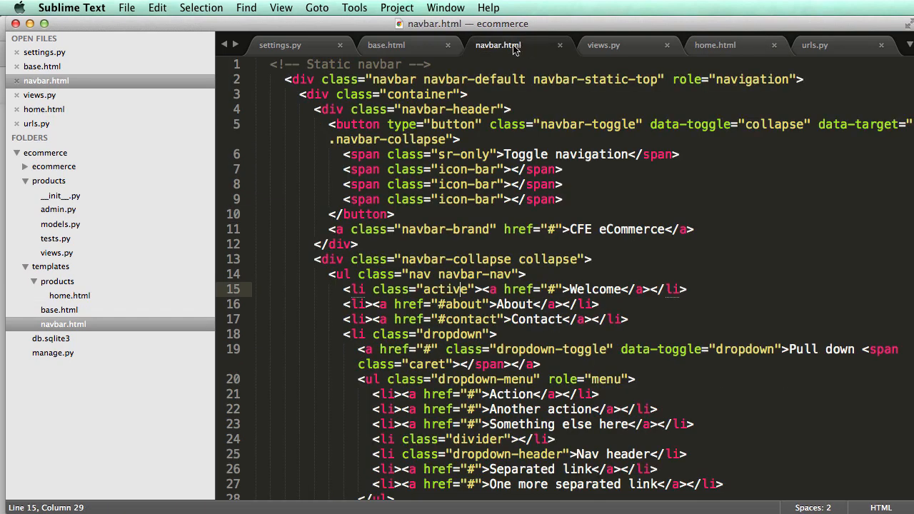
{"action": "left_click", "coordinate": [386, 44]}
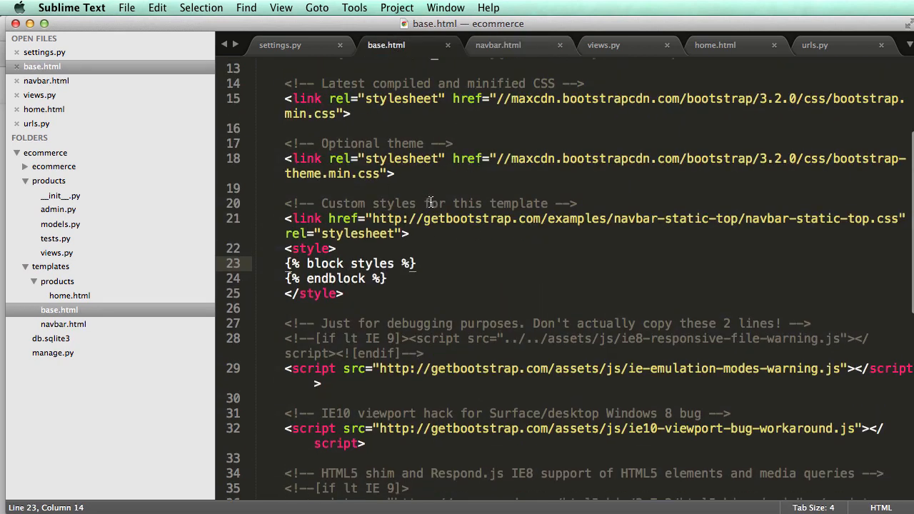
{"action": "left_click", "coordinate": [602, 44]}
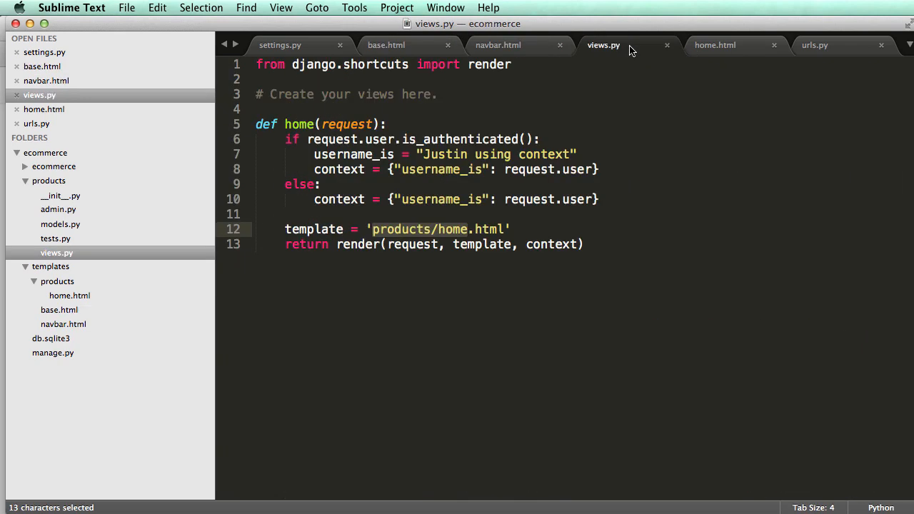
{"action": "left_click", "coordinate": [714, 44]}
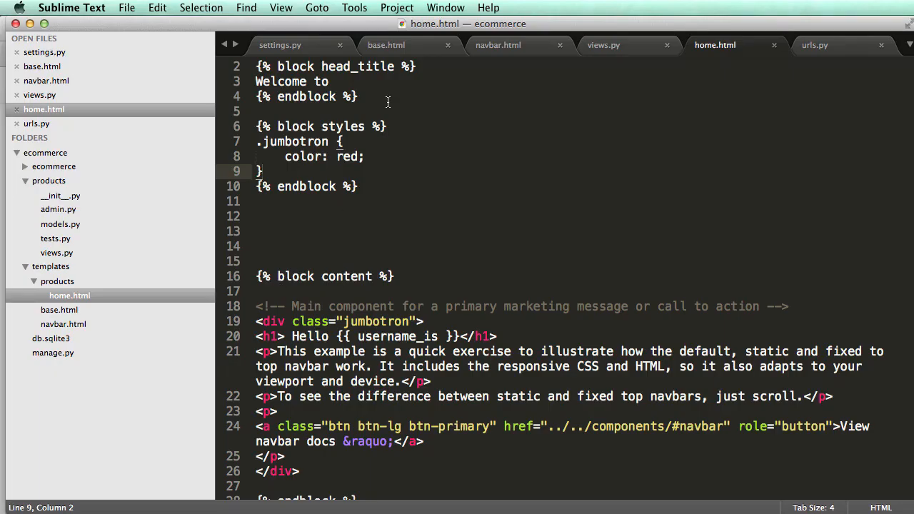
{"action": "left_click", "coordinate": [386, 44]}
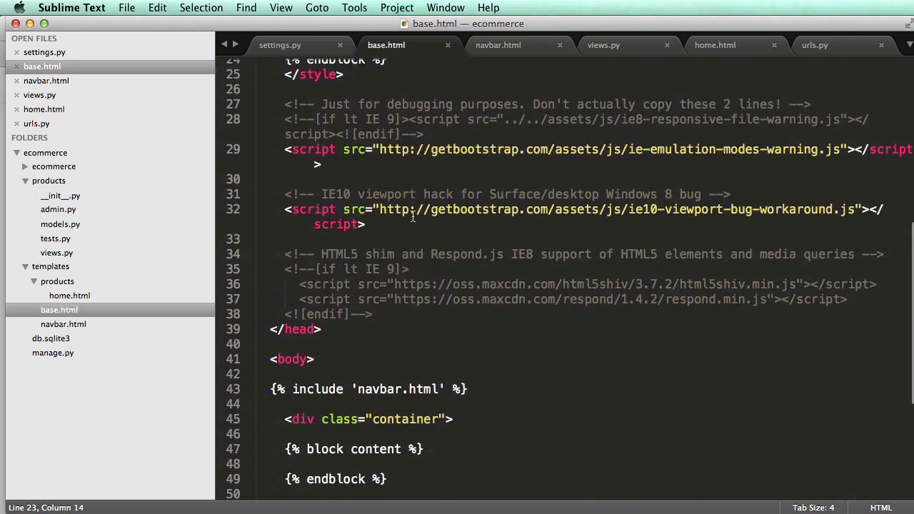
{"action": "scroll", "scroll_direction": "down", "scroll_amount": 3}
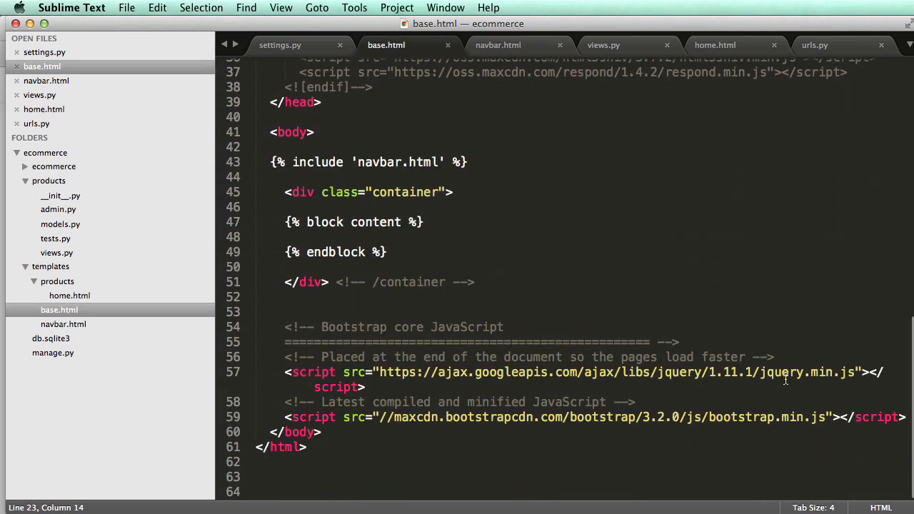
Add an empty <script></script> element just before base.html's closing body tag
{"action": "left_click", "coordinate": [274, 431]}
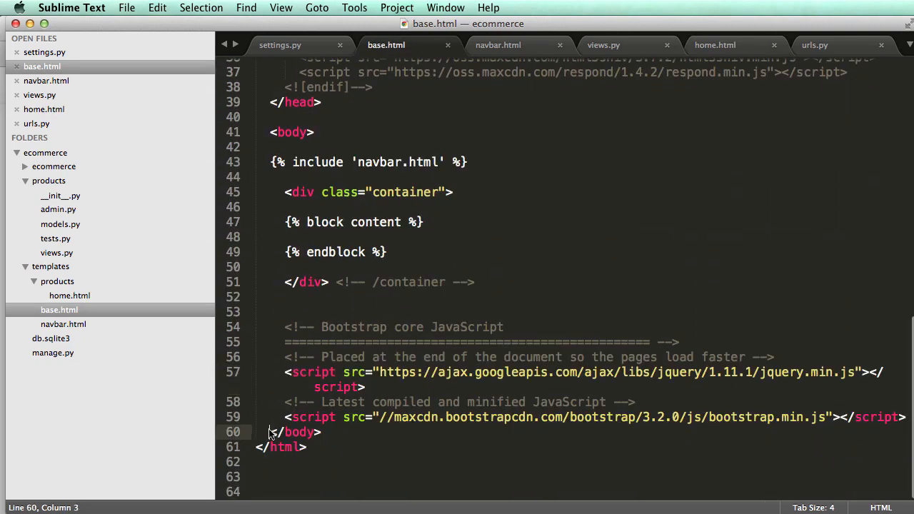
{"action": "key", "text": "enter"}
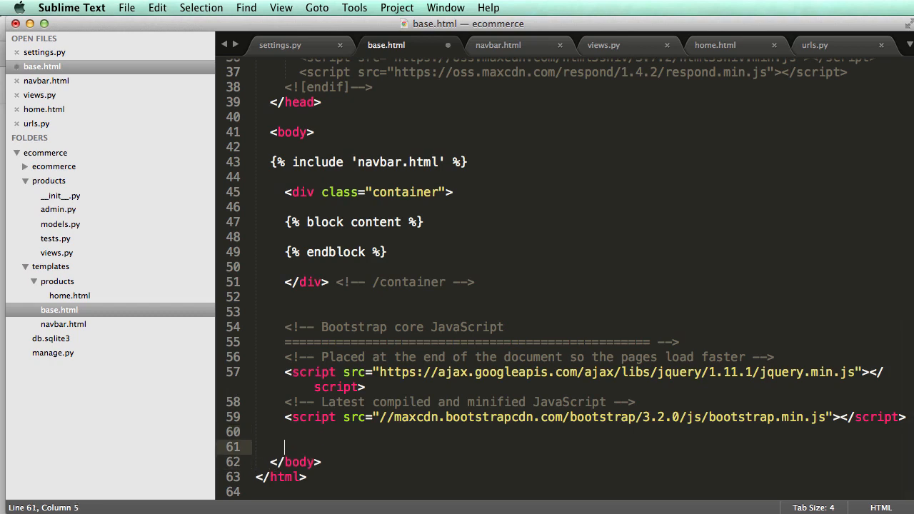
{"action": "type", "text": "<script>"}
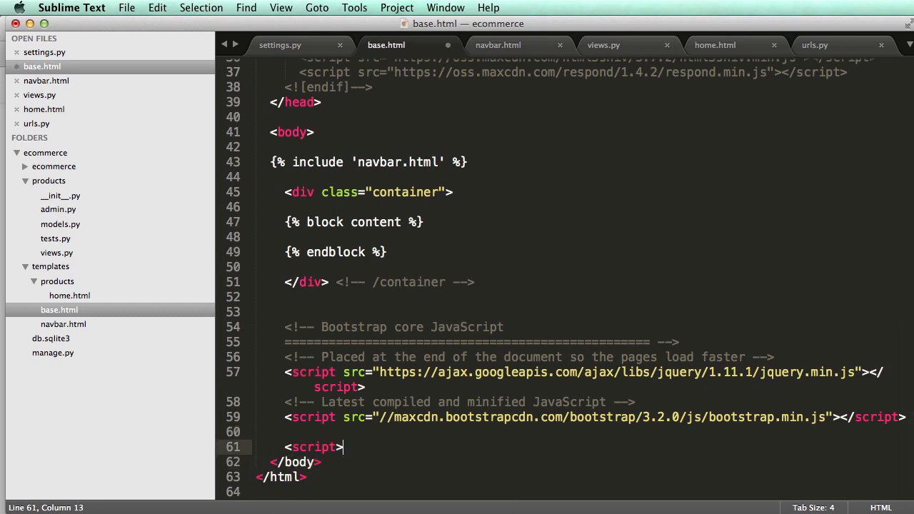
{"action": "key", "text": "backspace"}
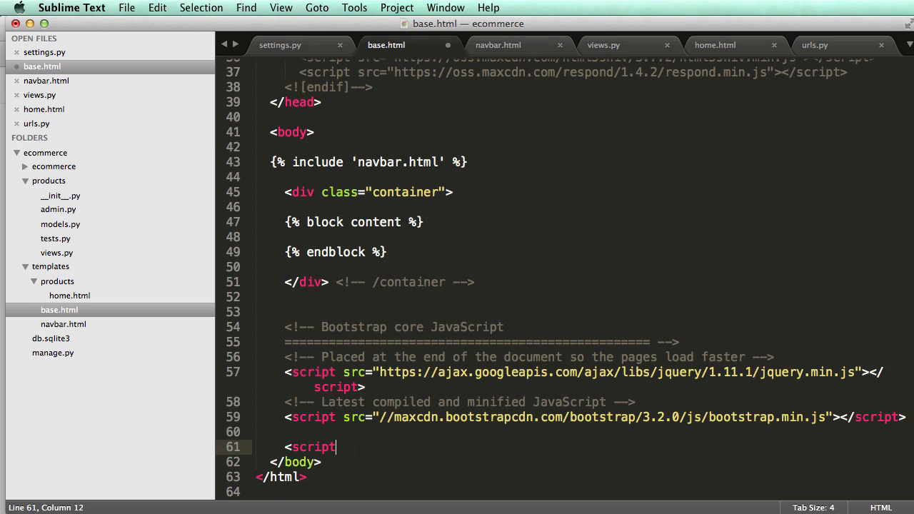
{"action": "type", "text": ">"}
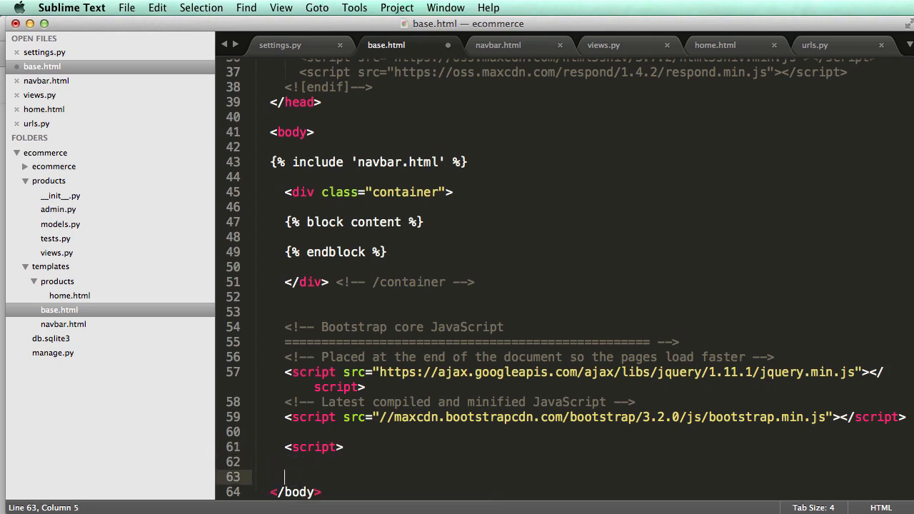
{"action": "type", "text": "</st"}
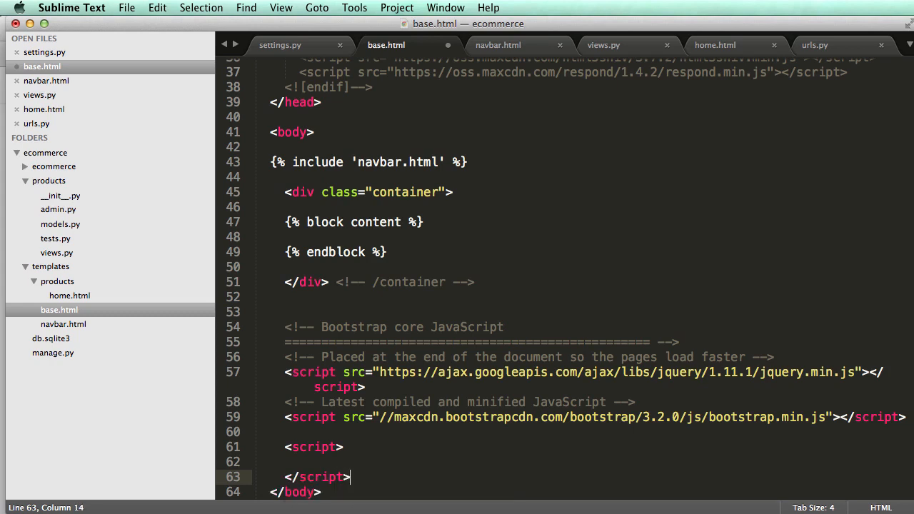
{"action": "scroll", "scroll_direction": "down", "scroll_amount": 3}
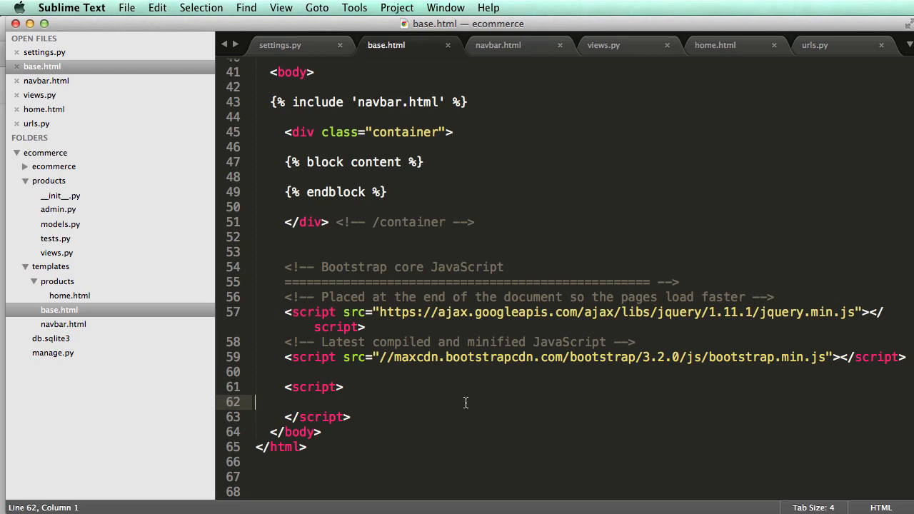
Inside the script, wrap {% block jquery %}{% endblock%} in $(document).ready(function(){ ... }); and copy the block line
{"action": "type", "text": "{% block%}"}
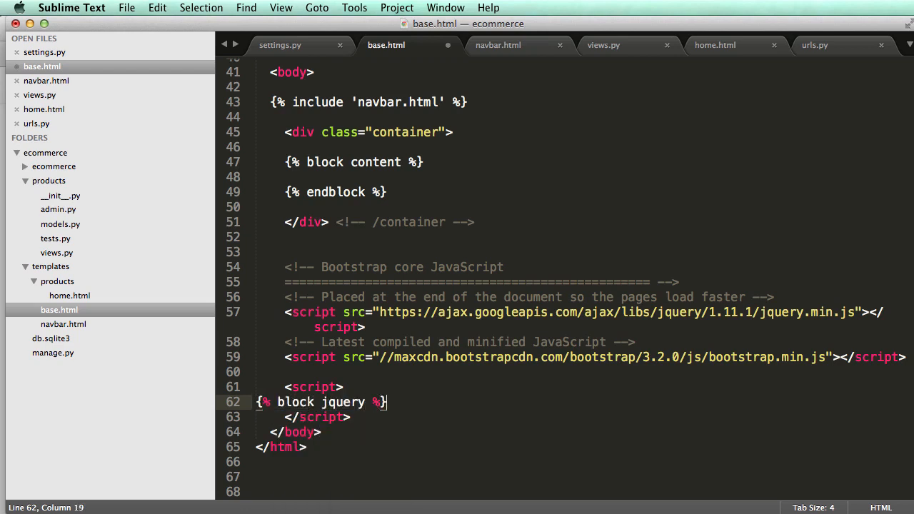
{"action": "type", "text": "{% endblock%"}
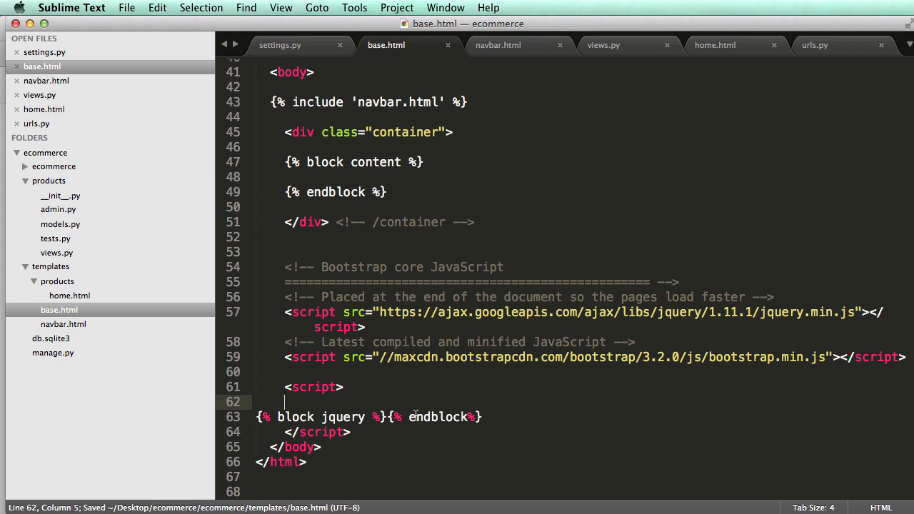
{"action": "type", "text": "$(document)"}
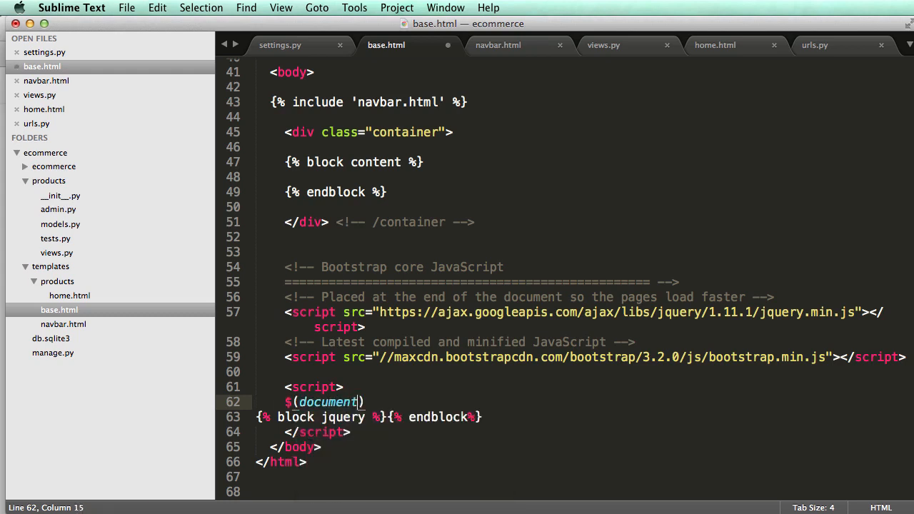
{"action": "type", "text": ".ready"}
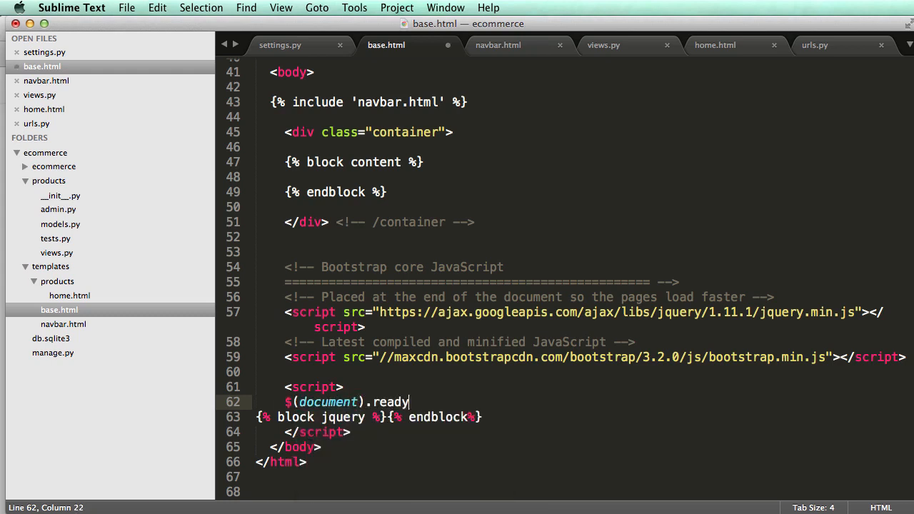
{"action": "type", "text": "(function(){"}
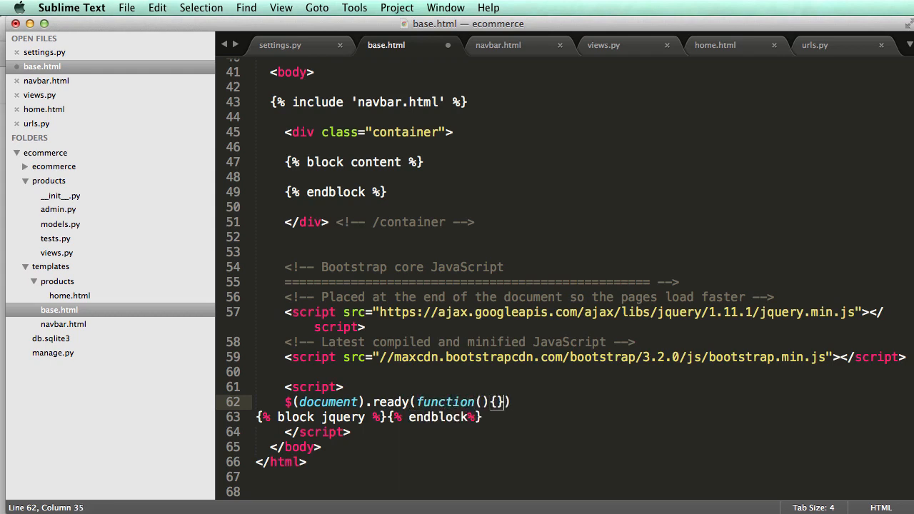
{"action": "type", "text": ");"}
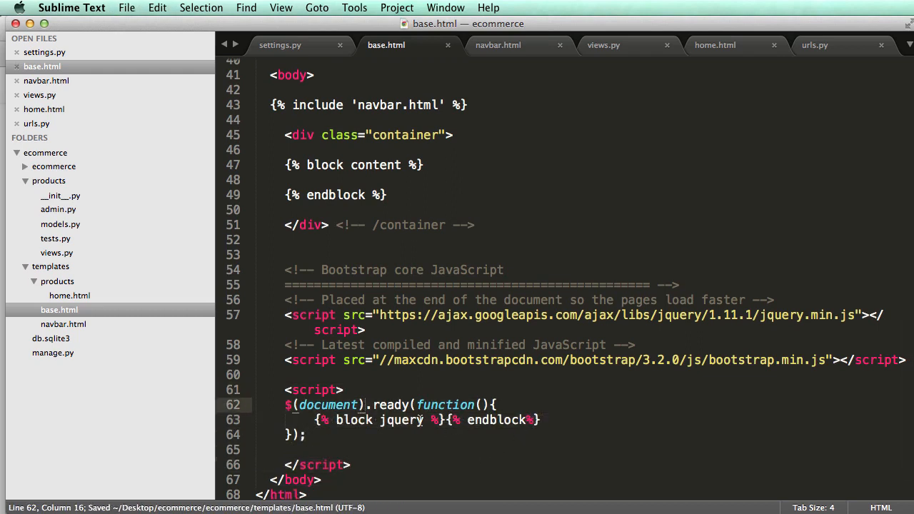
{"action": "left_click_drag", "start_coordinate": [313, 420], "coordinate": [539, 419]}
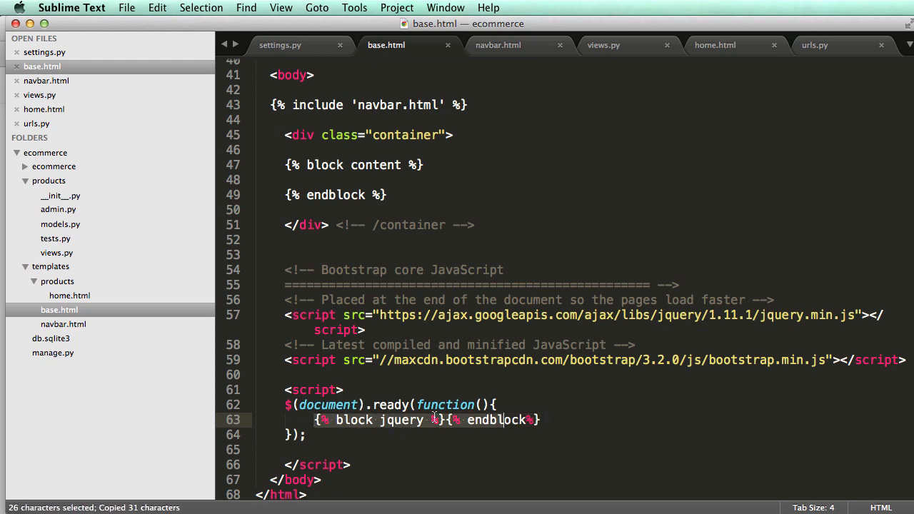
Override the jquery block in home.html with alert("welcome!");
{"action": "left_click", "coordinate": [714, 44]}
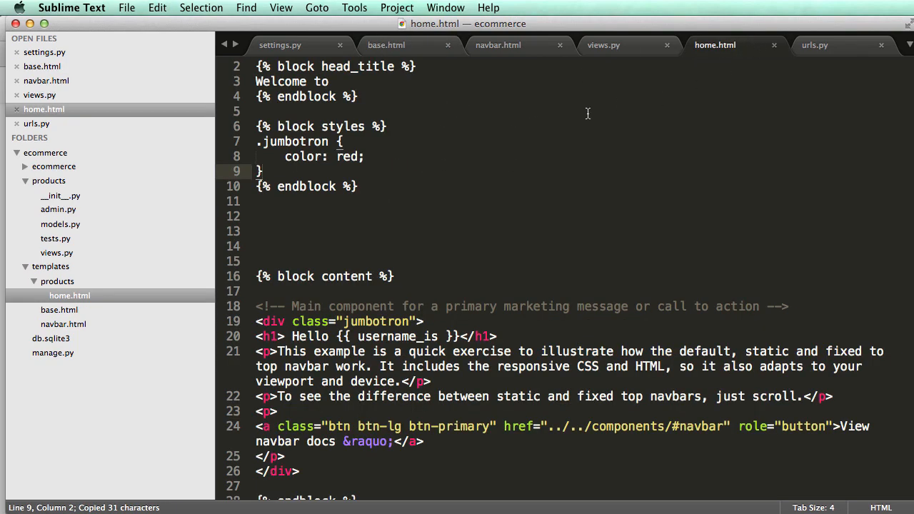
{"action": "type", "text": "{% block jquery %}{% endblock%}"}
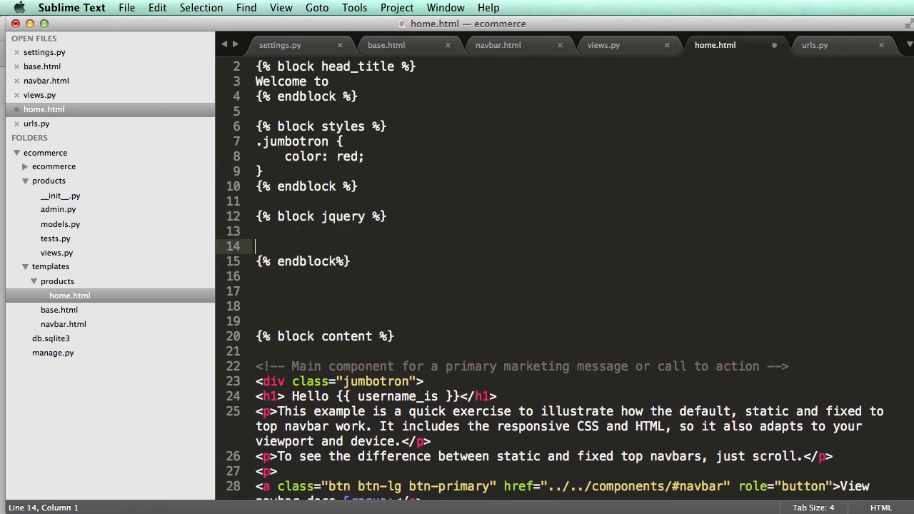
{"action": "type", "text": "alert(\"\")"}
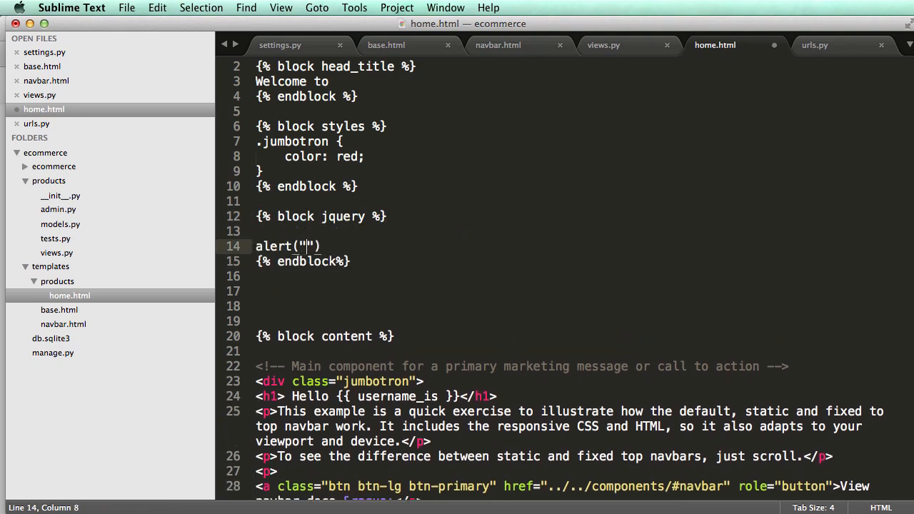
{"action": "type", "text": "welcome!"}
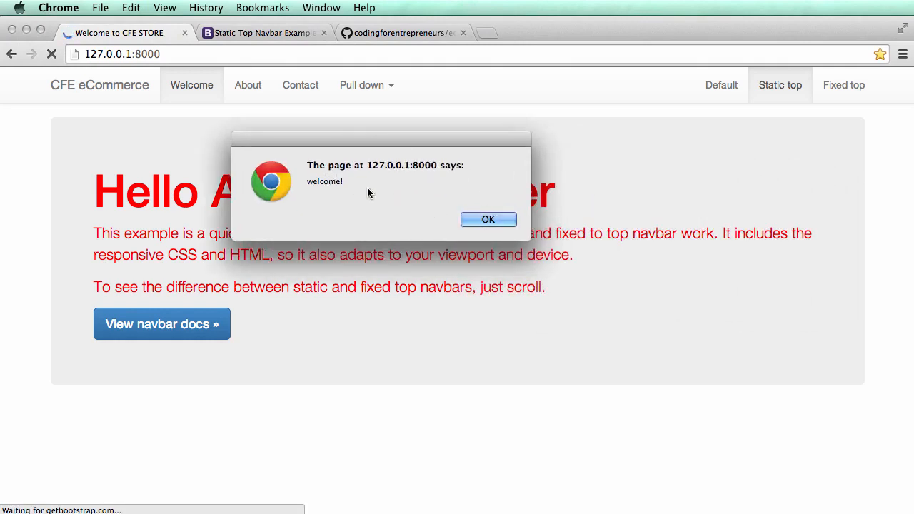
Dismiss the welcome! alert on the reloaded store page
{"action": "left_click", "coordinate": [488, 220]}
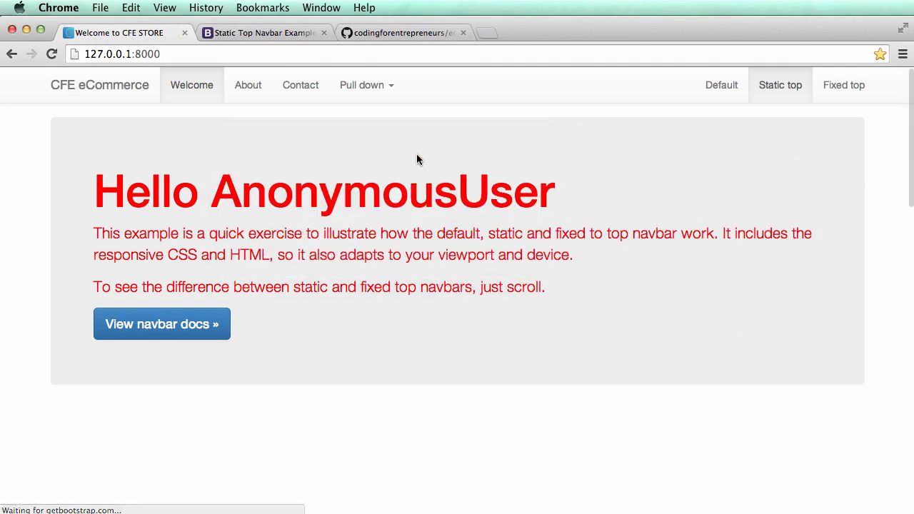
{"action": "mouse_move", "coordinate": [471, 160]}
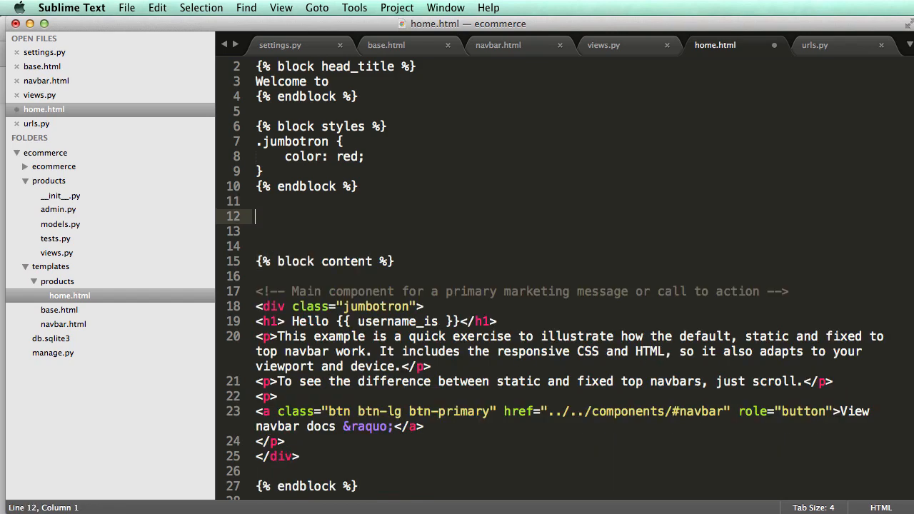
Restore the jquery block and comment out the welcome alert line with //
{"action": "type", "text": "{% block jquery %}"}
{"action": "left_click", "coordinate": [577, 230]}
{"action": "type", "text": "alert(\"welcome!\");"}
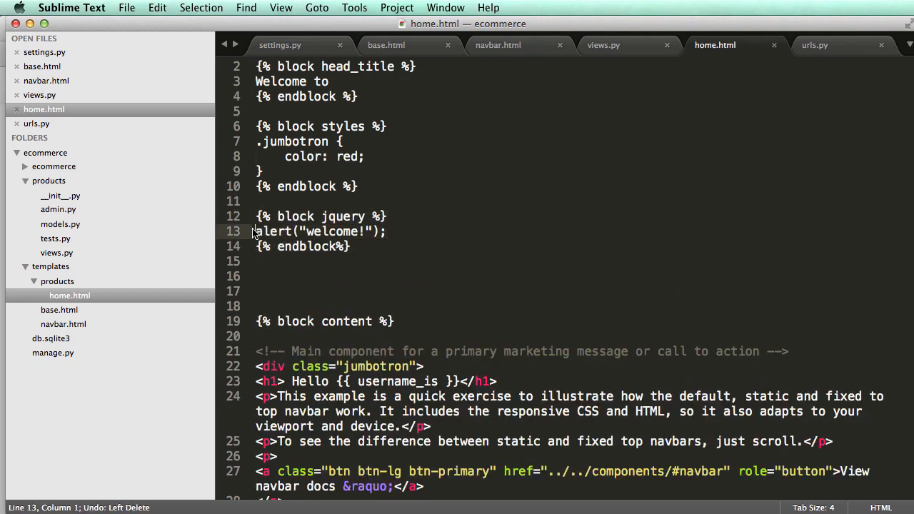
{"action": "type", "text": "//"}
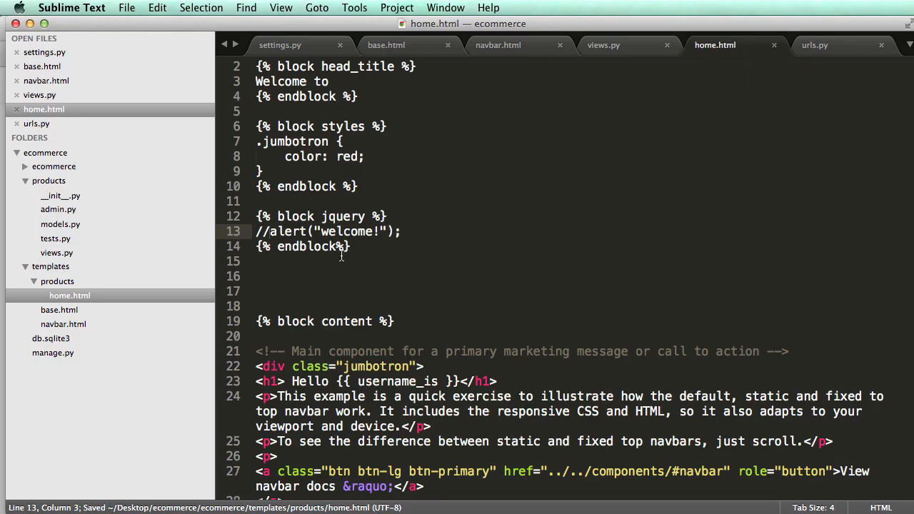
{"action": "left_click", "coordinate": [269, 231]}
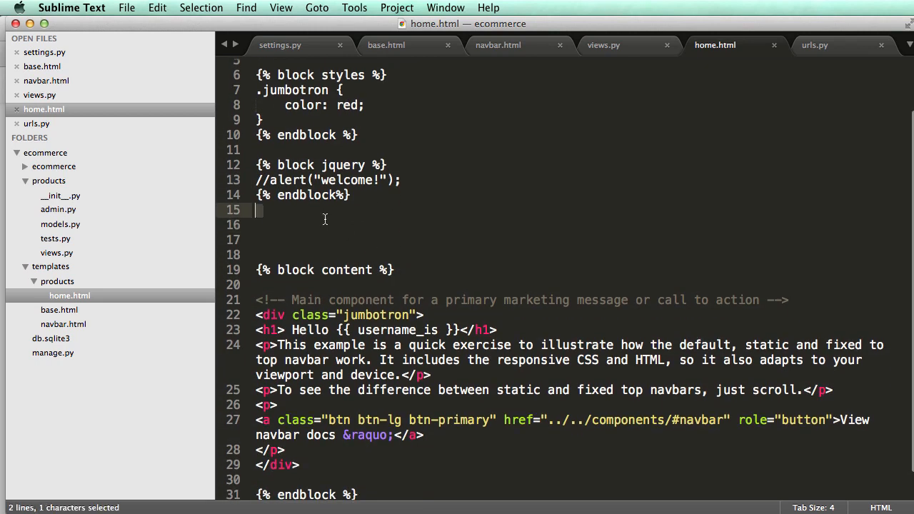
Add the Django template comment {# Comments here #} on line 16 below the jquery block
{"action": "scroll", "scroll_direction": "up", "scroll_amount": 3}
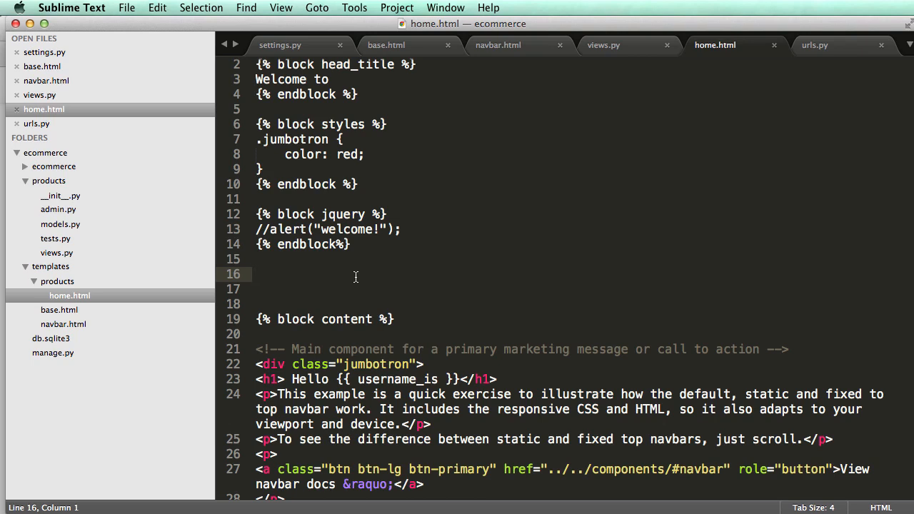
{"action": "type", "text": "{$ }"}
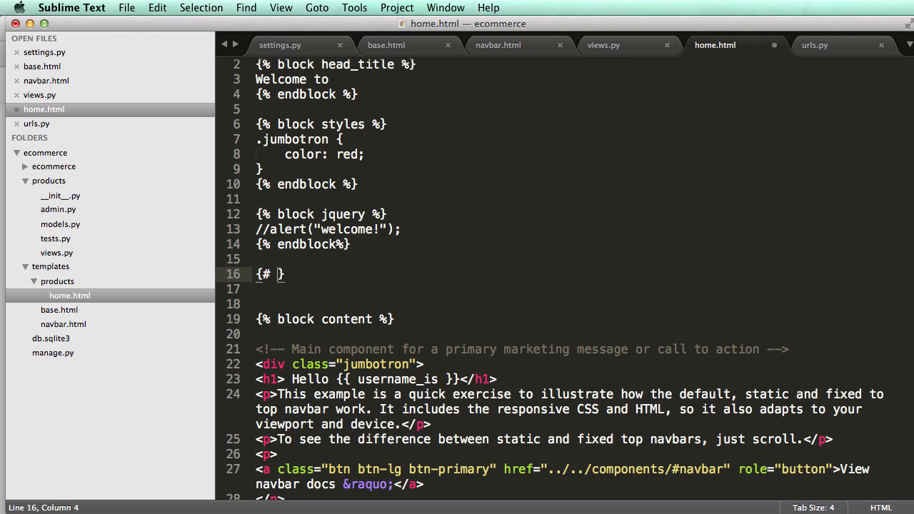
{"action": "type", "text": "C#"}
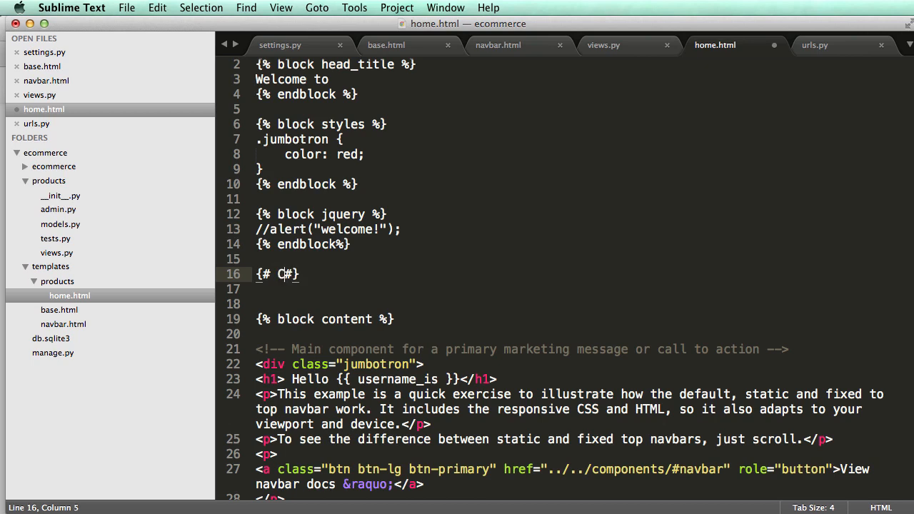
{"action": "type", "text": "omments here"}
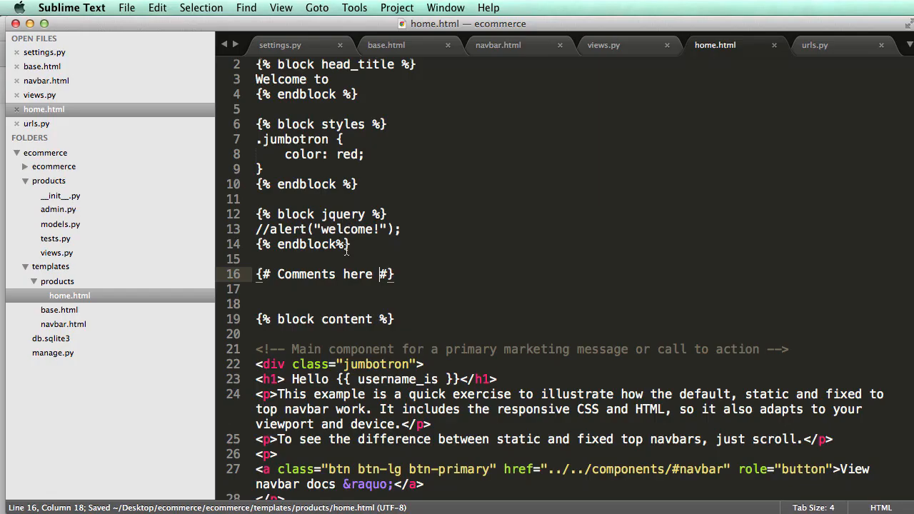
{"action": "left_click", "coordinate": [345, 288]}
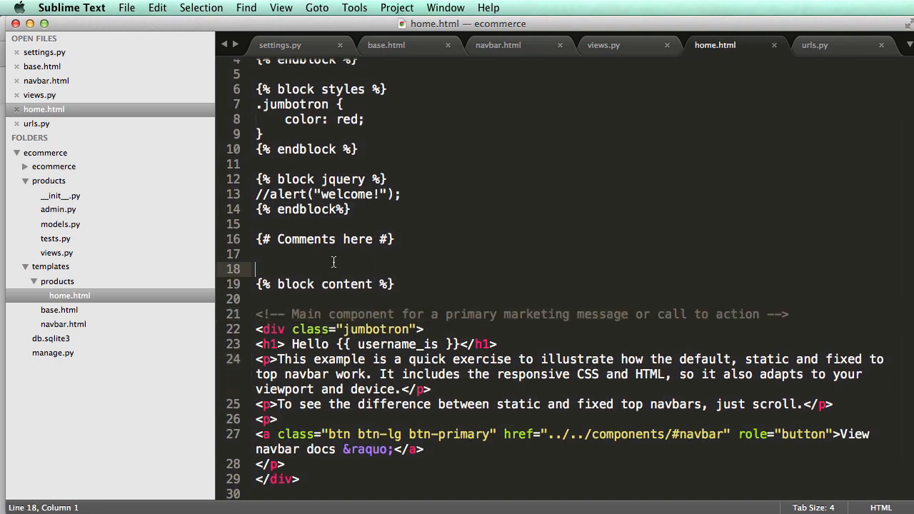
Add a plain text line reading Here above the content block
{"action": "double_click", "coordinate": [326, 240]}
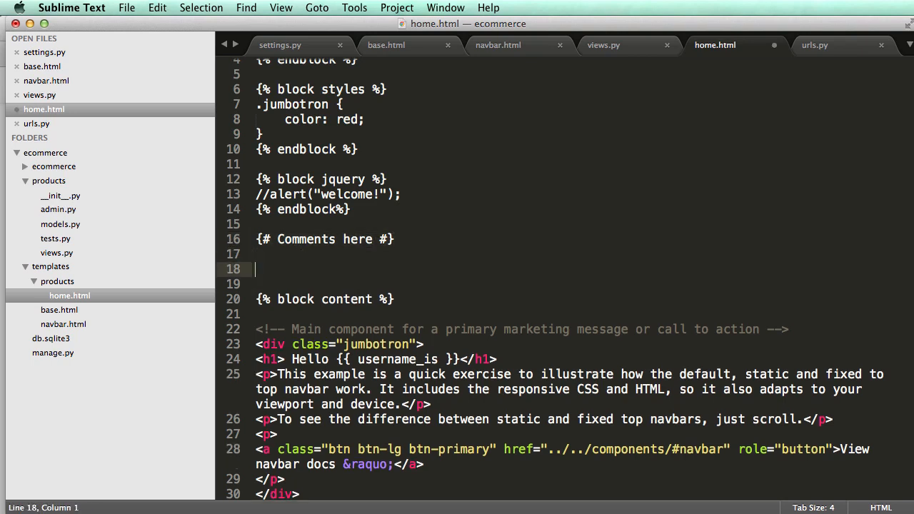
{"action": "type", "text": "0"}
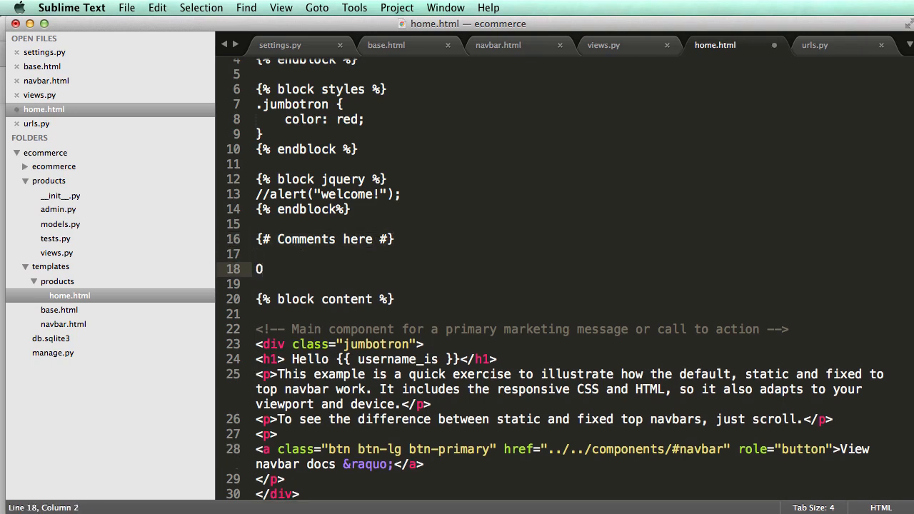
{"action": "type", "text": "Here"}
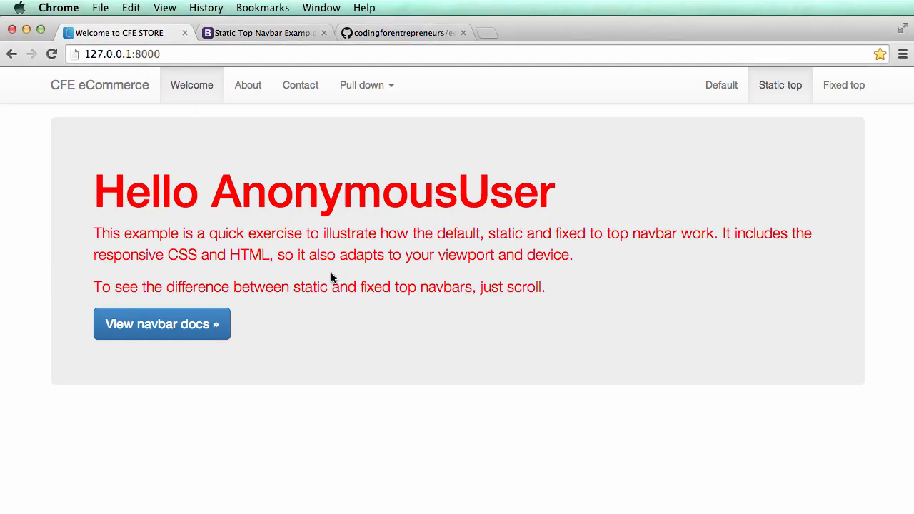
{"action": "mouse_move", "coordinate": [260, 131]}
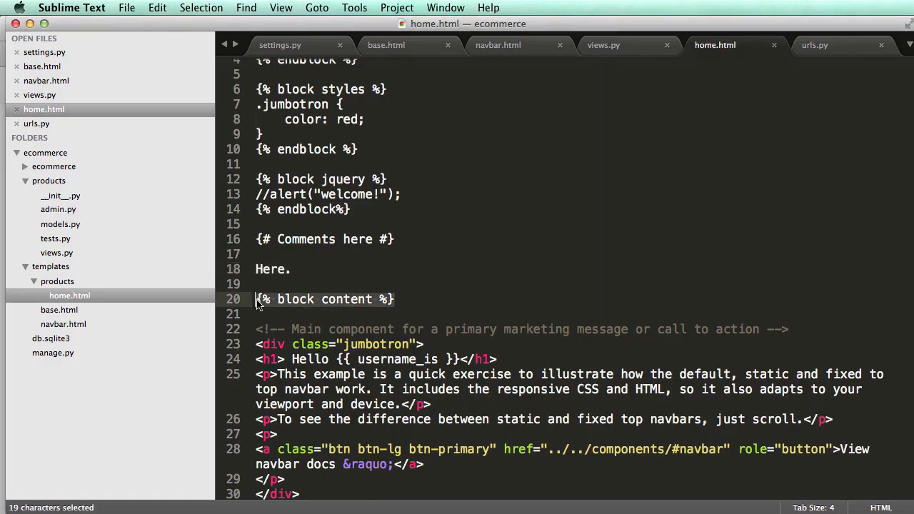
Delete the temporary Here. line from home.html after glancing at base.html's jquery block
{"action": "left_click", "coordinate": [491, 268]}
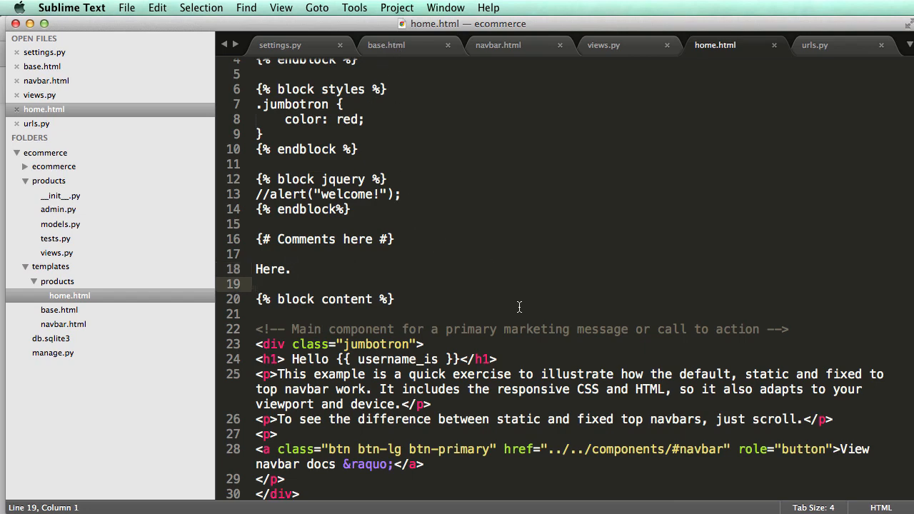
{"action": "left_click", "coordinate": [385, 44]}
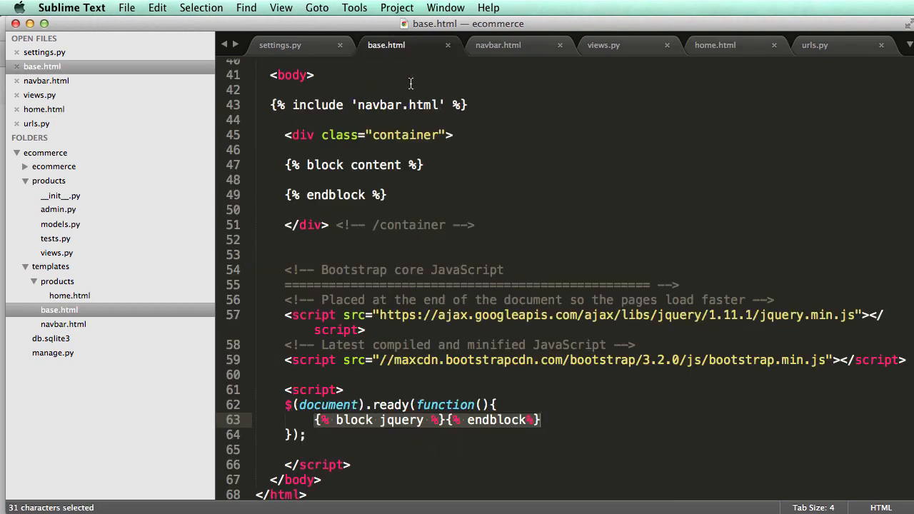
{"action": "left_click", "coordinate": [714, 45]}
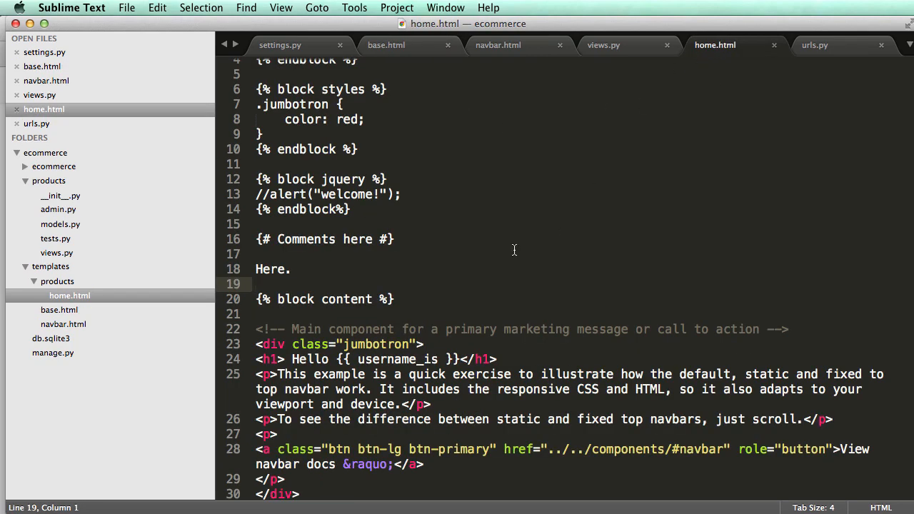
{"action": "key", "text": "backspace"}
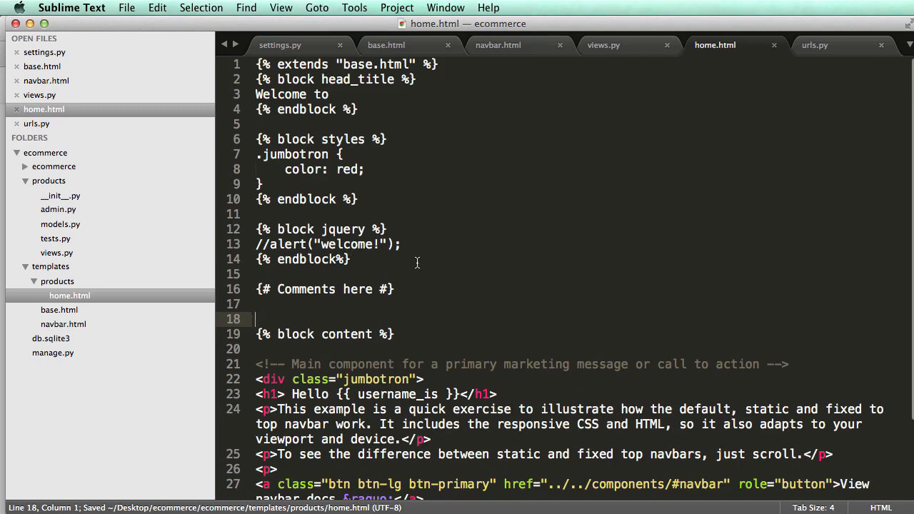
{"action": "scroll", "scroll_direction": "down", "scroll_amount": 3}
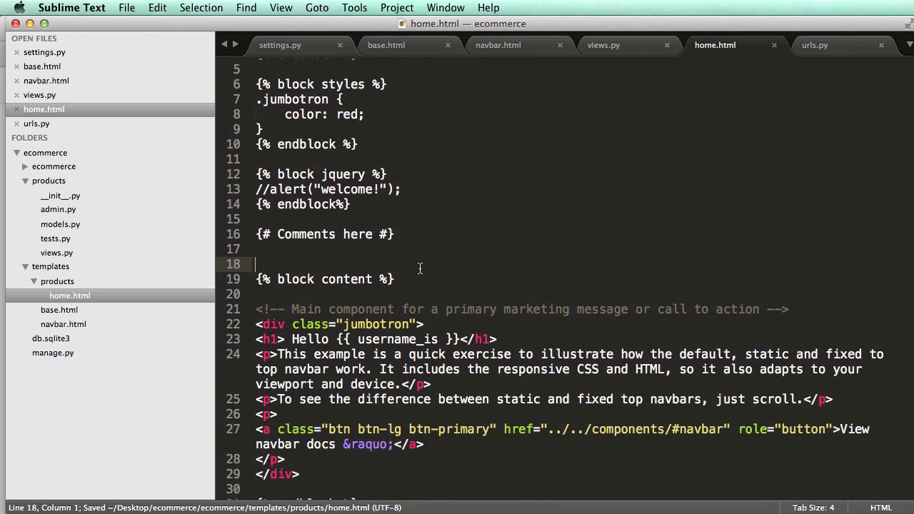